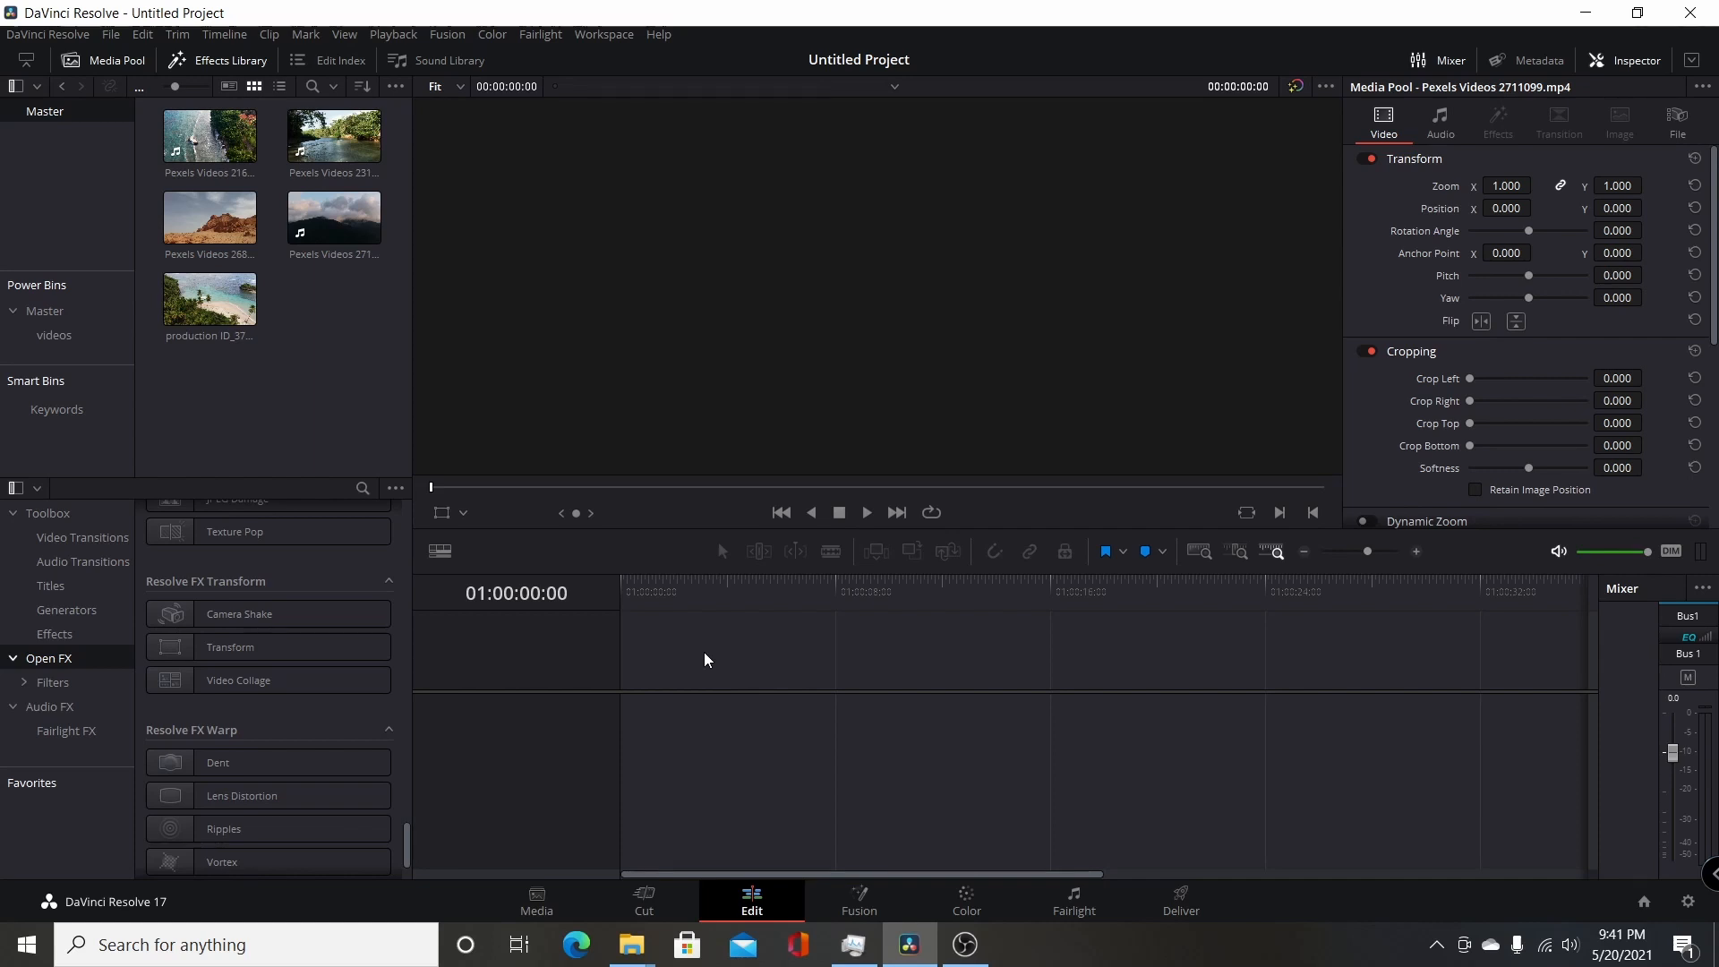
mouse_move(694, 404)
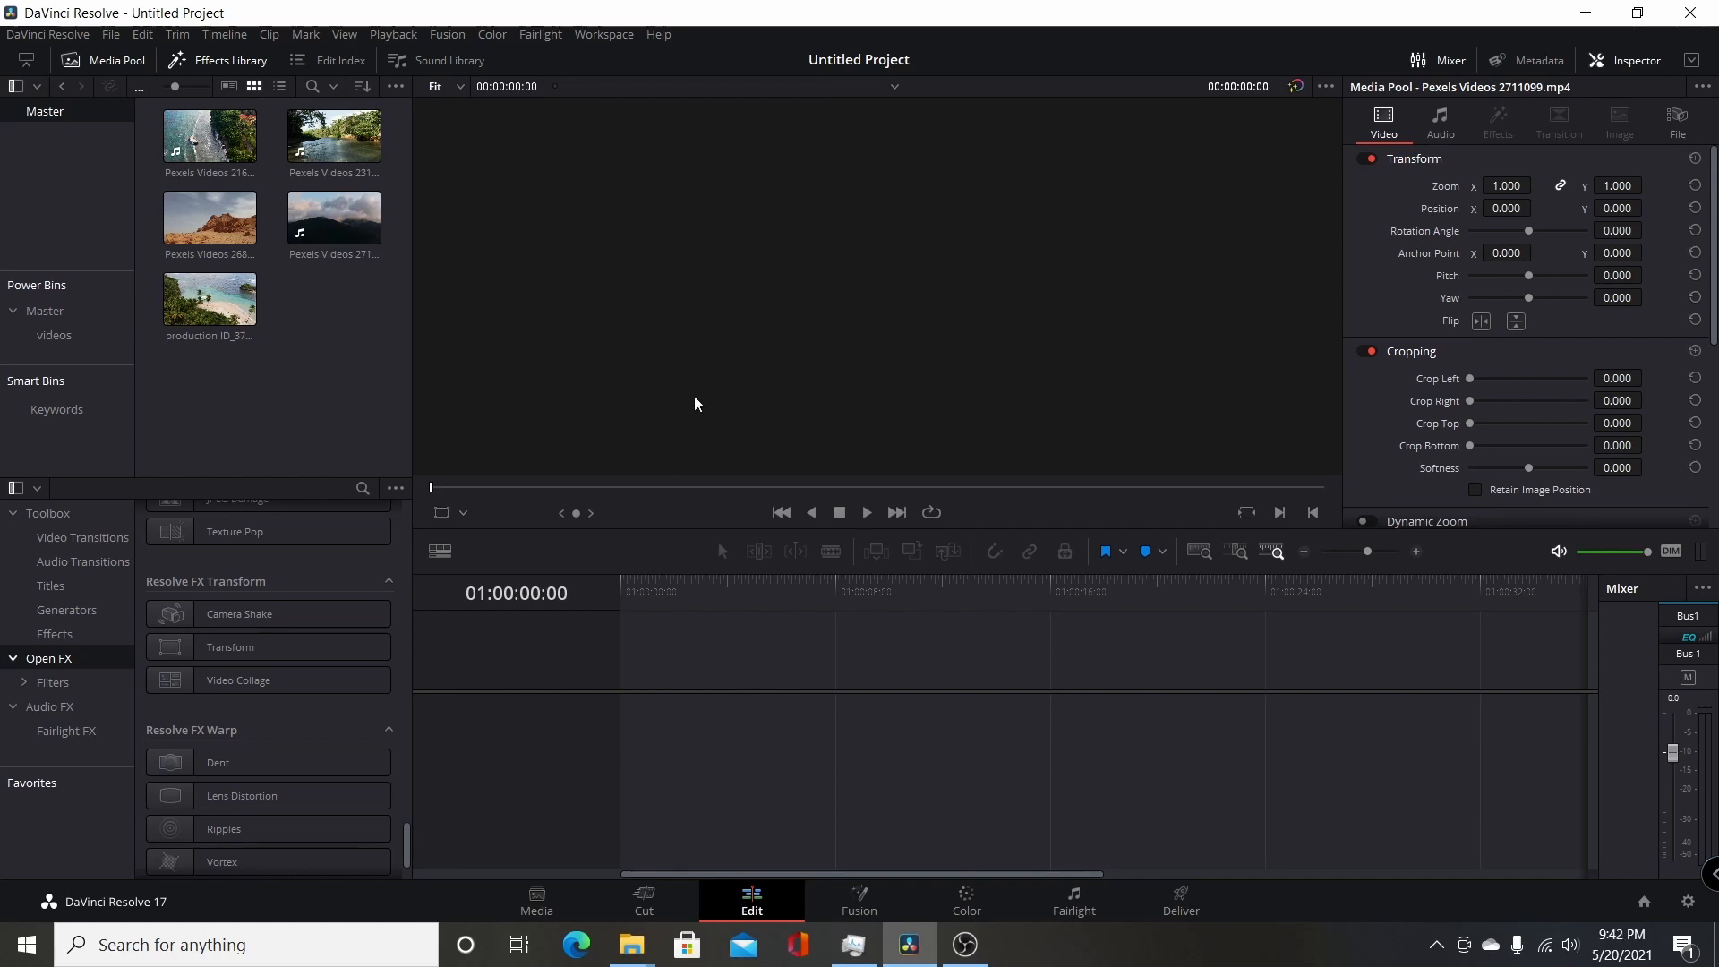
mouse_move(631, 710)
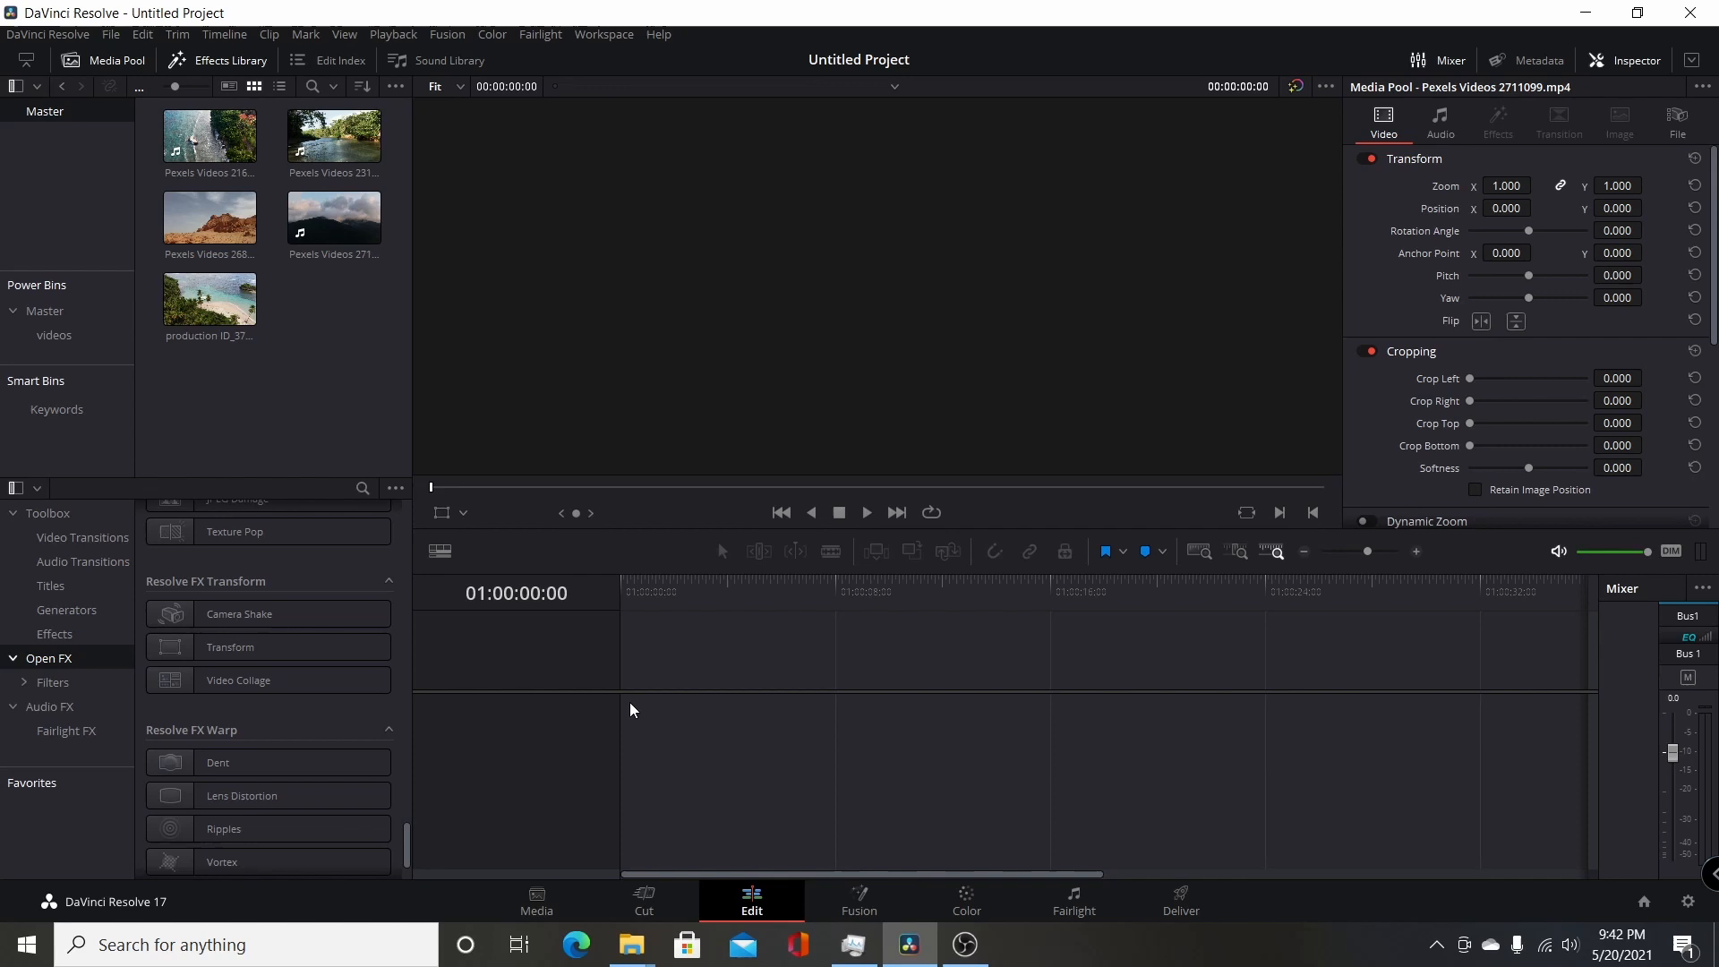
Step: Place the aerial beach clip onto a new timeline from the Media Pool
click(269, 646)
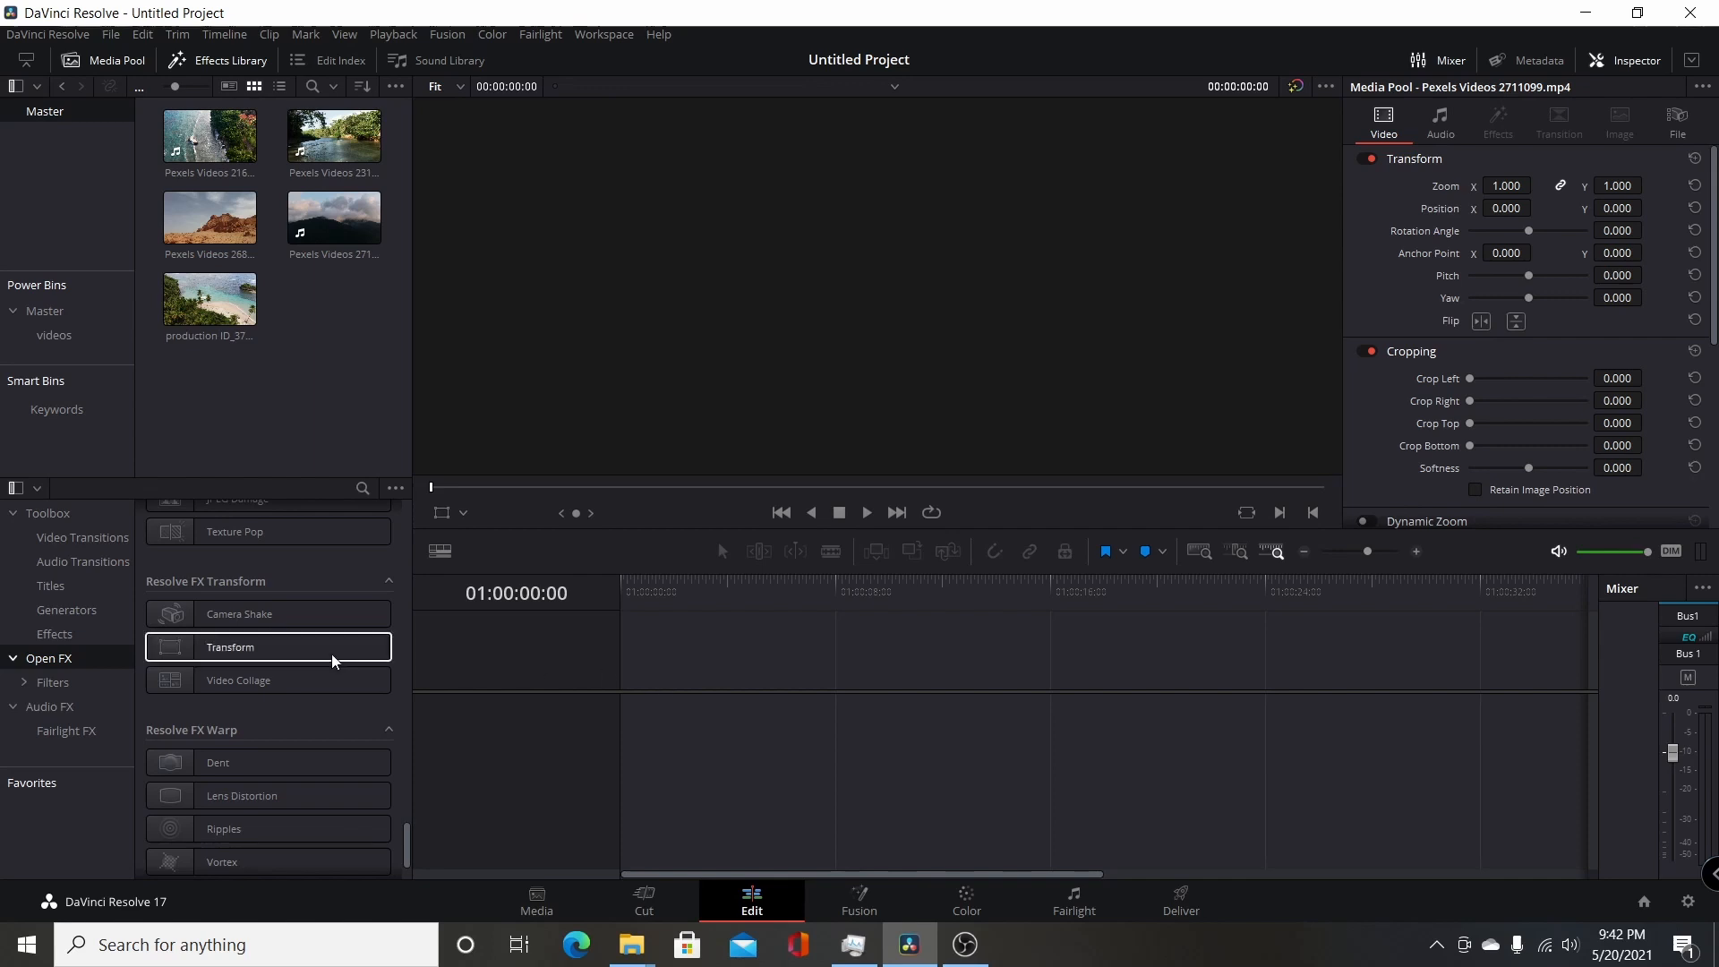
click(236, 679)
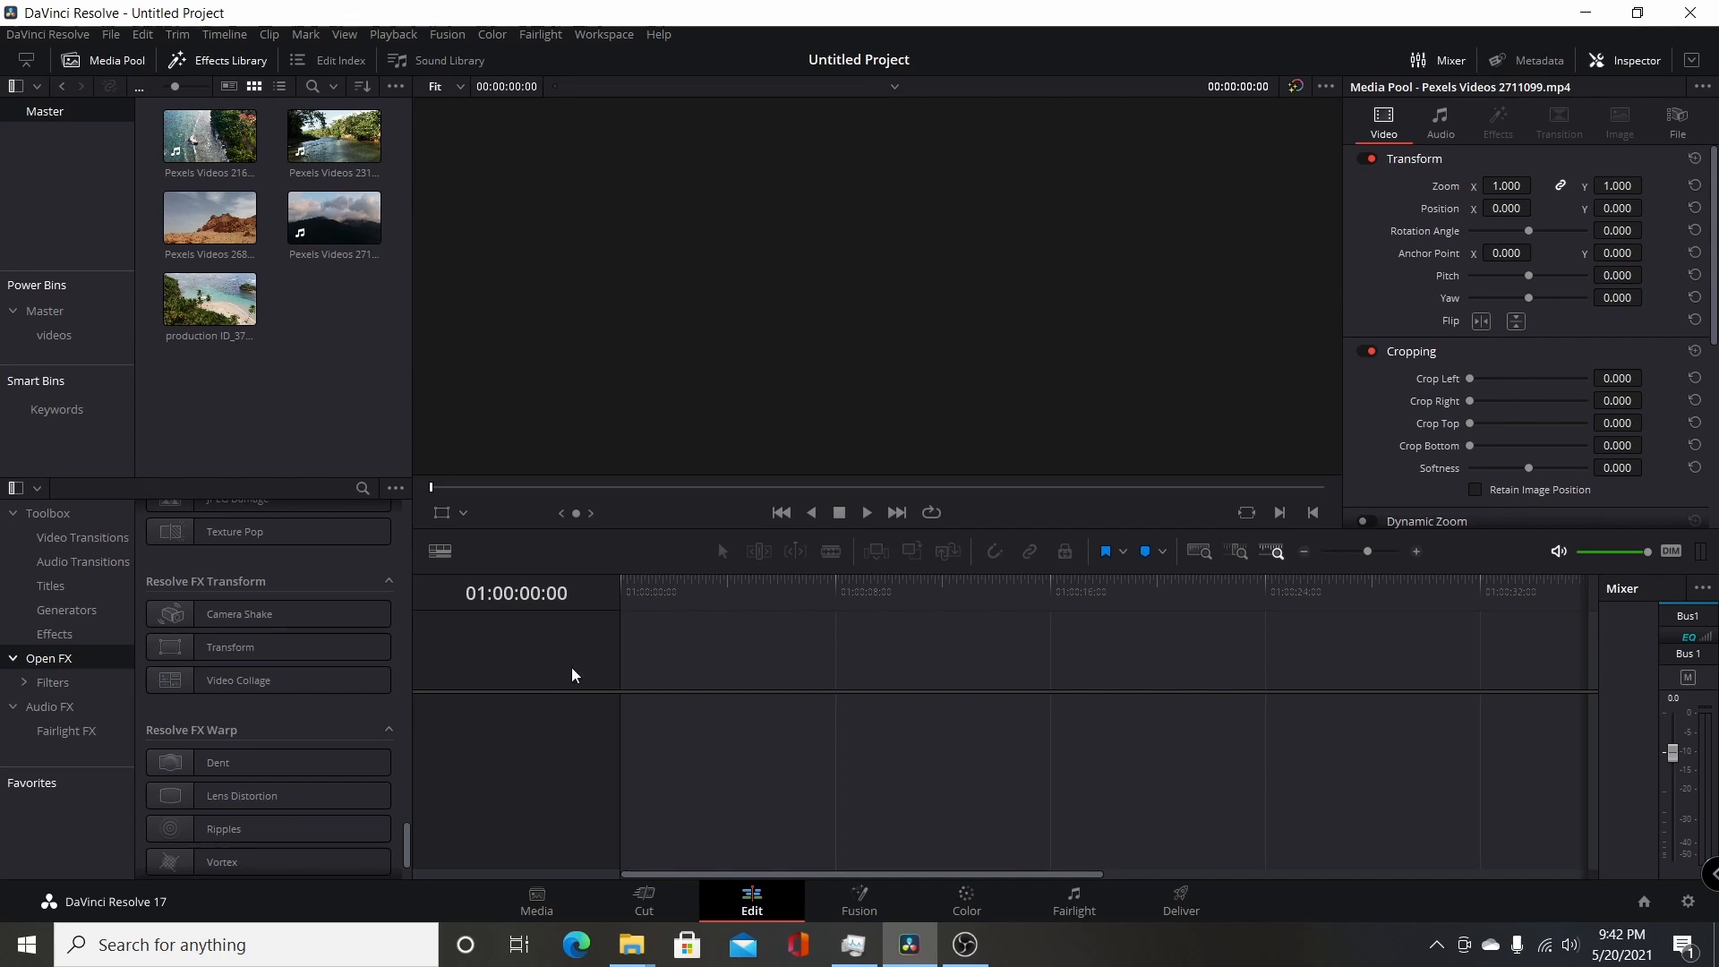
mouse_move(655, 591)
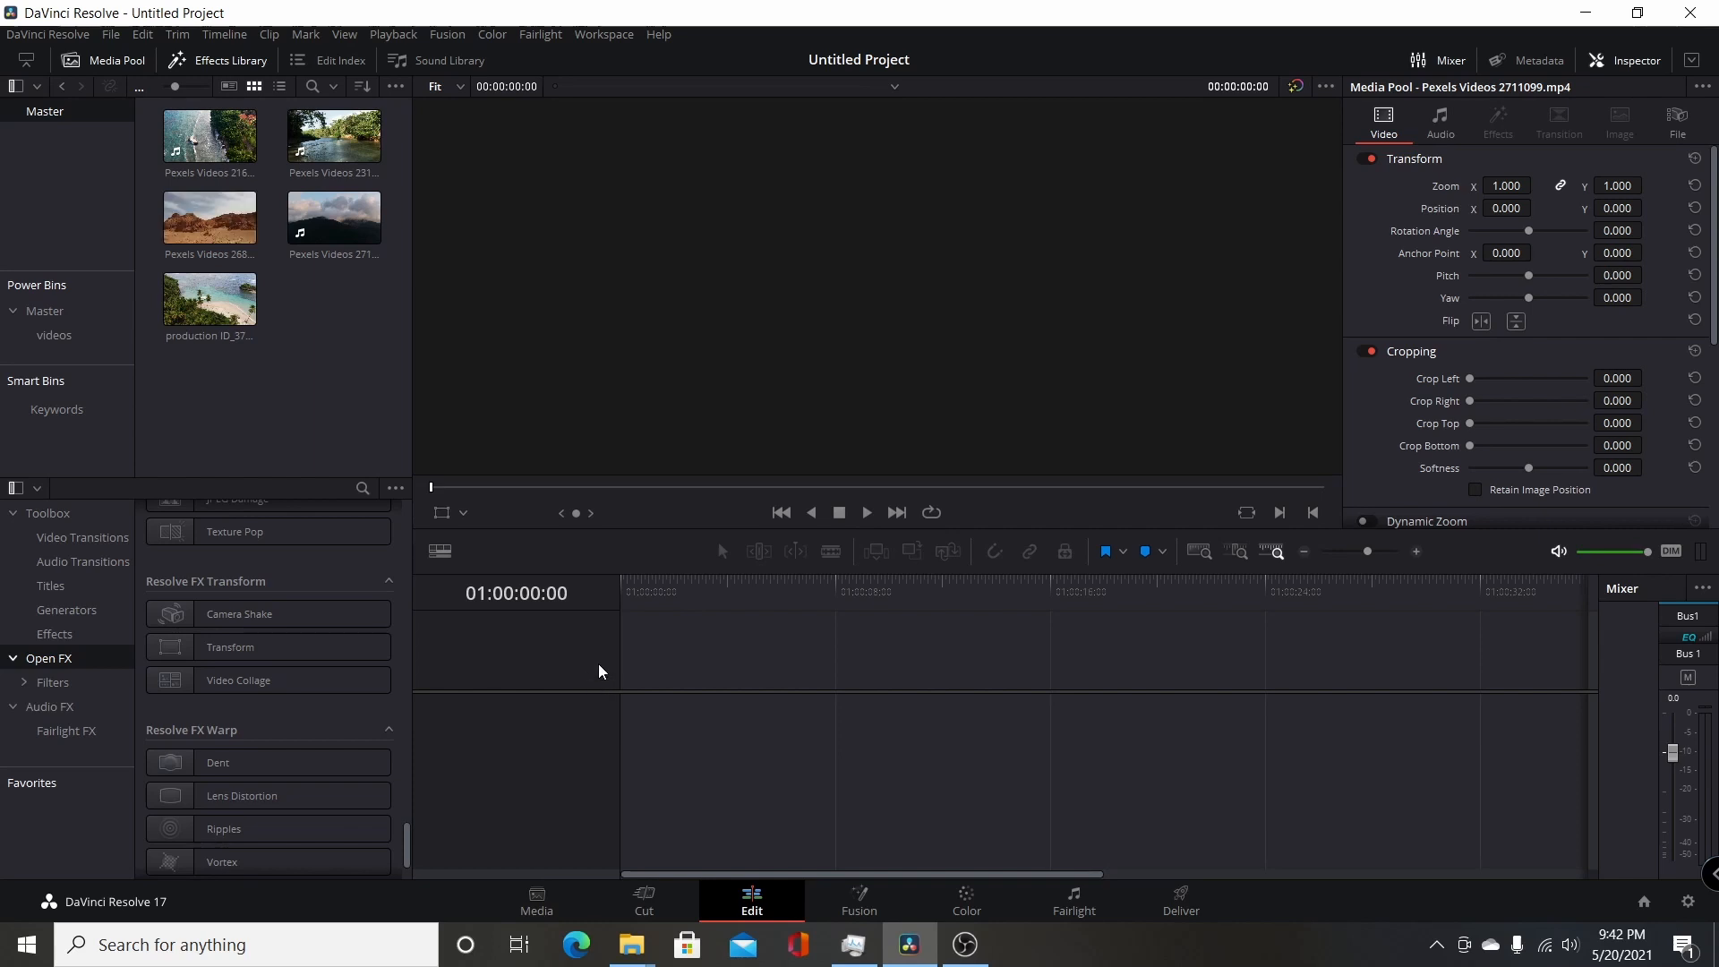
click(210, 216)
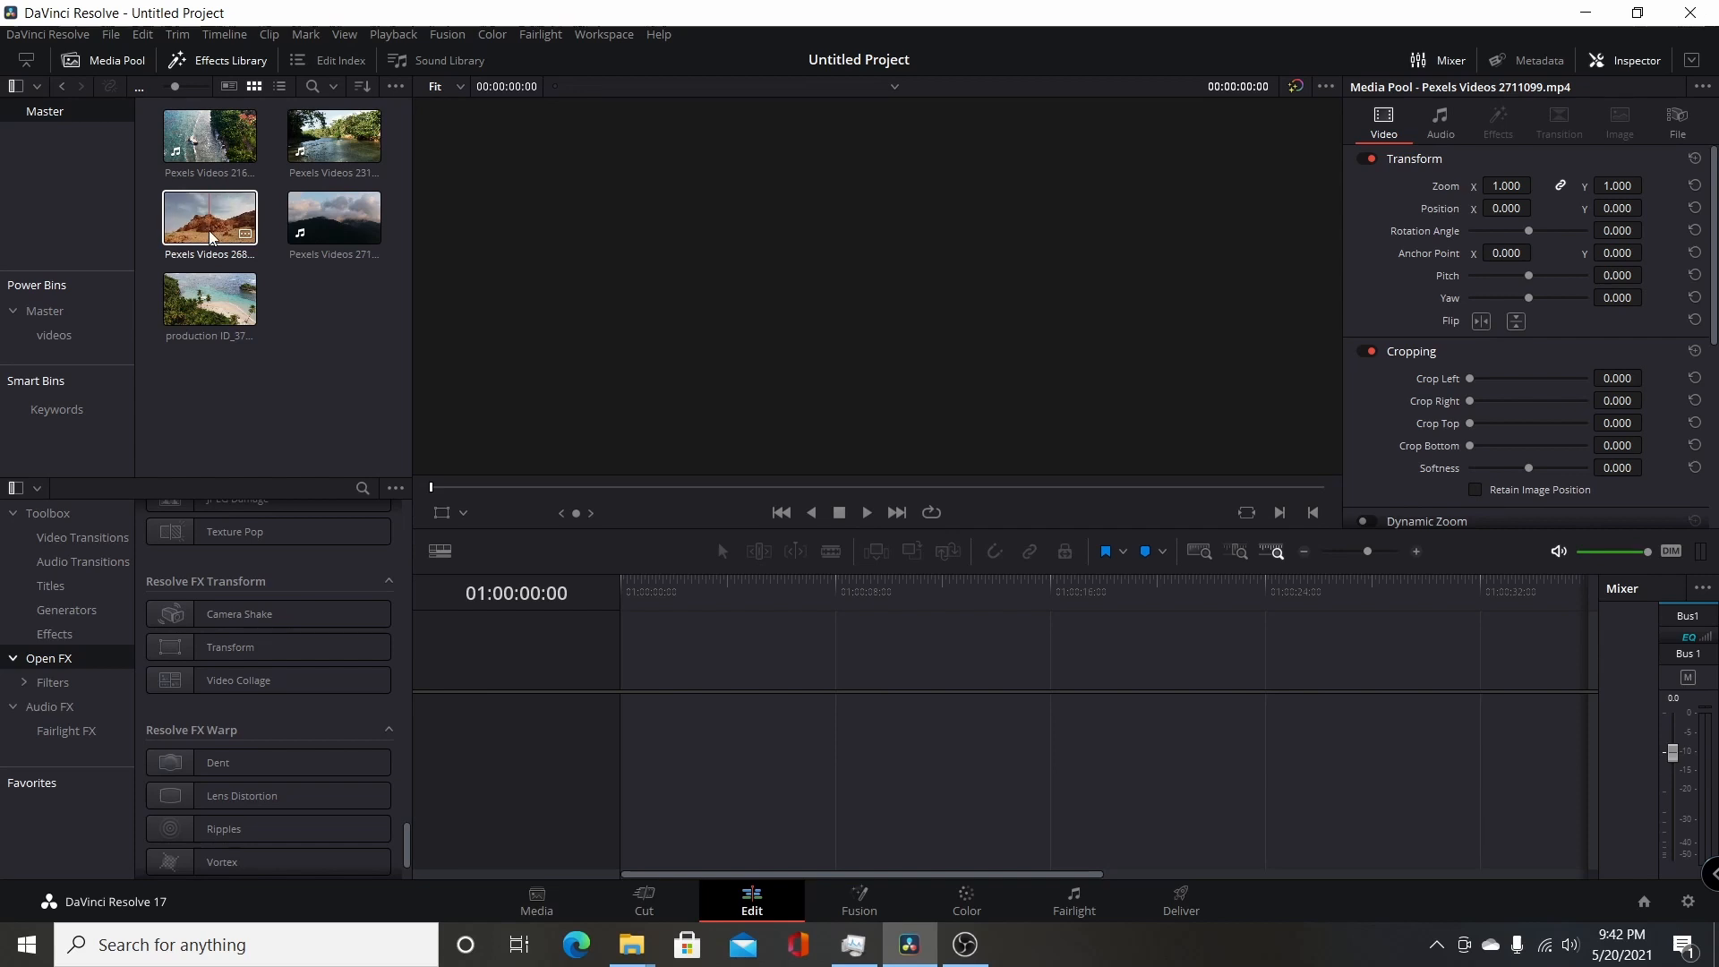
click(333, 218)
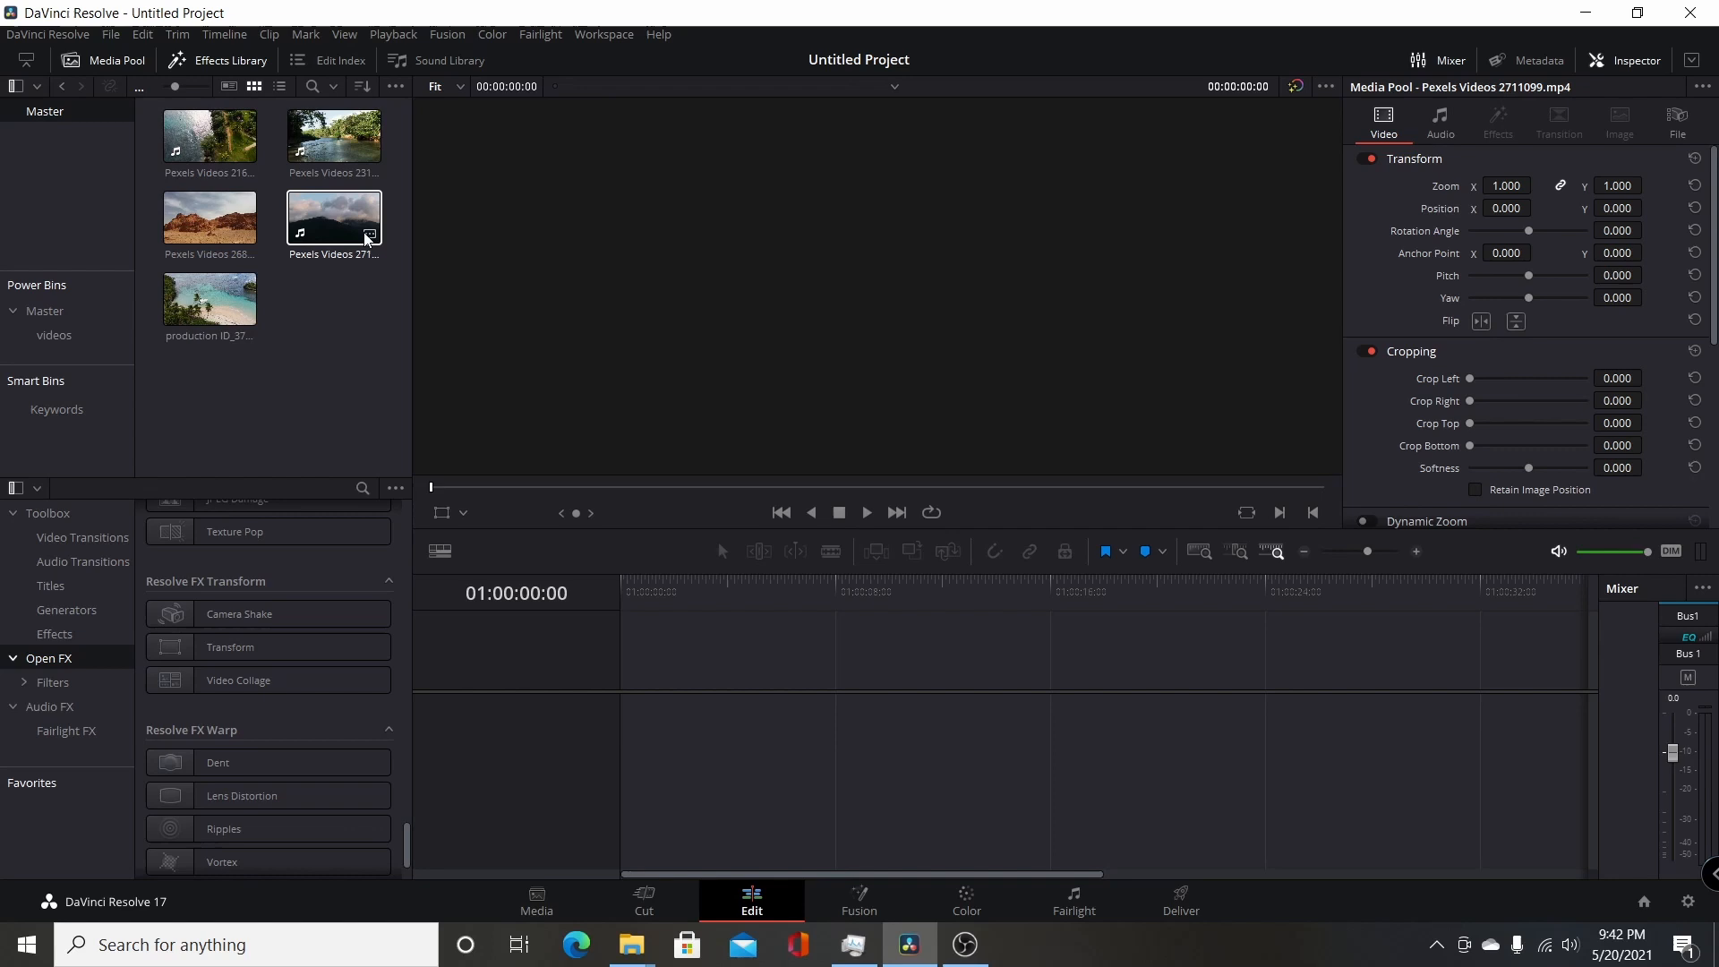
click(209, 135)
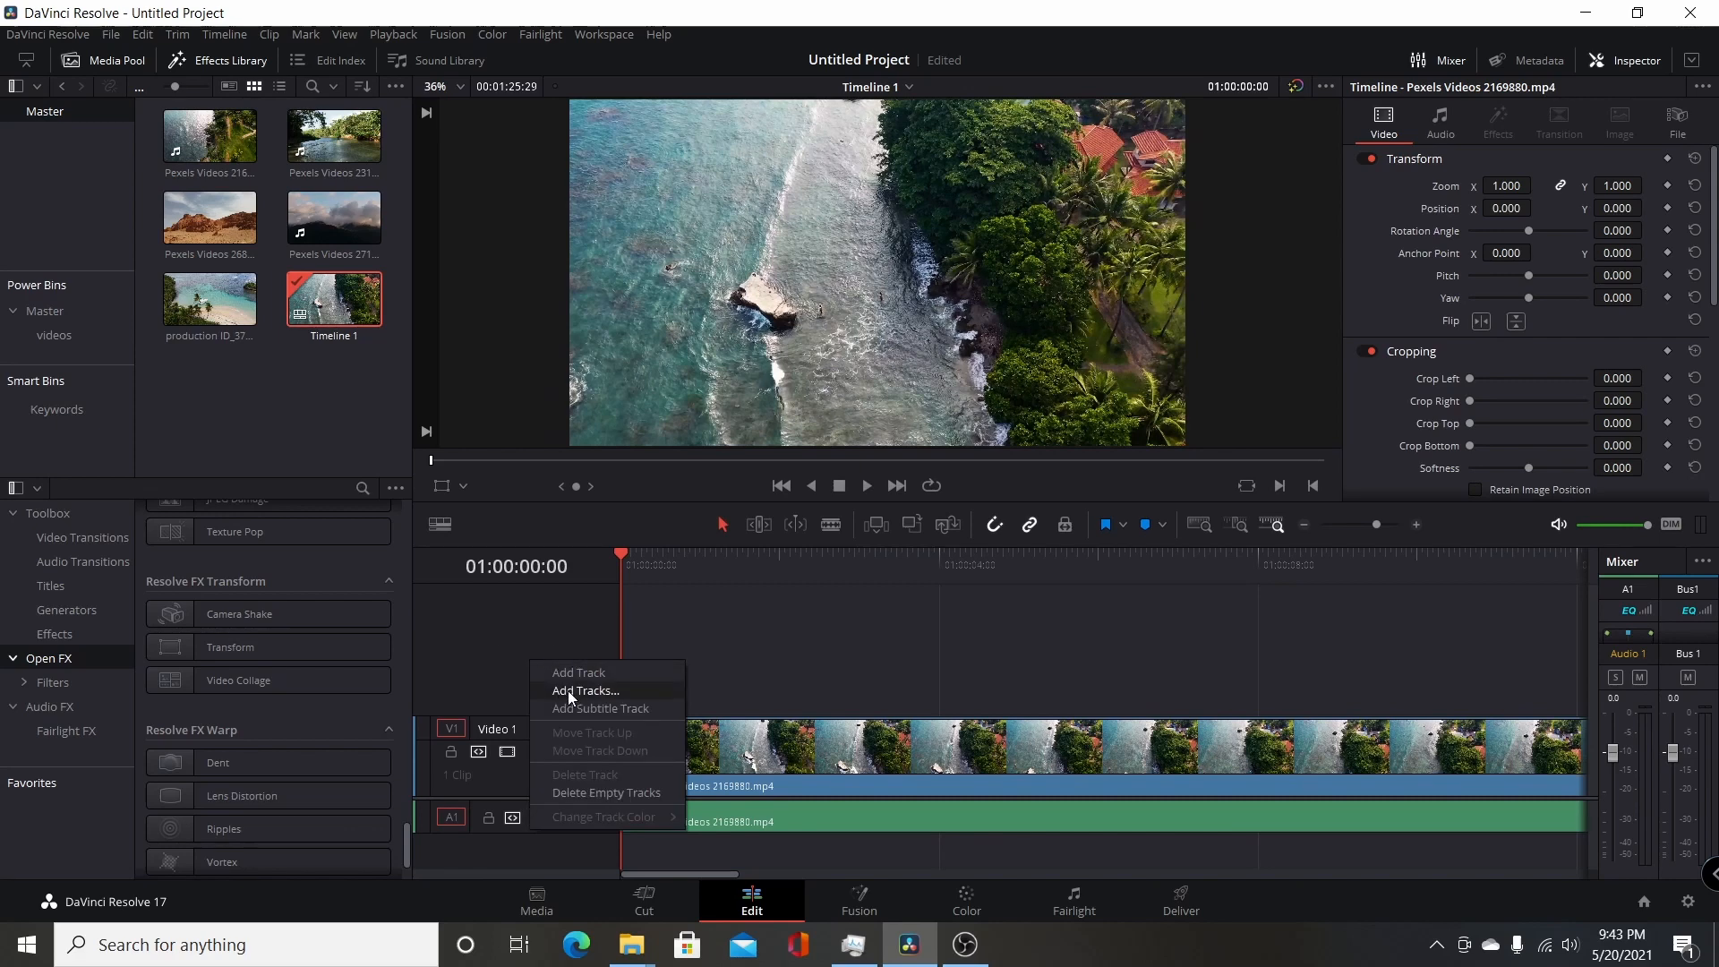
Step: Add 4 video tracks above the clip via the Add Tracks dialog
click(585, 690)
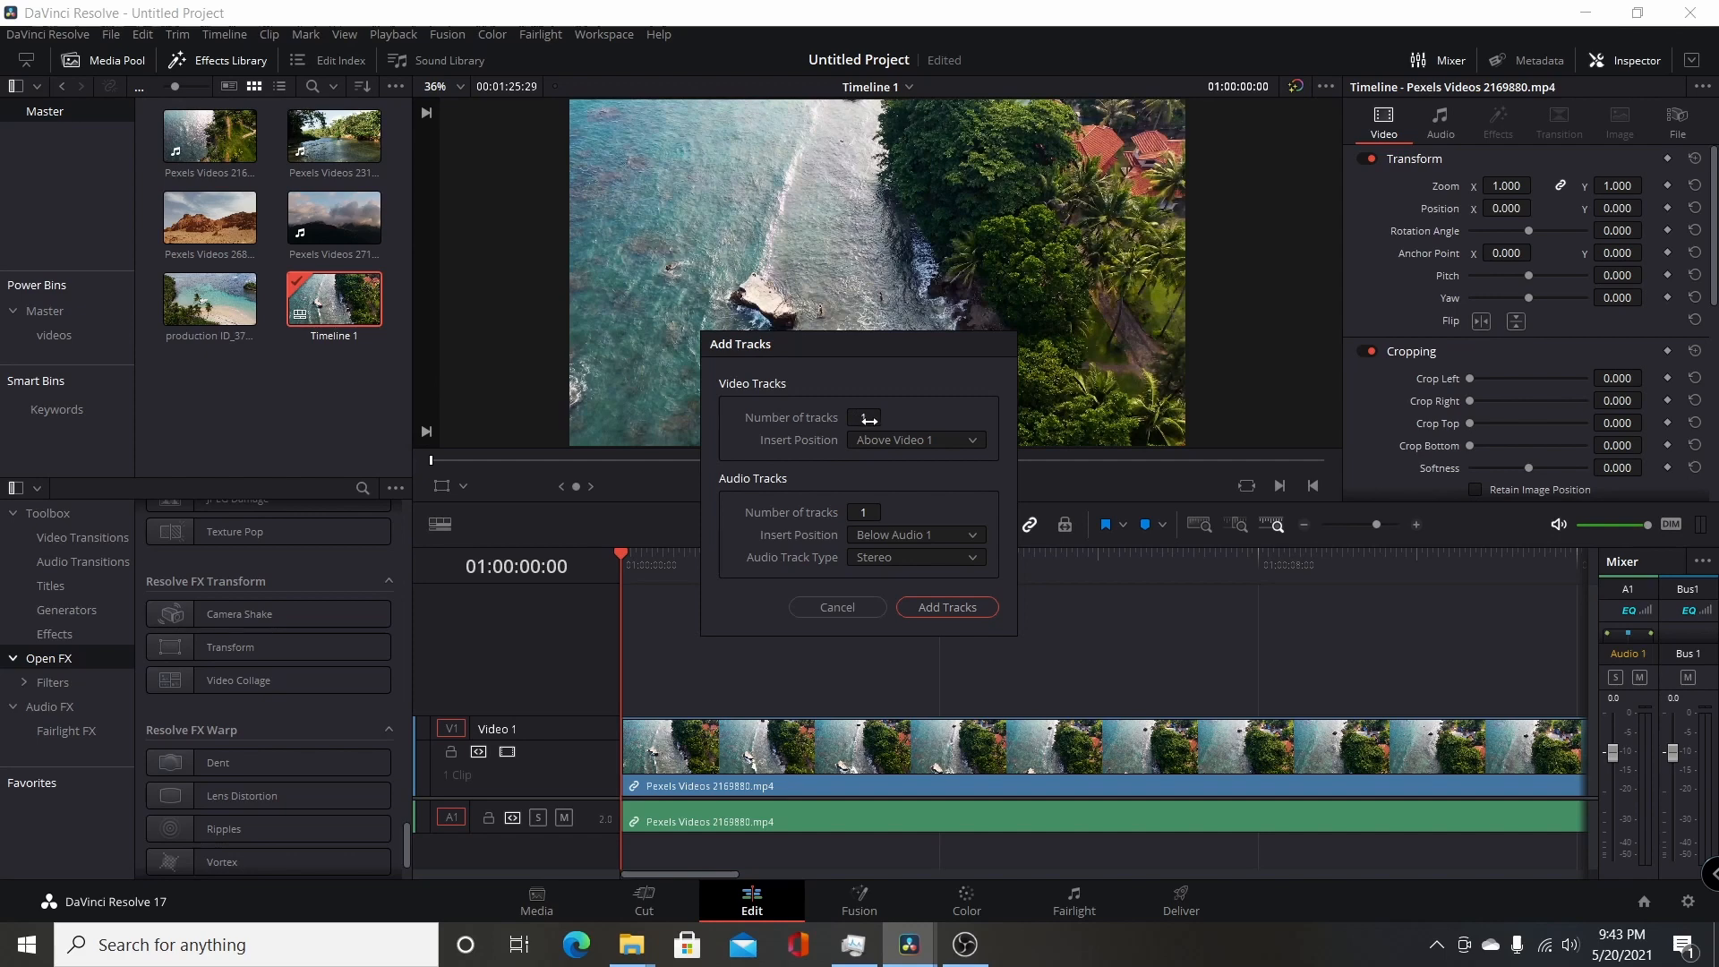
click(863, 416)
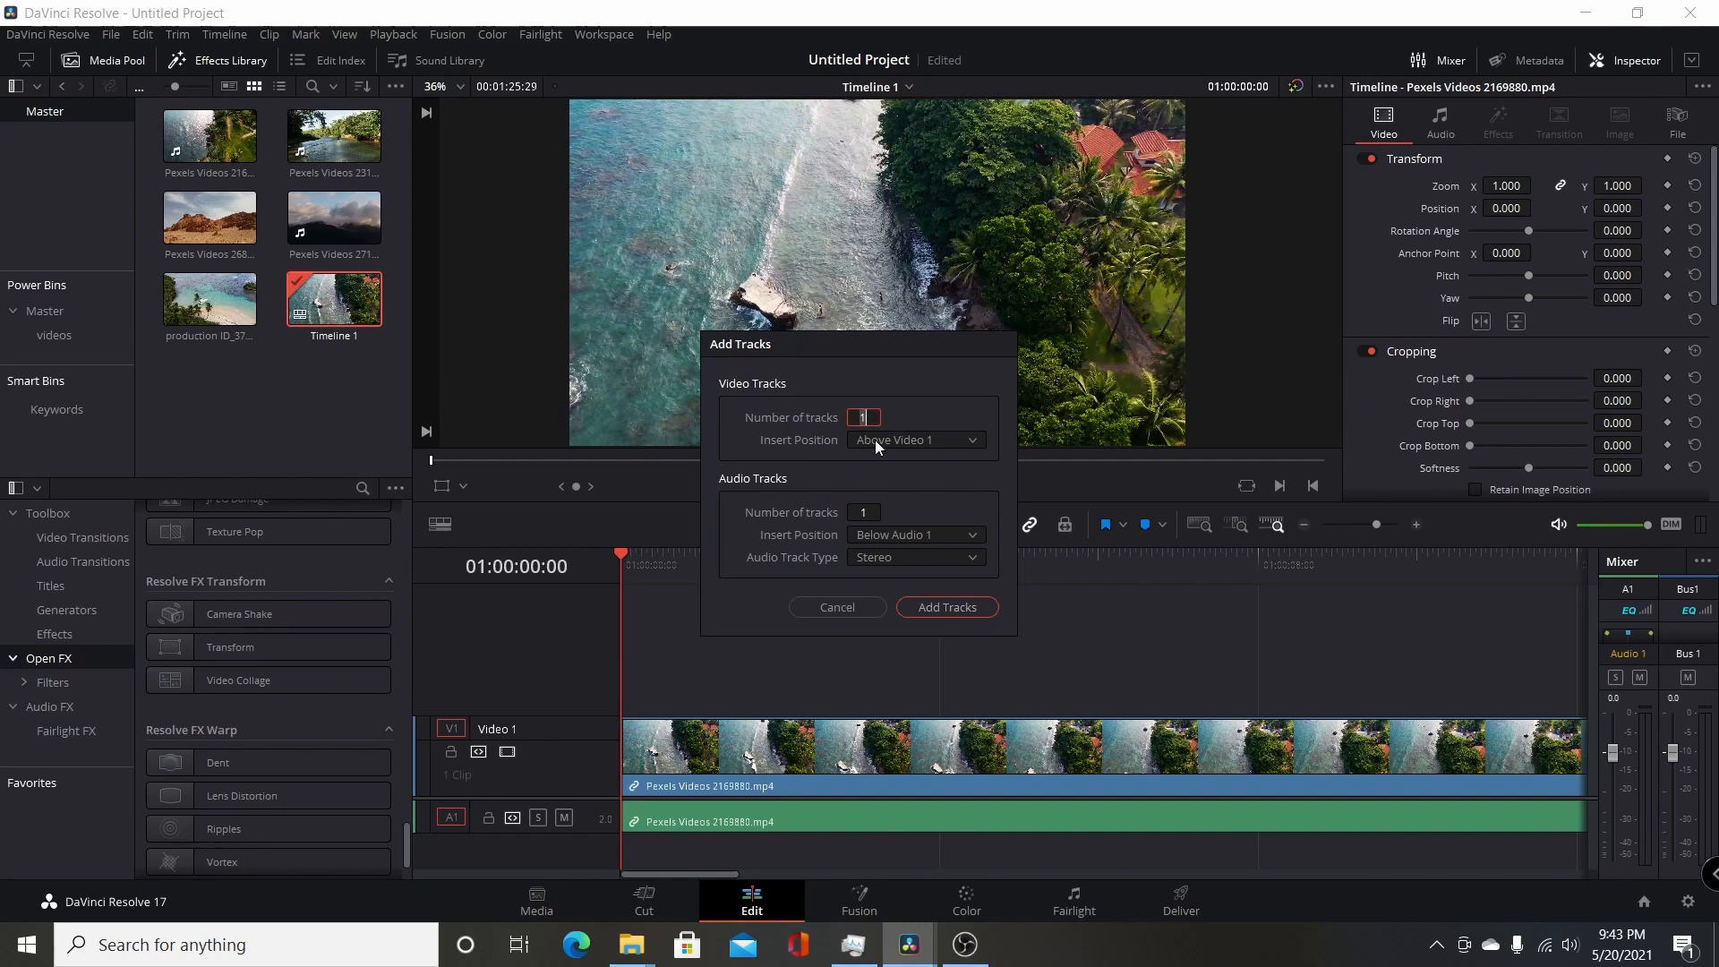
text(4)
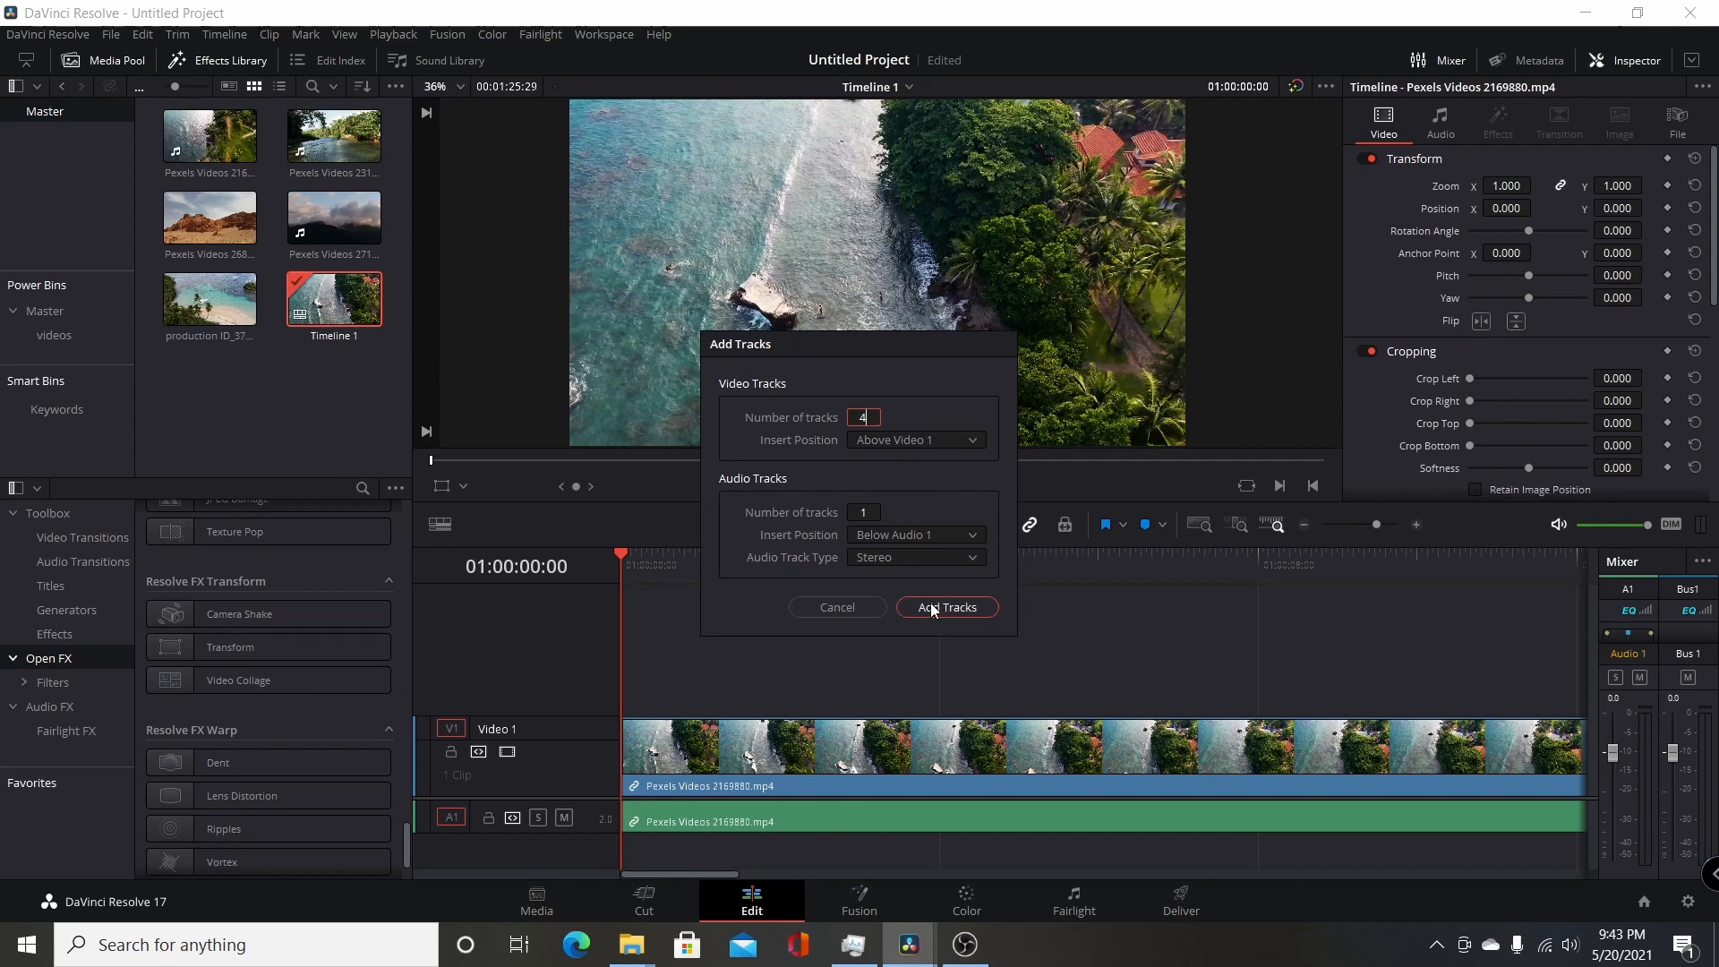
click(945, 606)
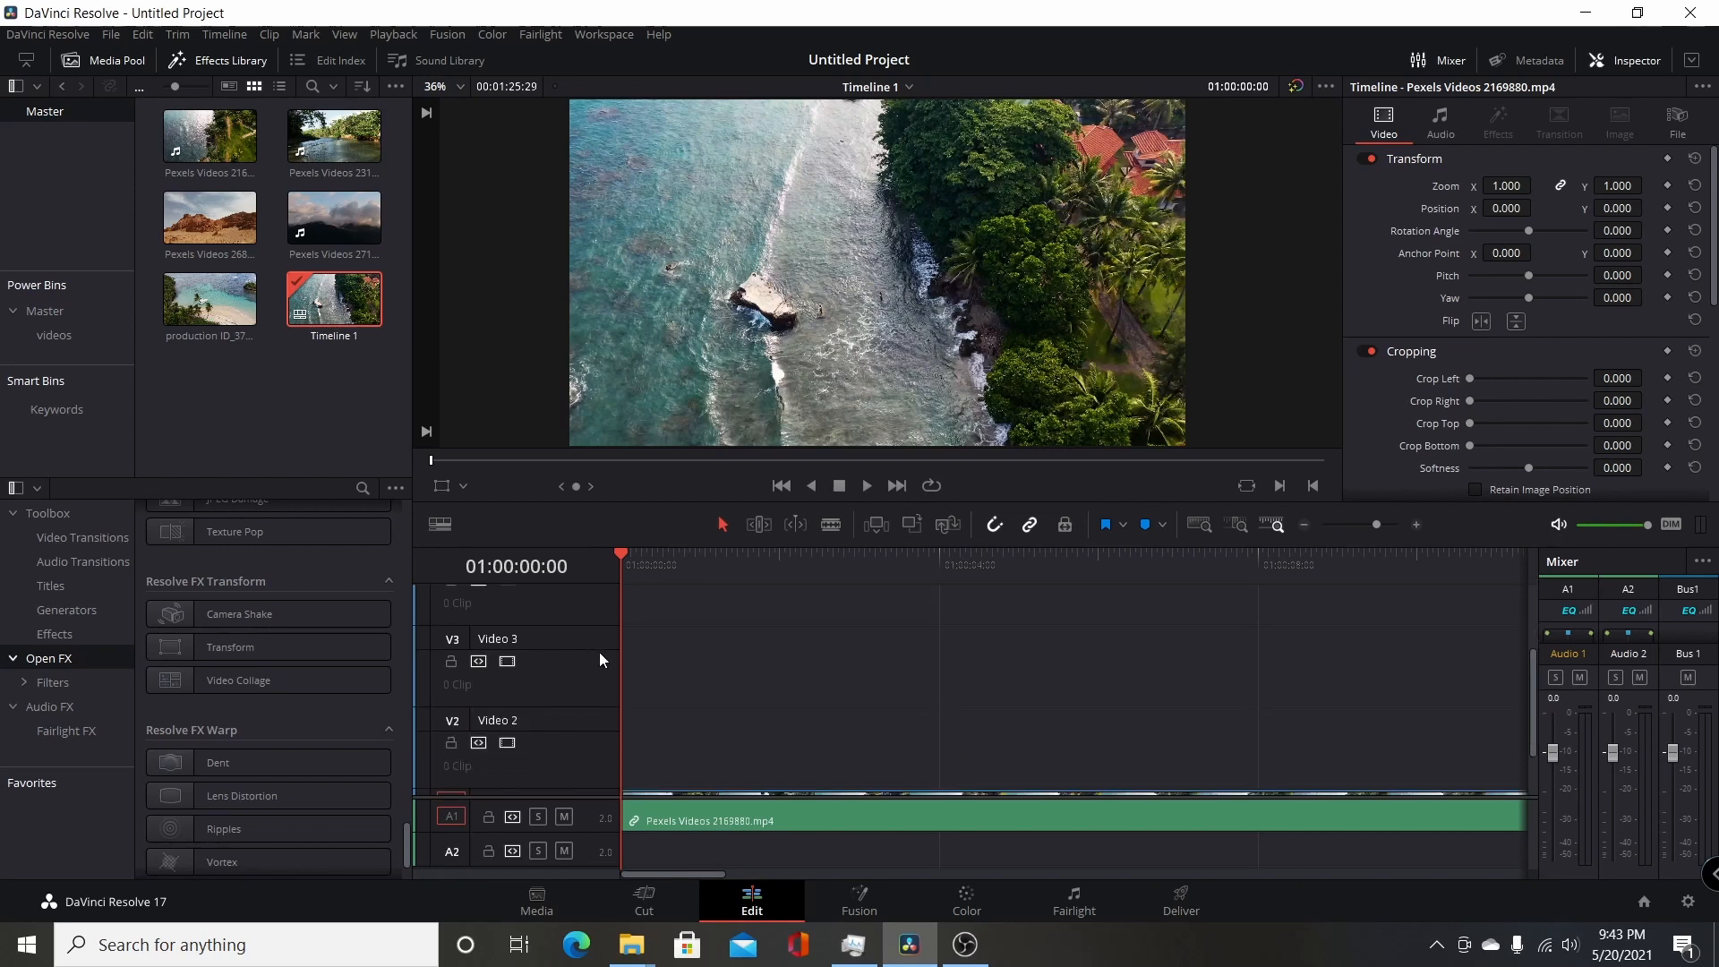
Step: Stack the river, mountain and desert clips on upper tracks, desert on top
click(333, 136)
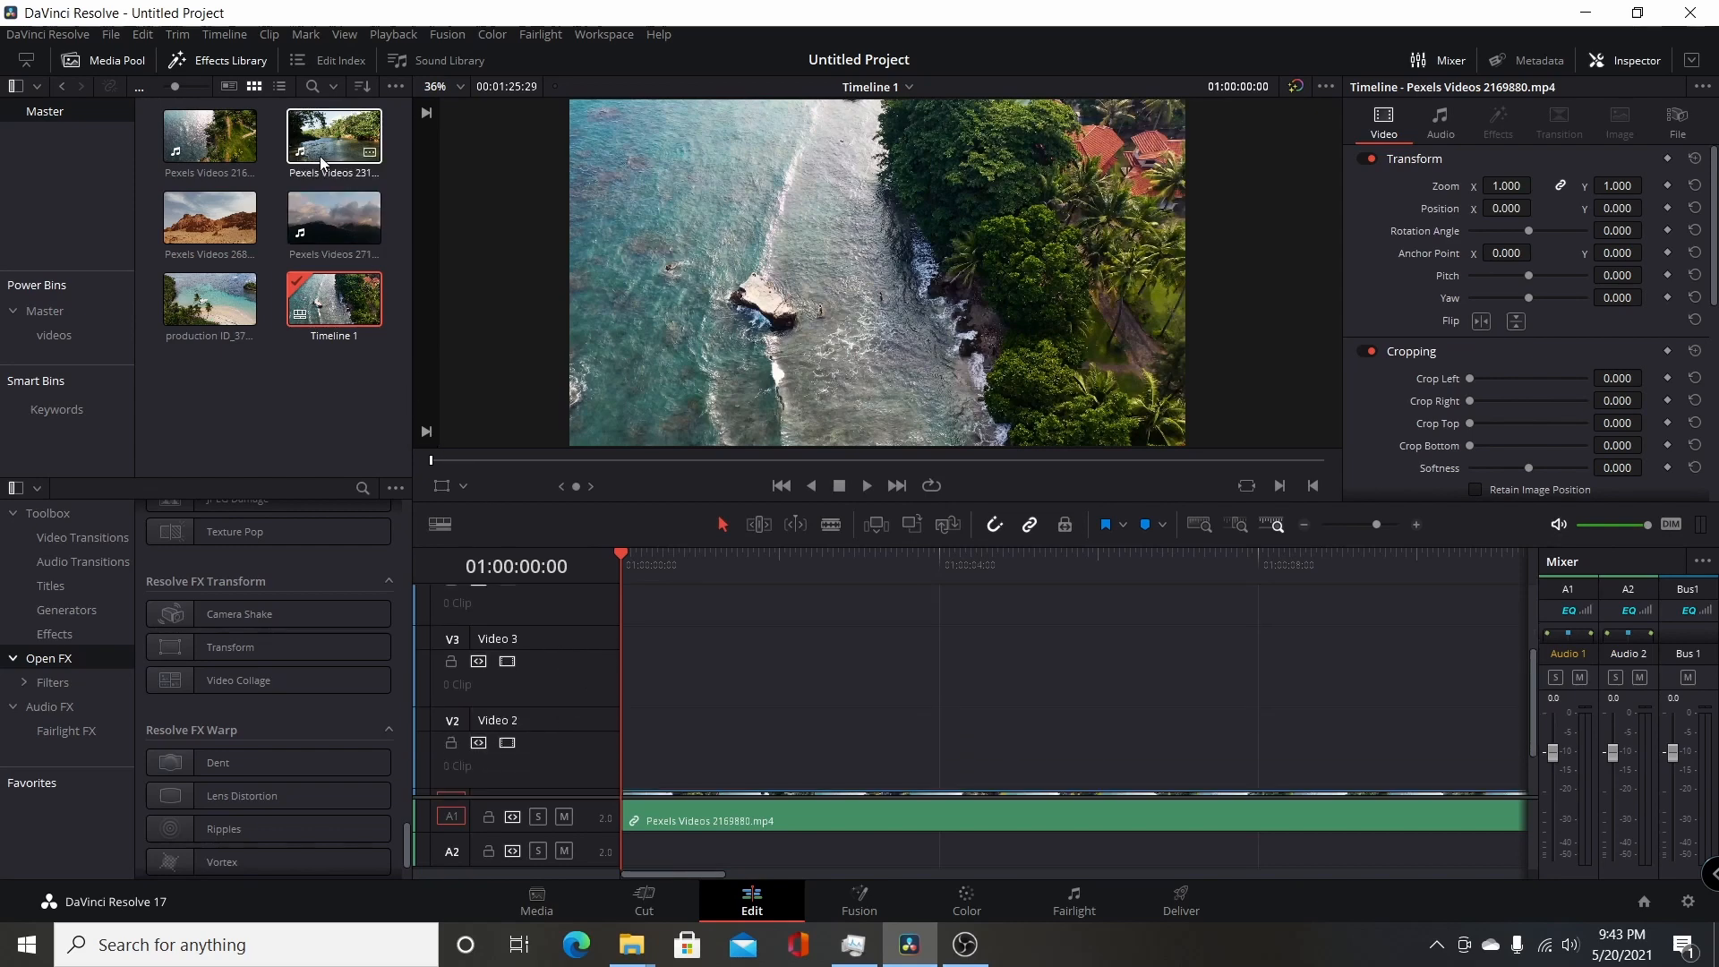
drag(333, 217, 647, 702)
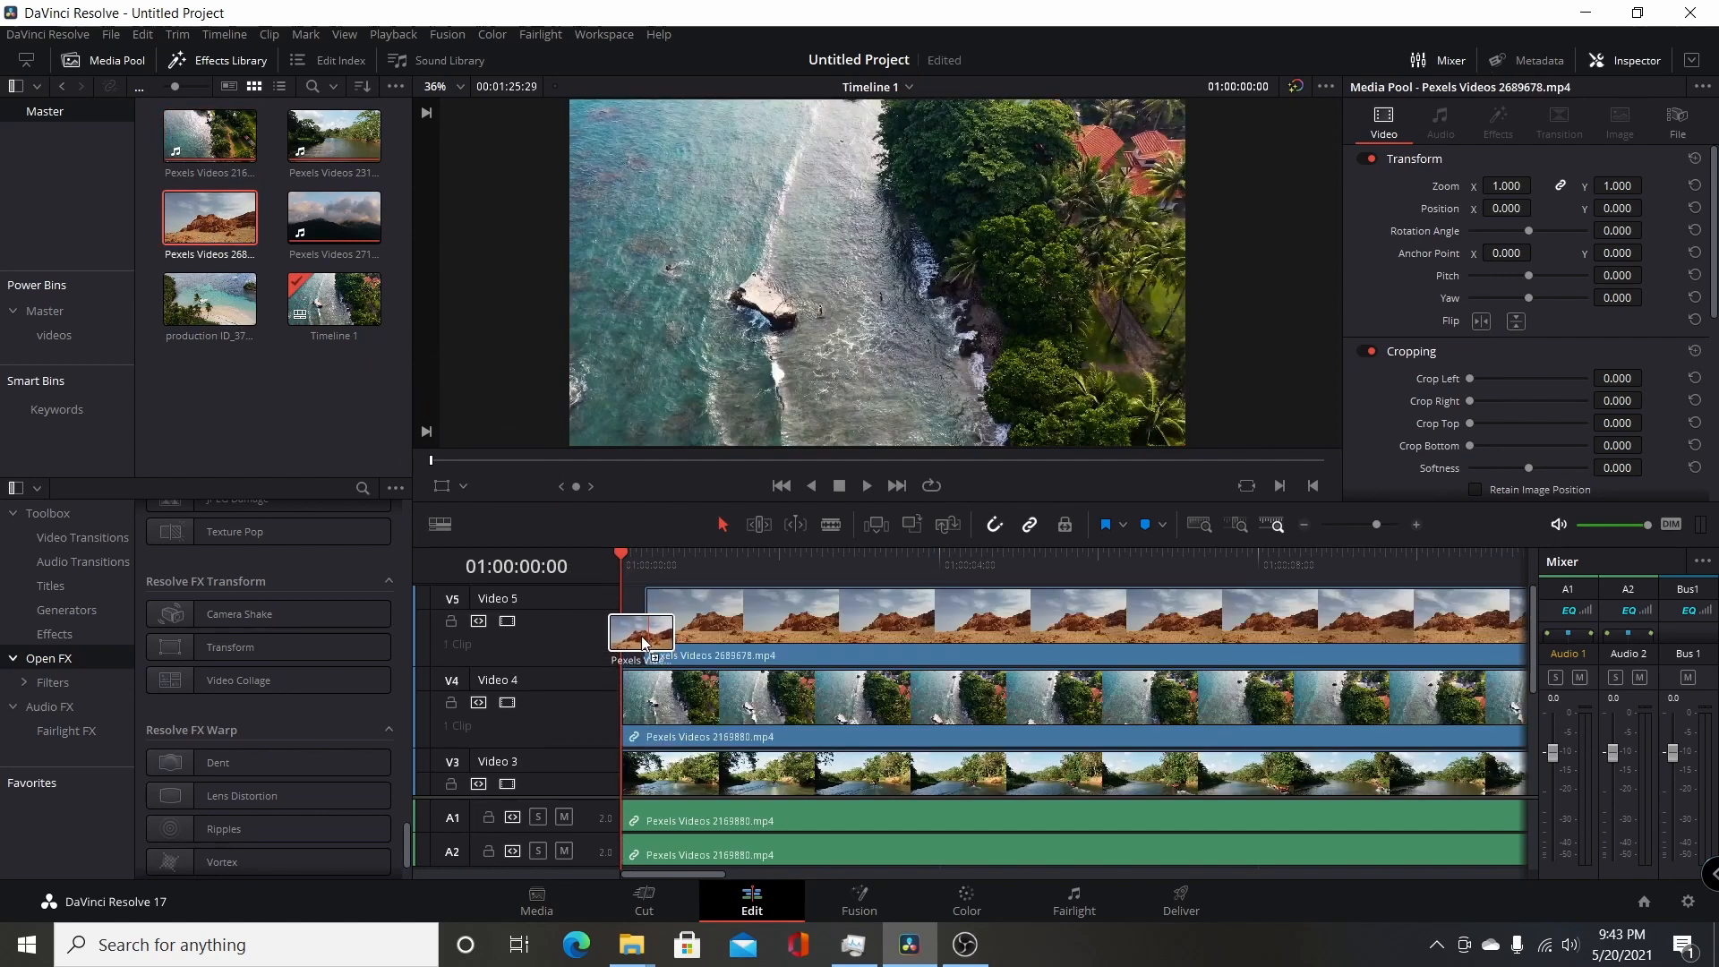
click(641, 614)
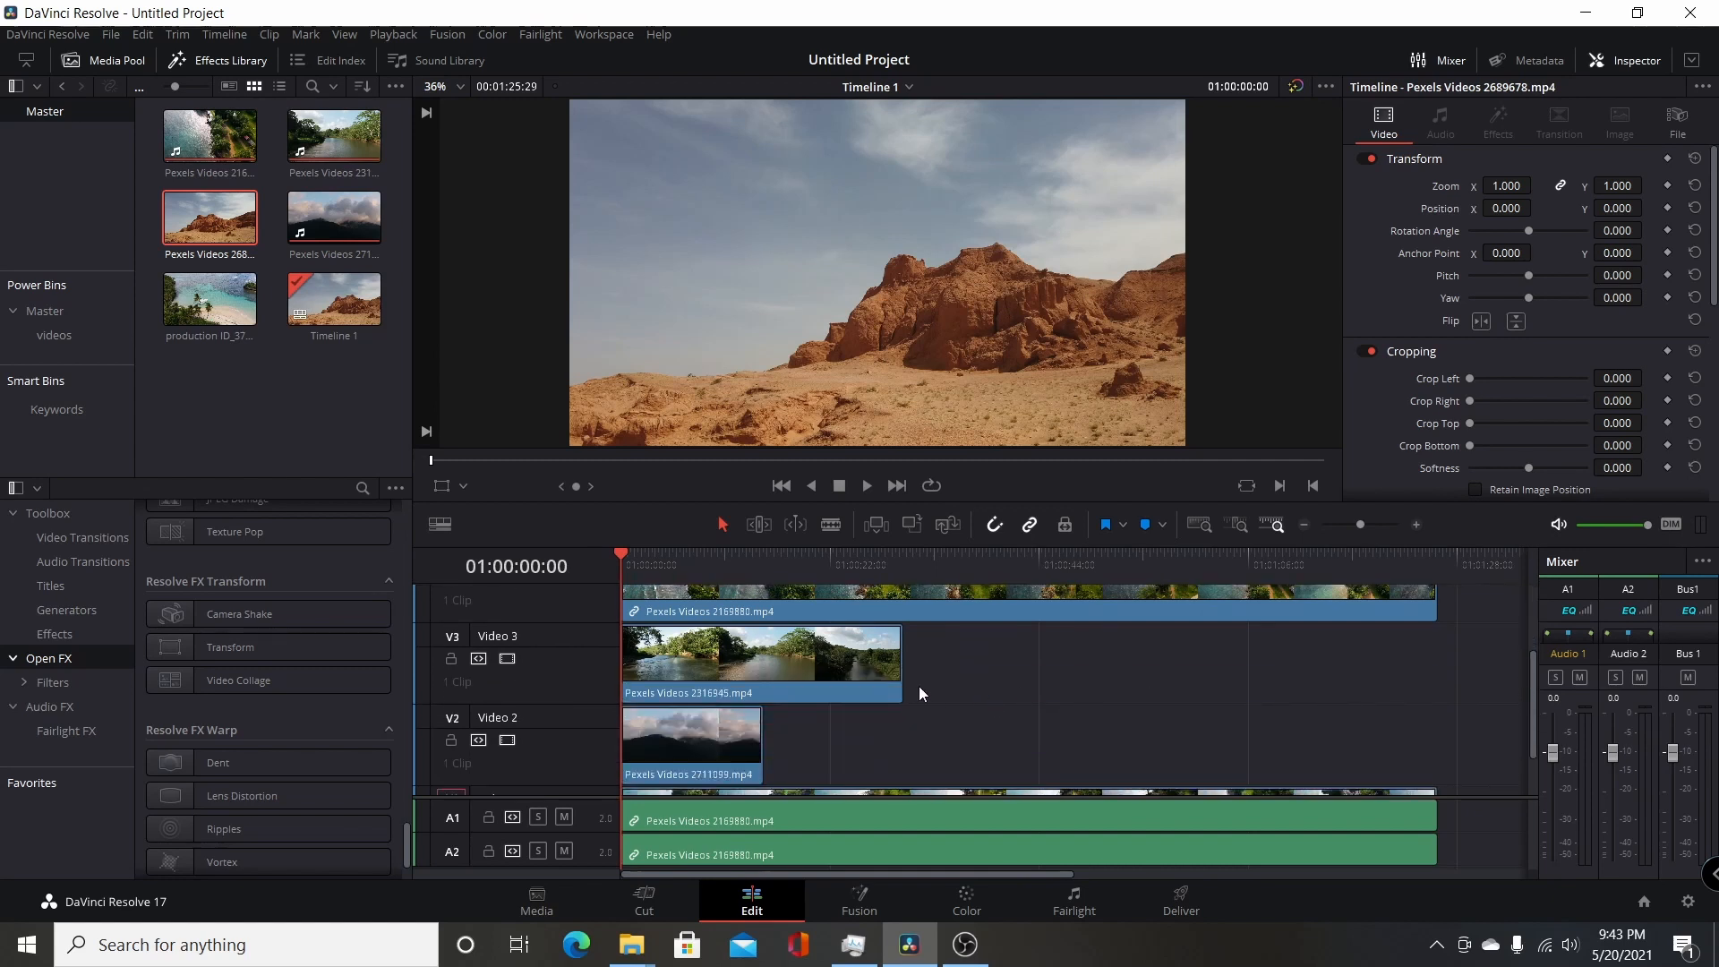
Step: Trim all stacked clips to a common end point, about 13 seconds
scroll(down, 3)
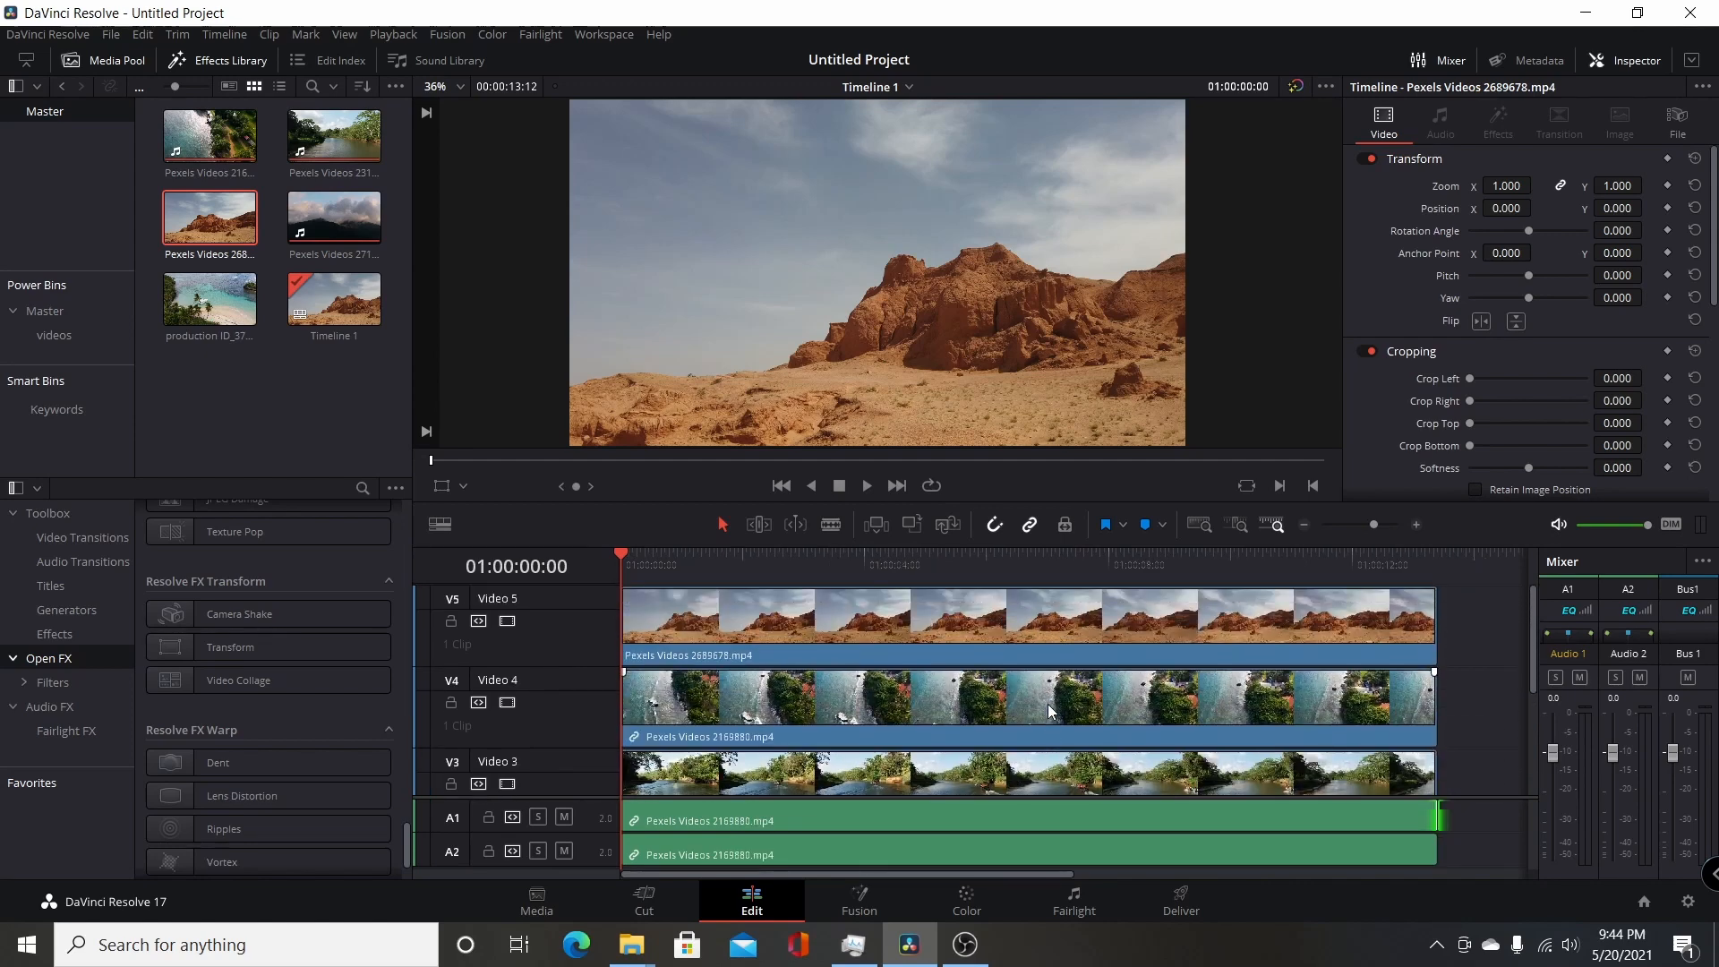
scroll(down, 3)
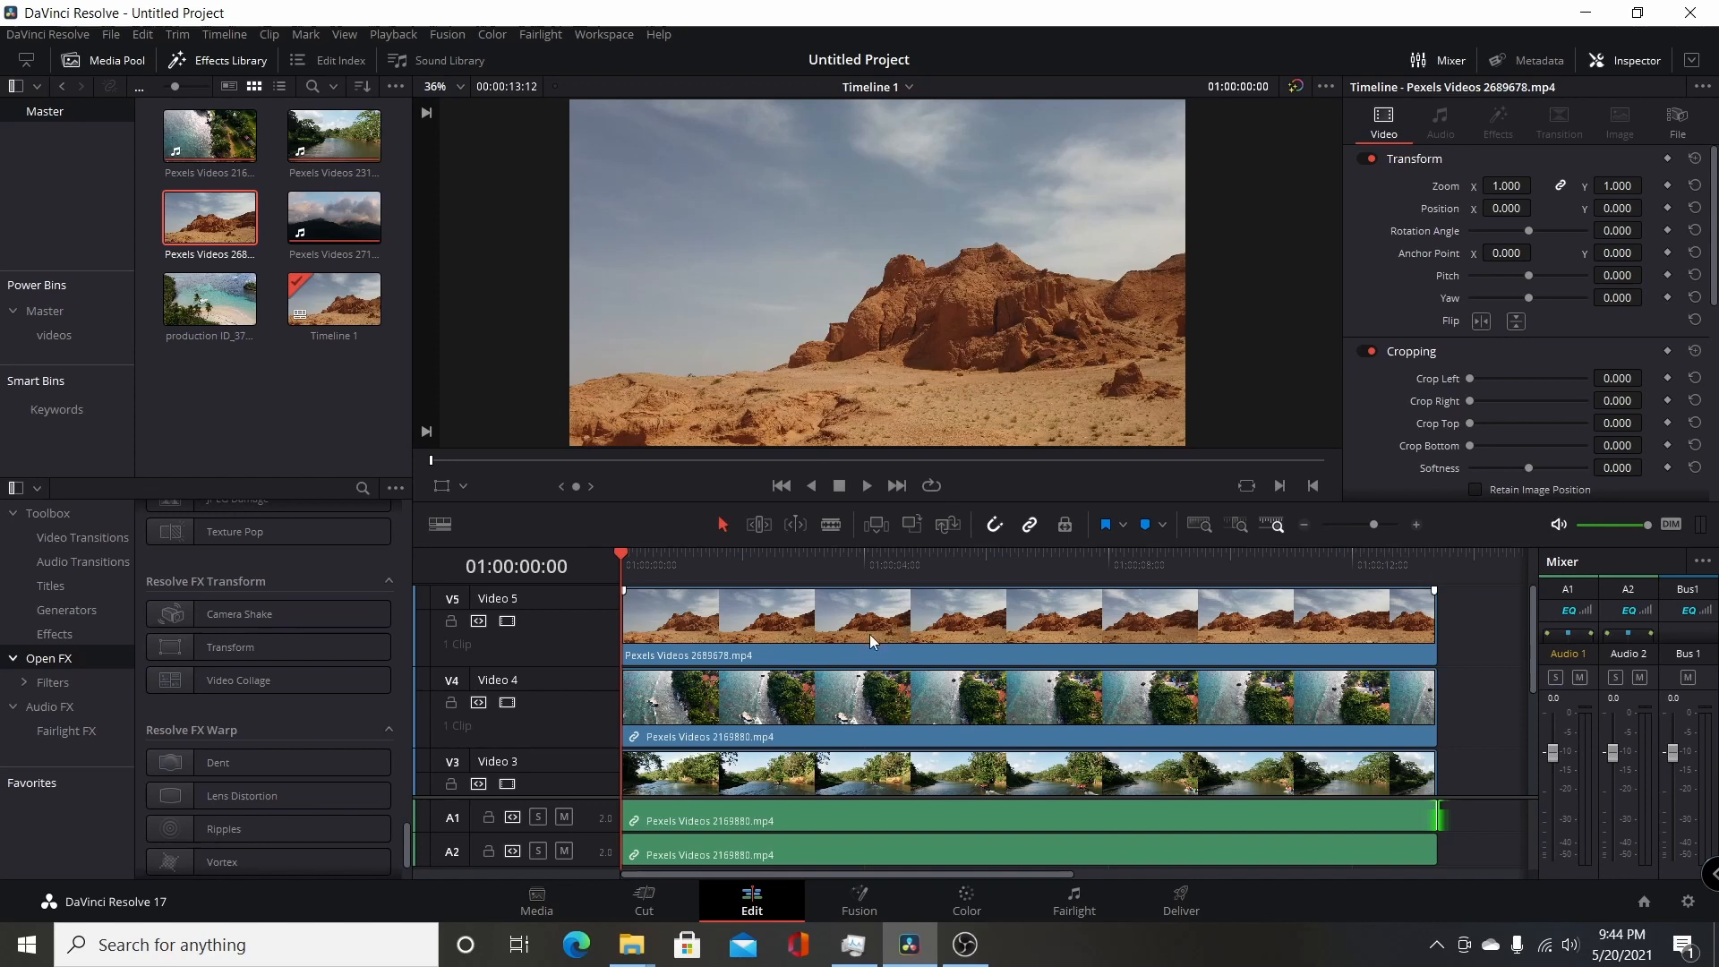
mouse_move(837, 411)
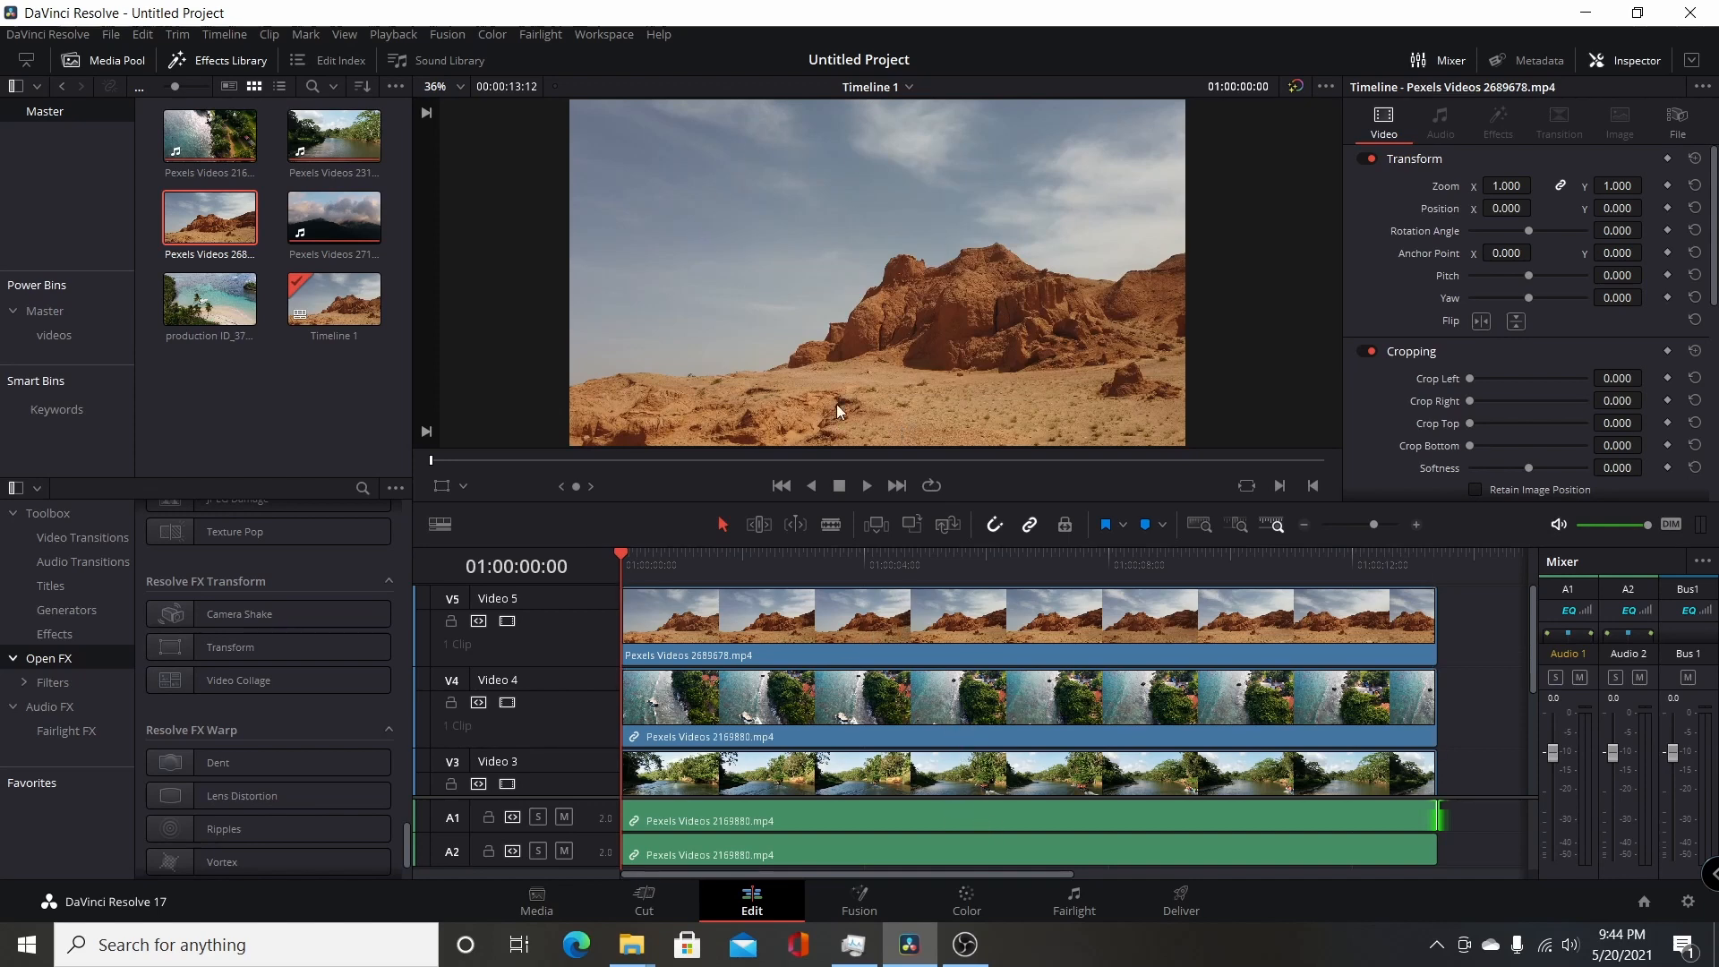
click(238, 679)
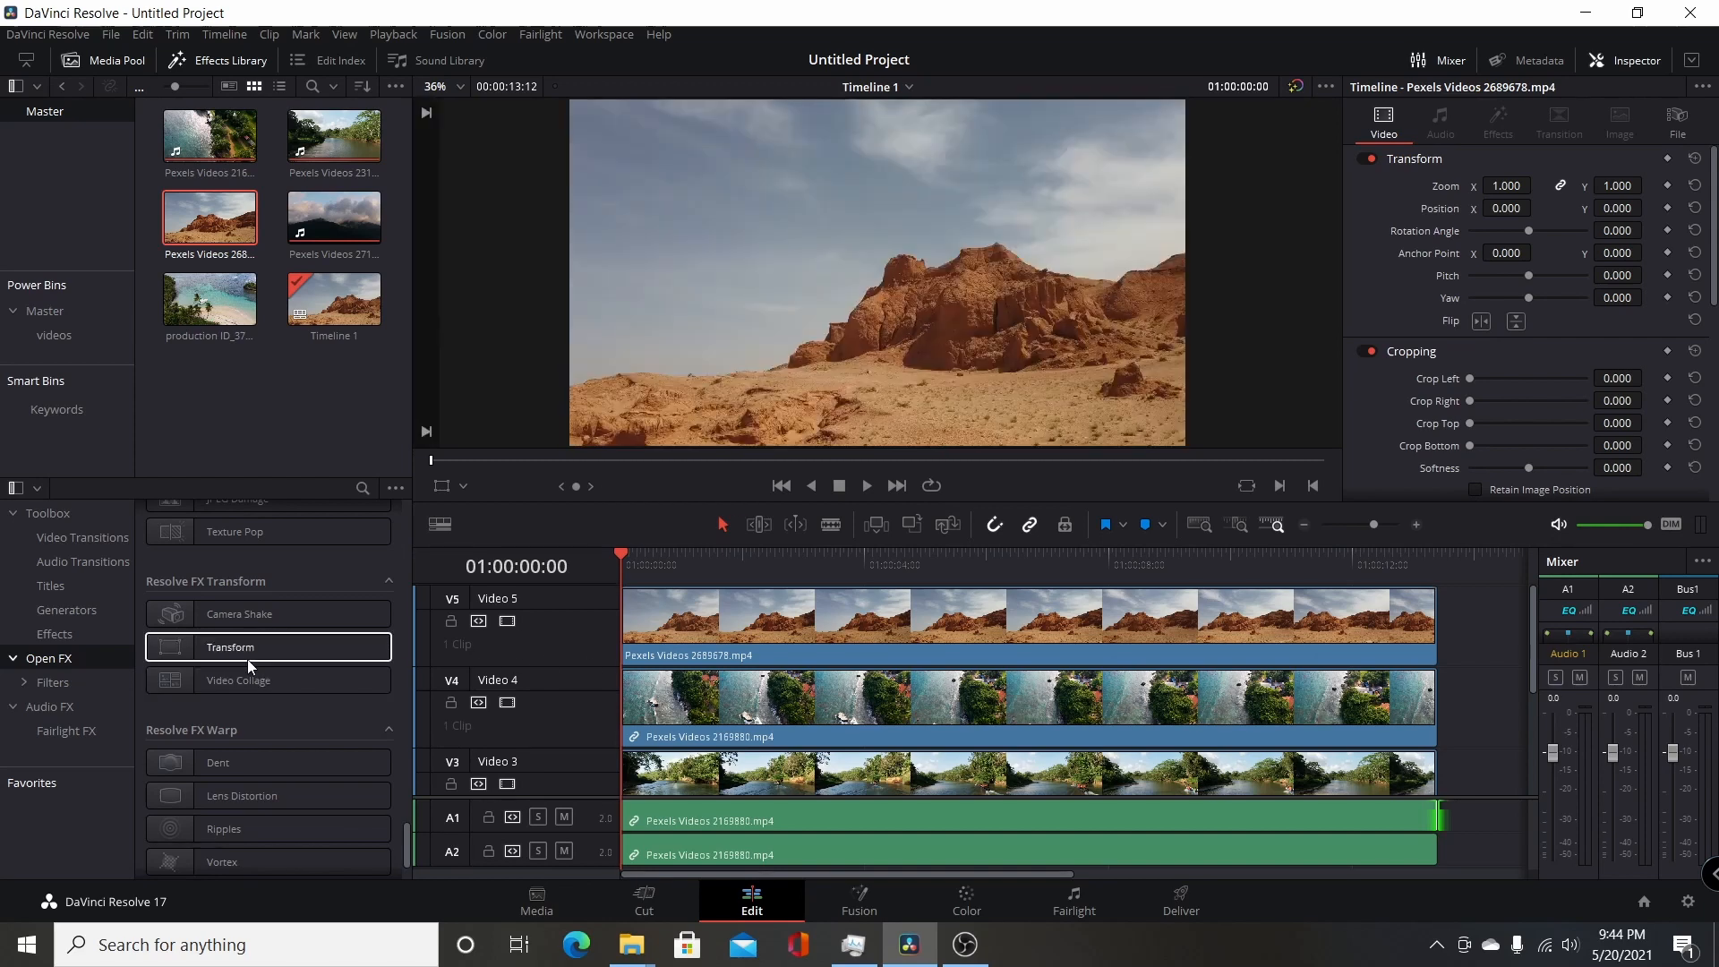
Step: Apply Video Collage to the desert clip as a 2x2 grid and select the river clip
double_click(238, 679)
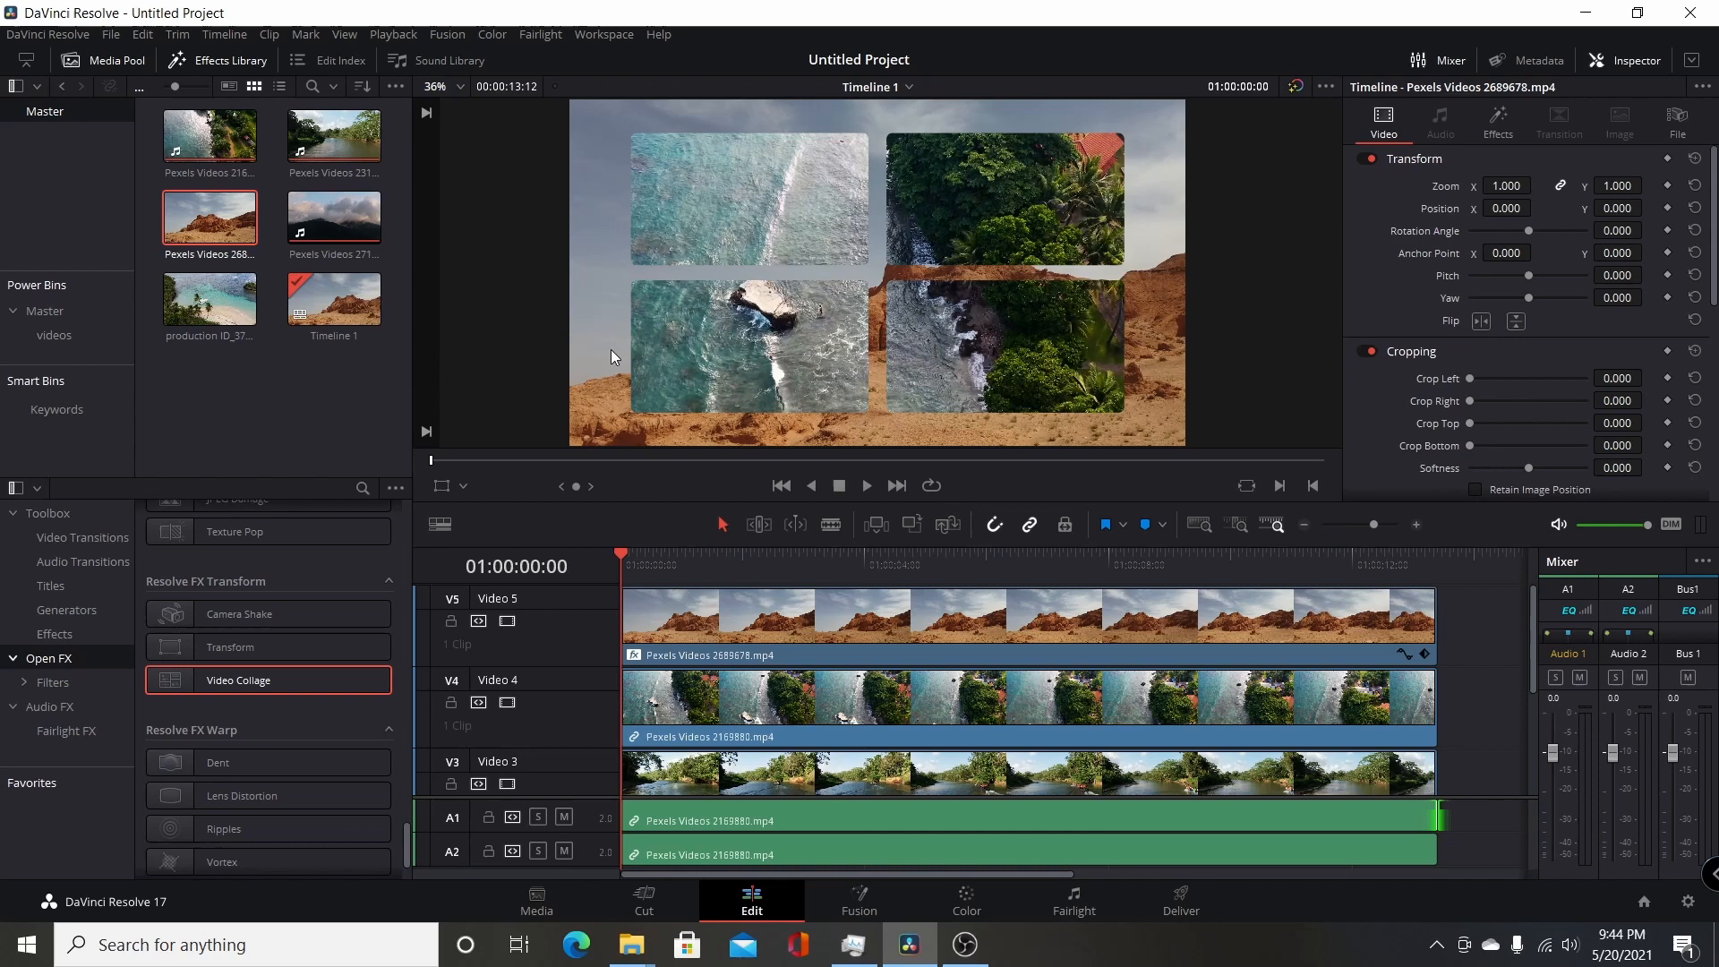
mouse_move(671, 214)
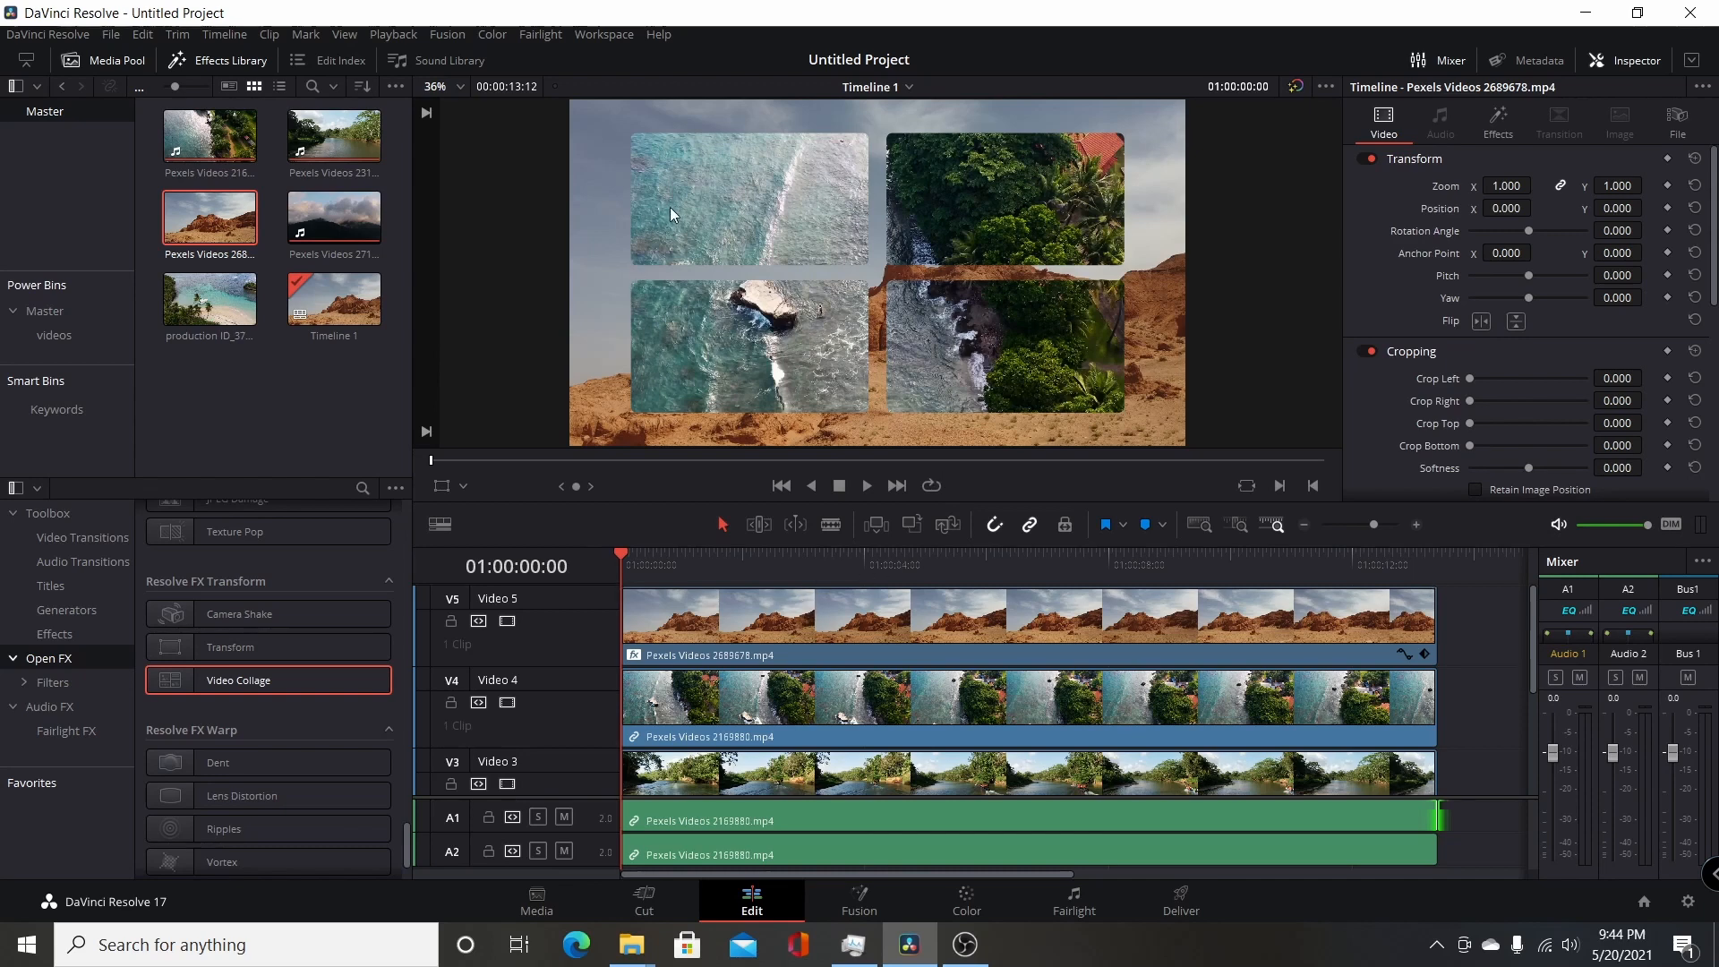
mouse_move(969, 372)
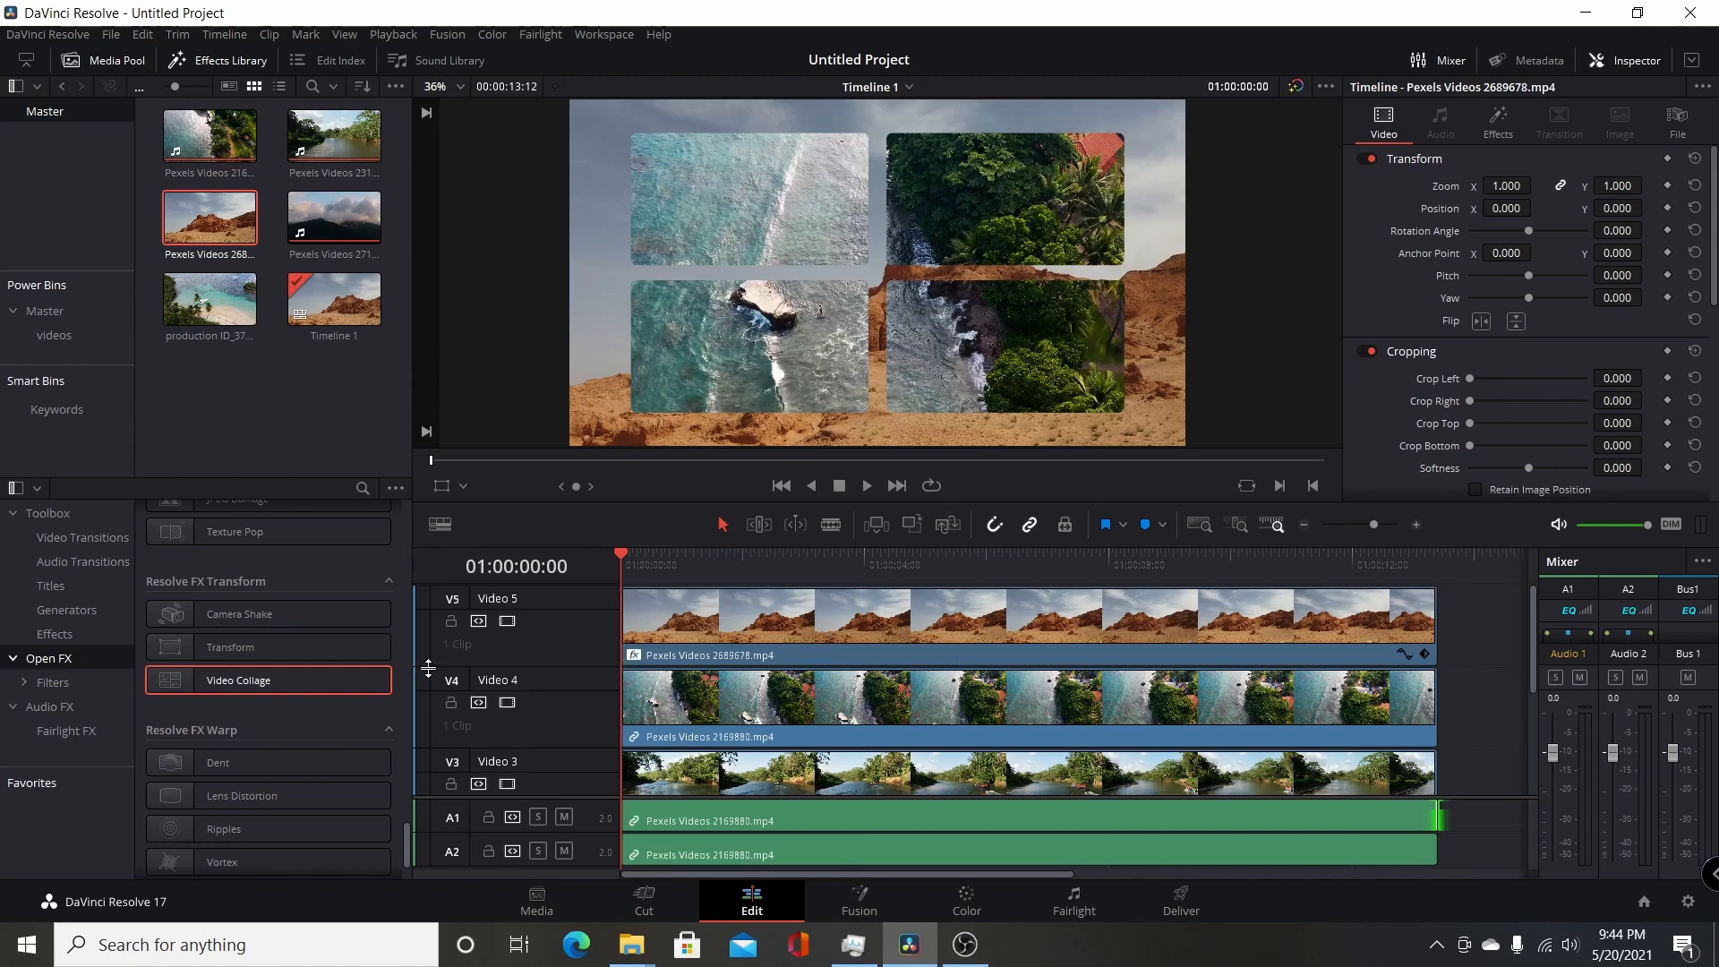
mouse_move(1289, 229)
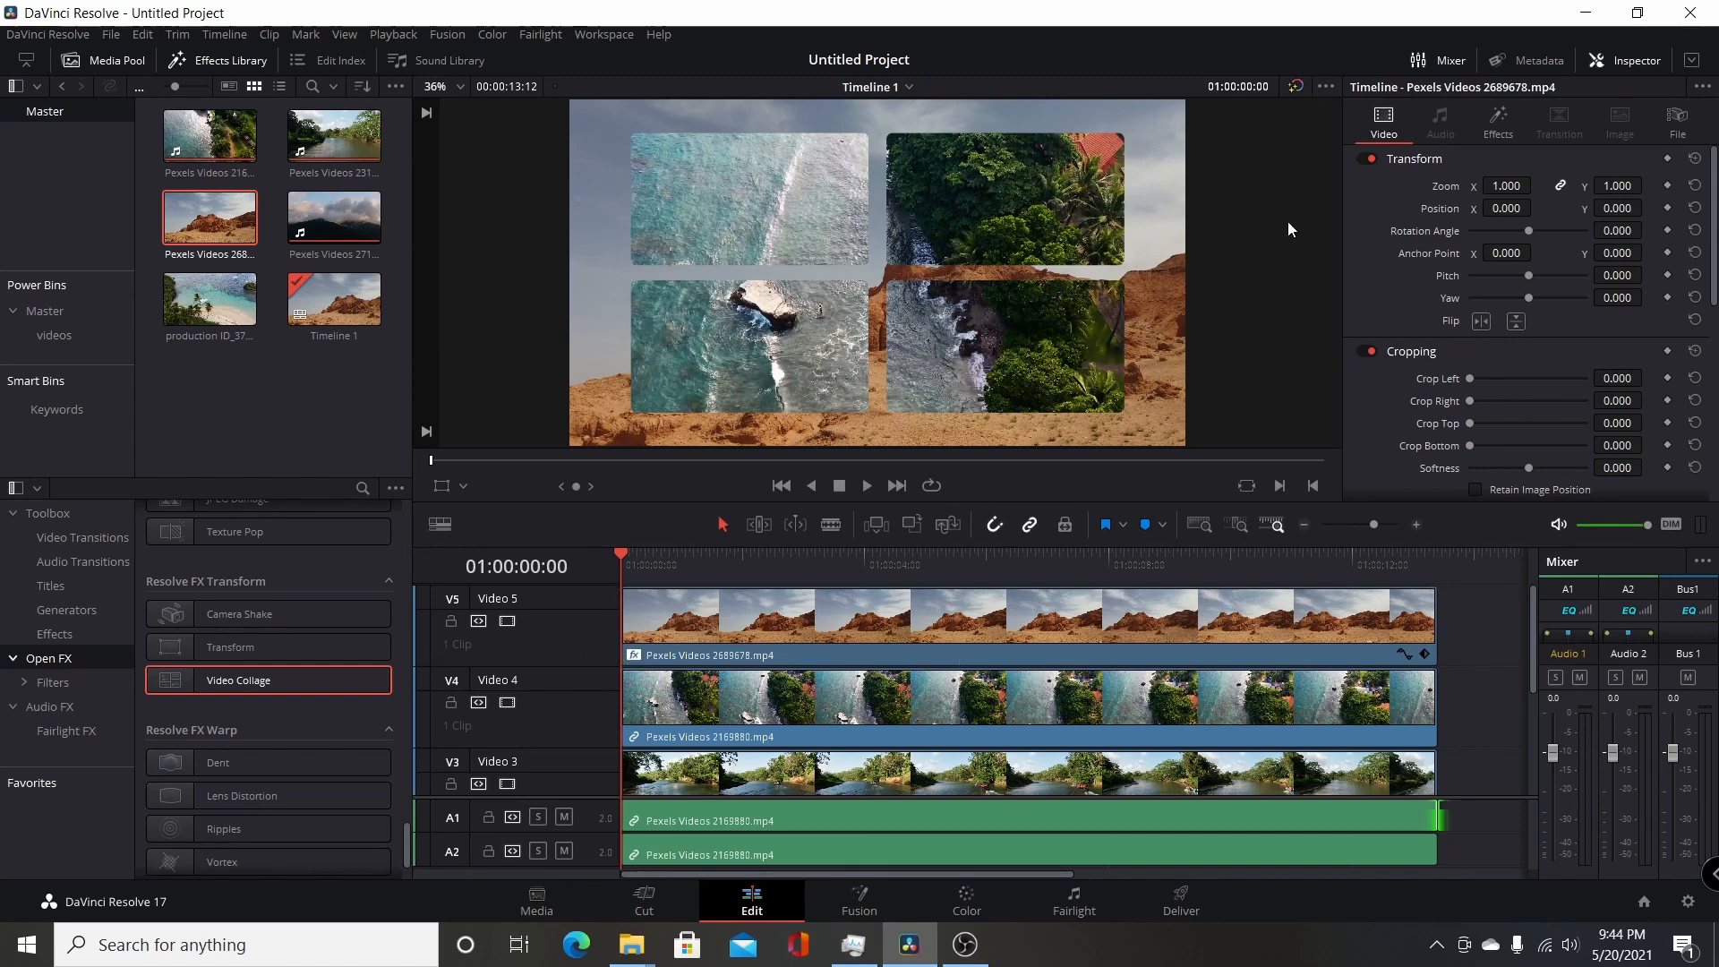
click(238, 679)
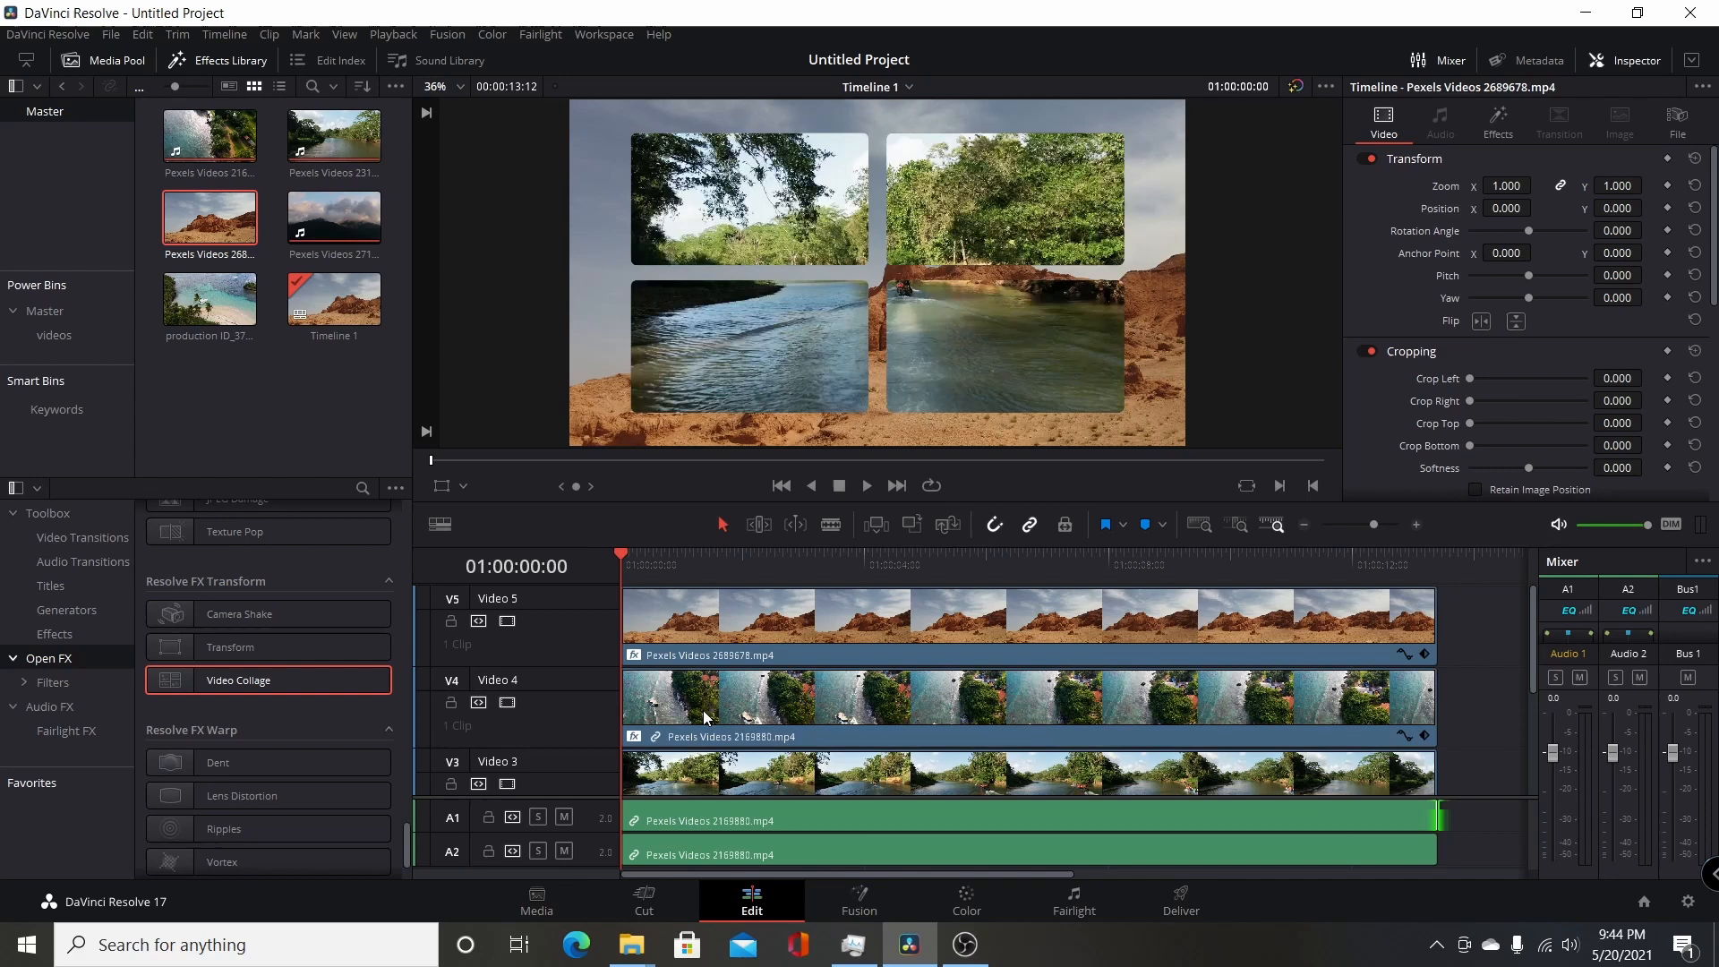
mouse_move(830, 736)
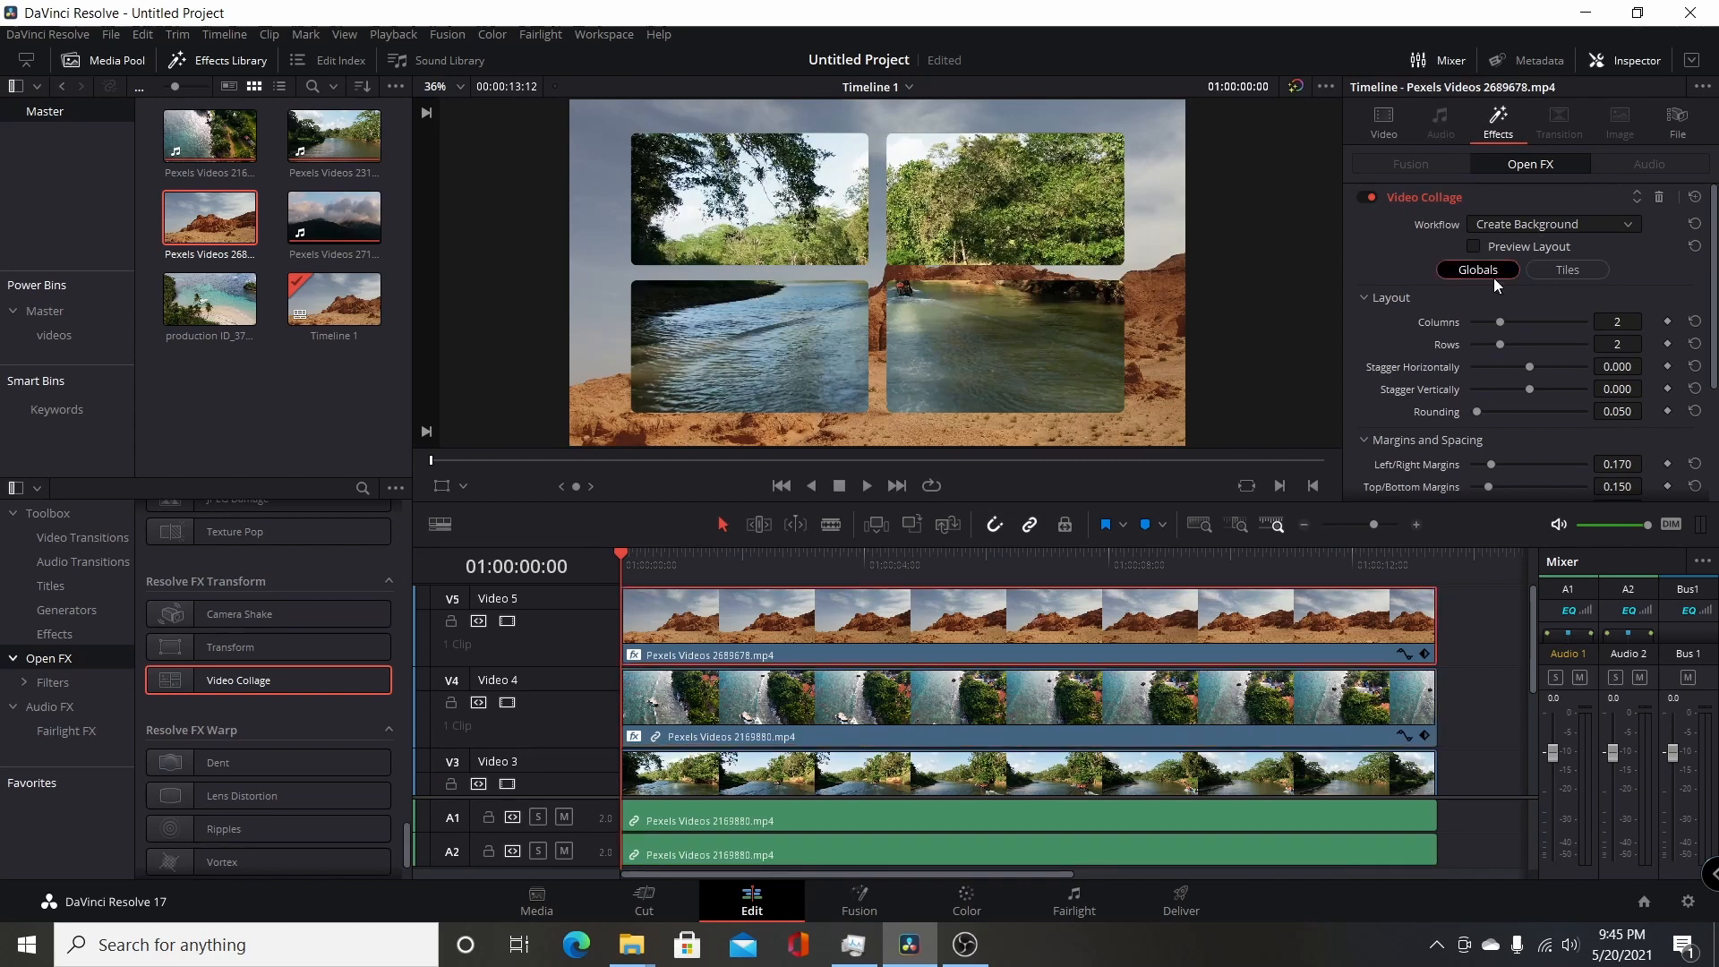
mouse_move(1479, 314)
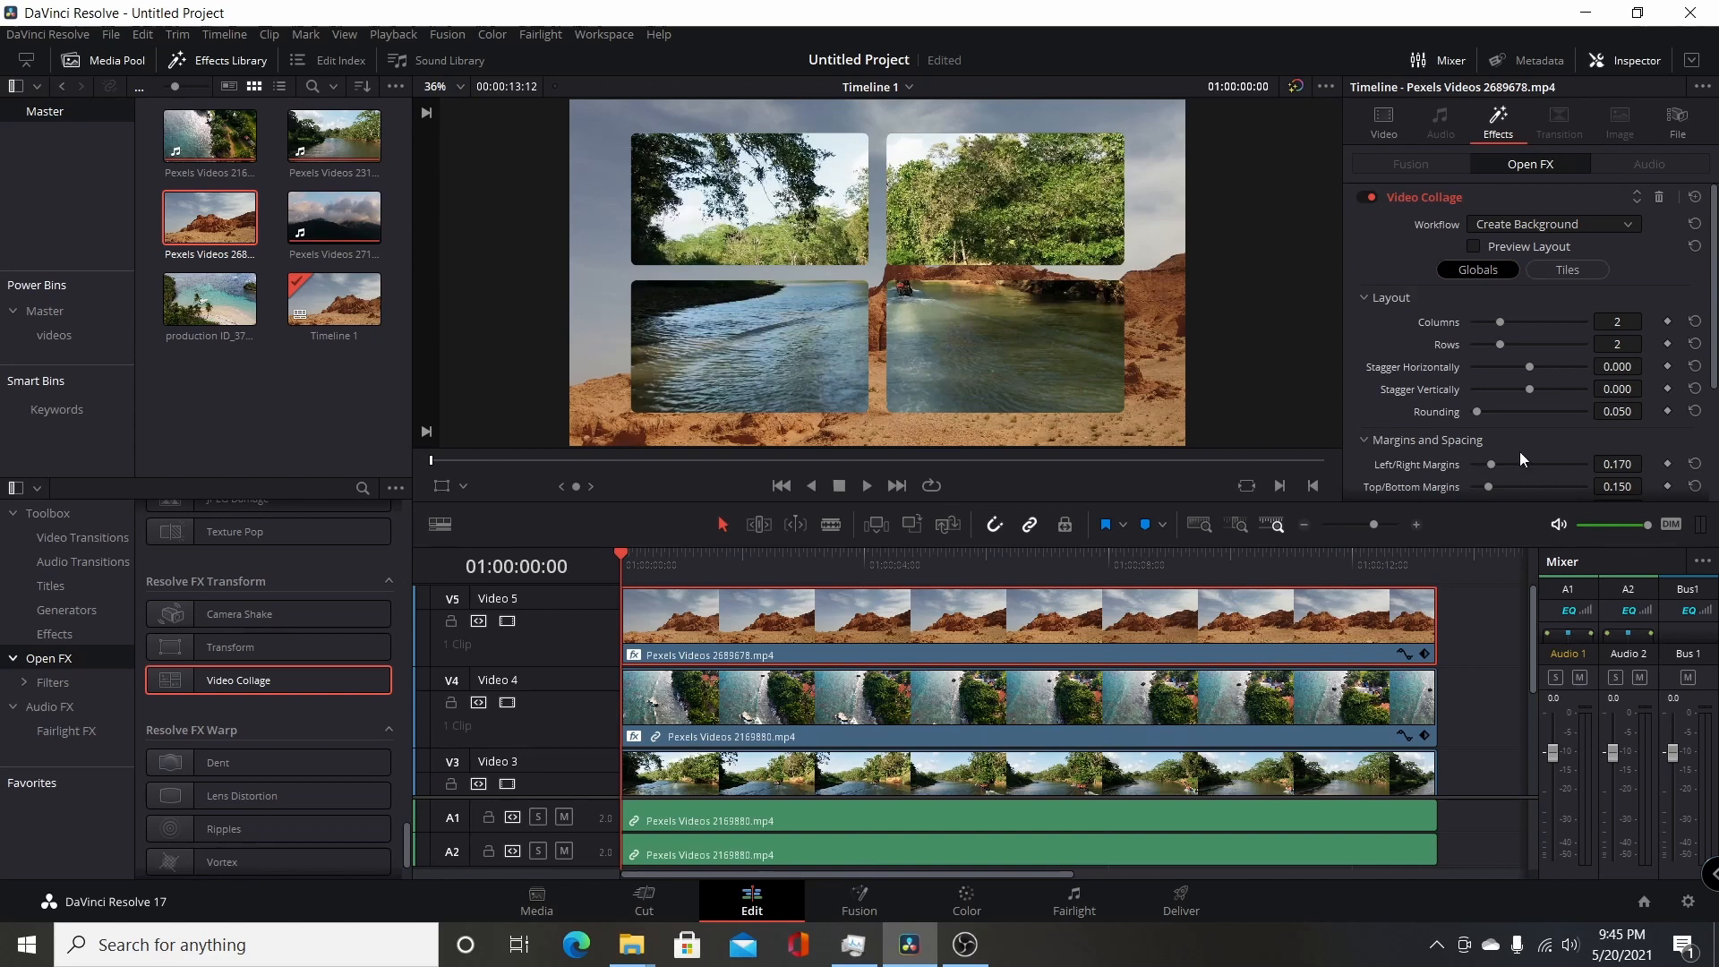
click(1064, 708)
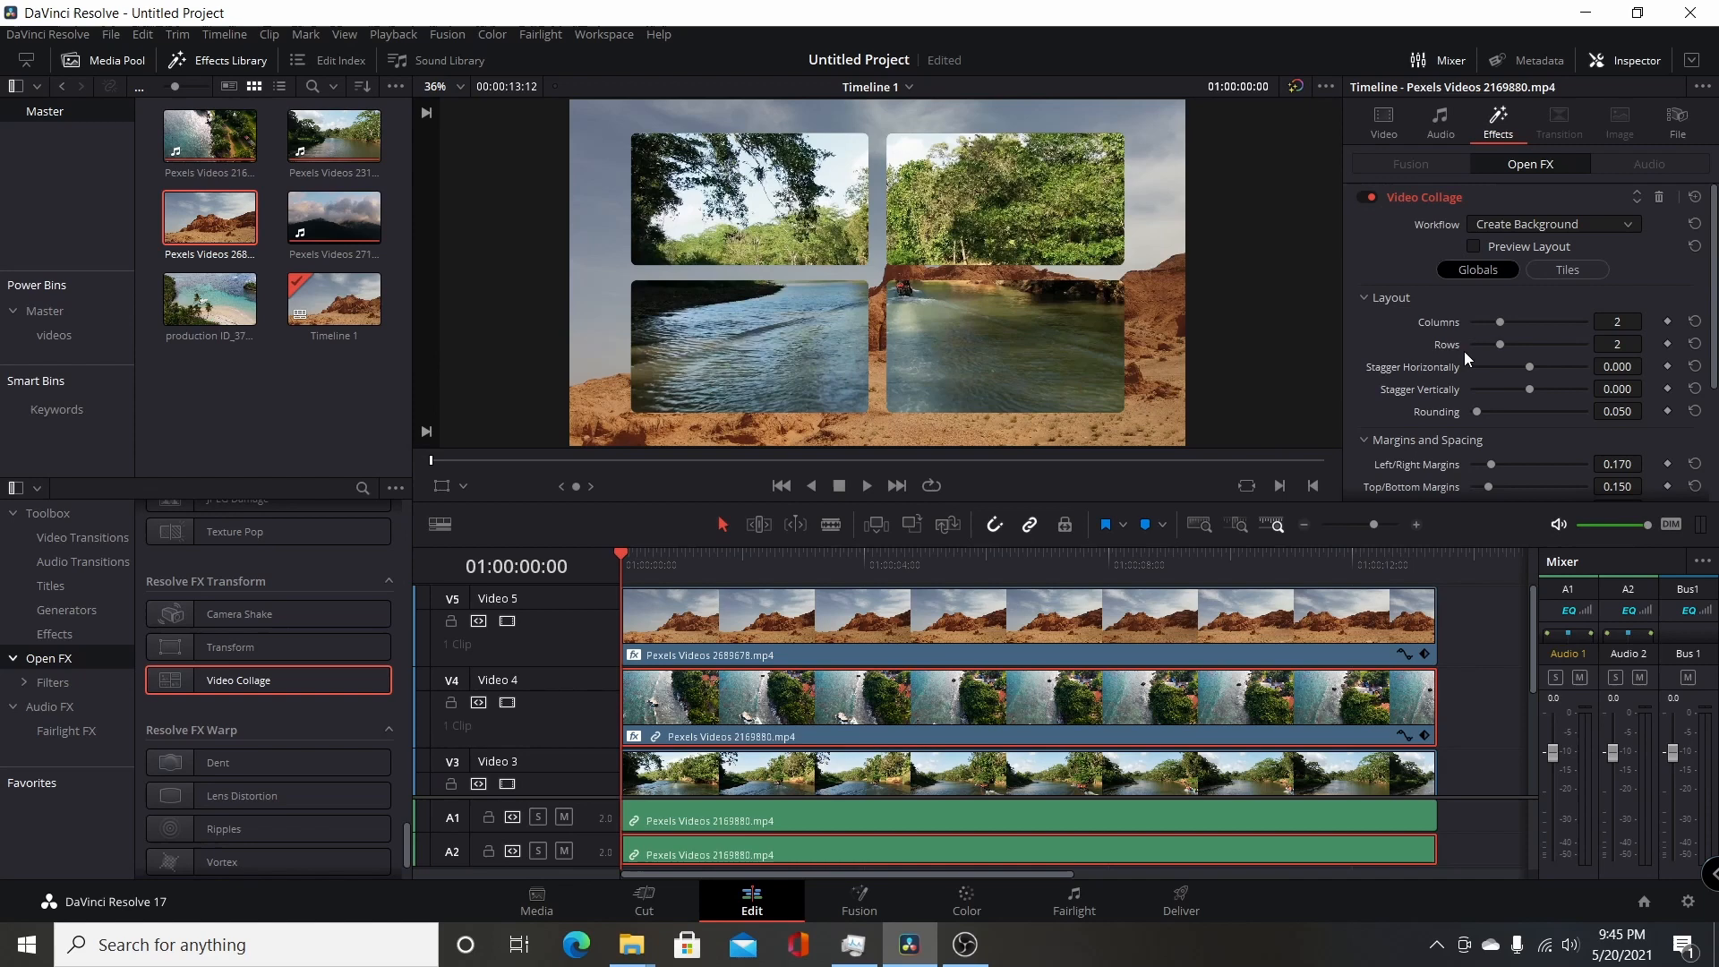
Step: Set the river clip's Video Collage workflow to Create Tile and show tile settings
click(1553, 224)
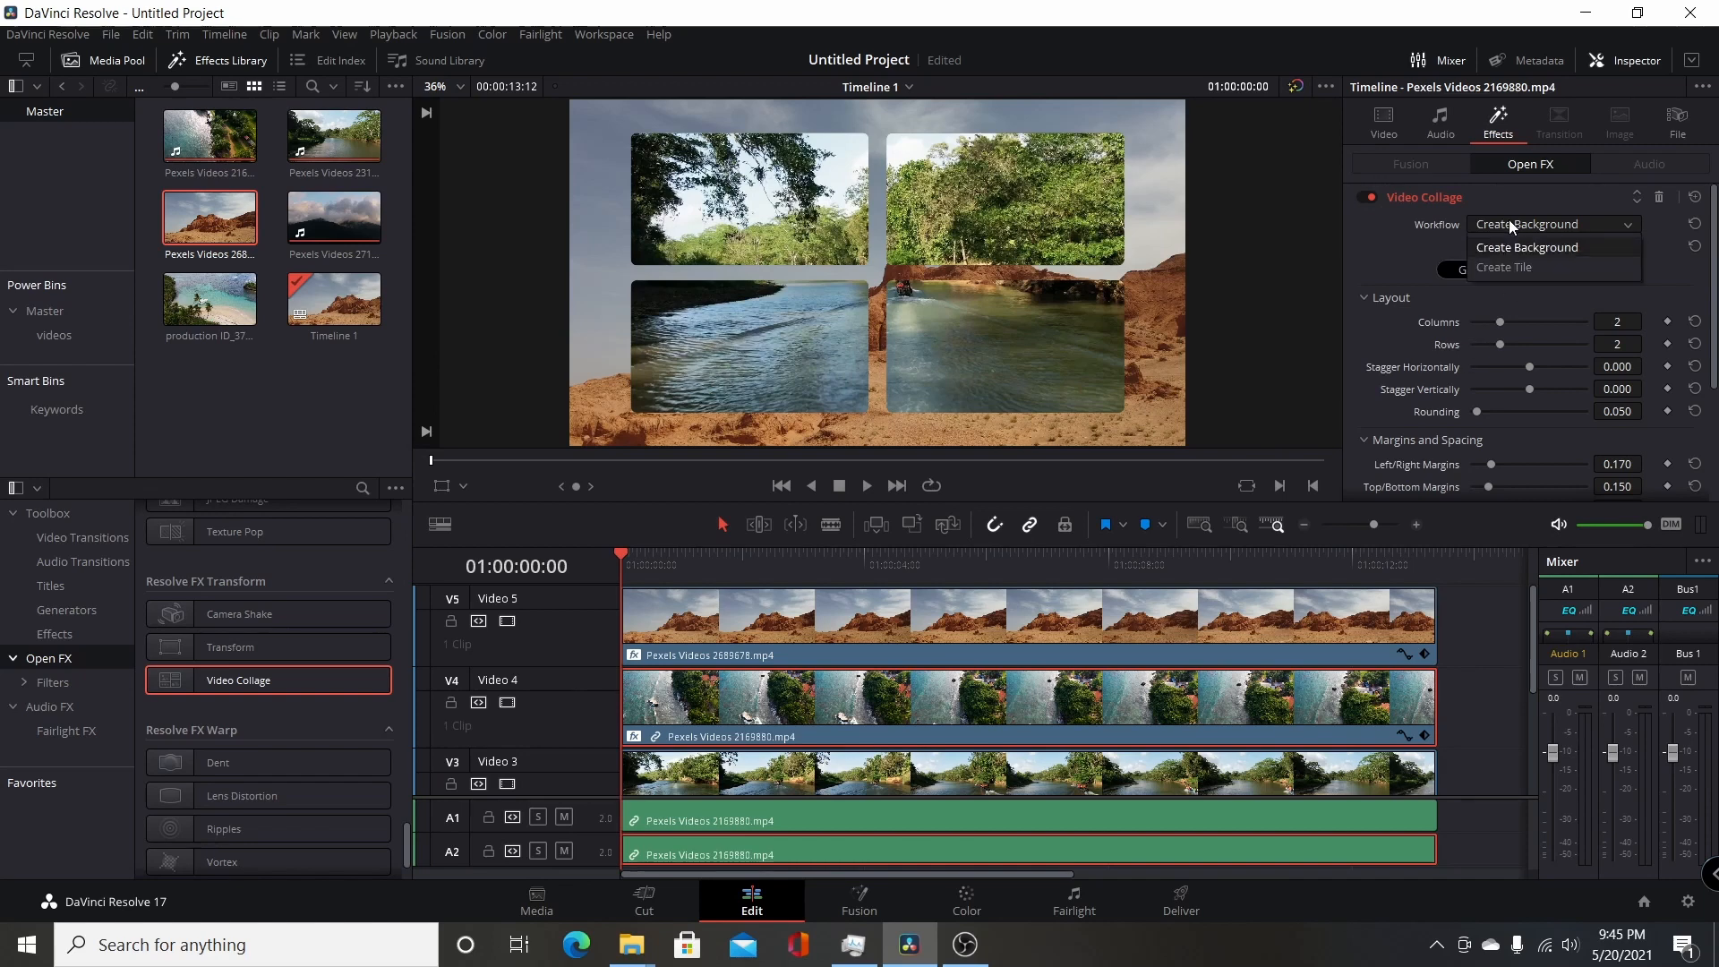
click(1504, 267)
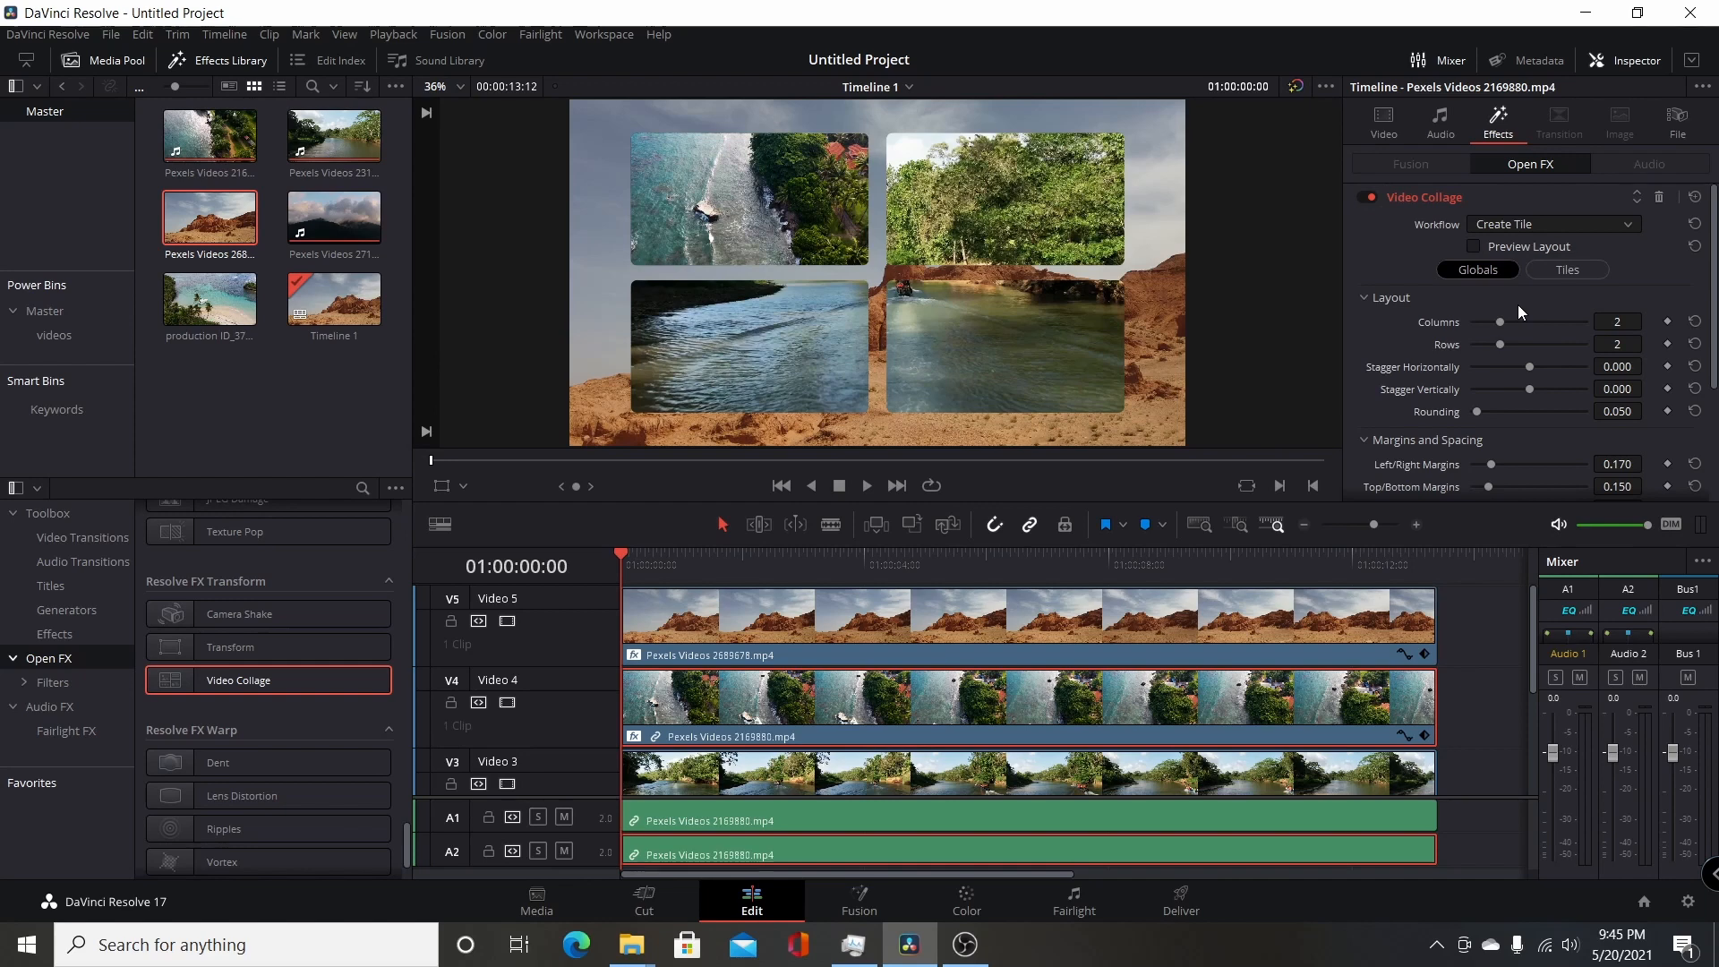
mouse_move(815, 250)
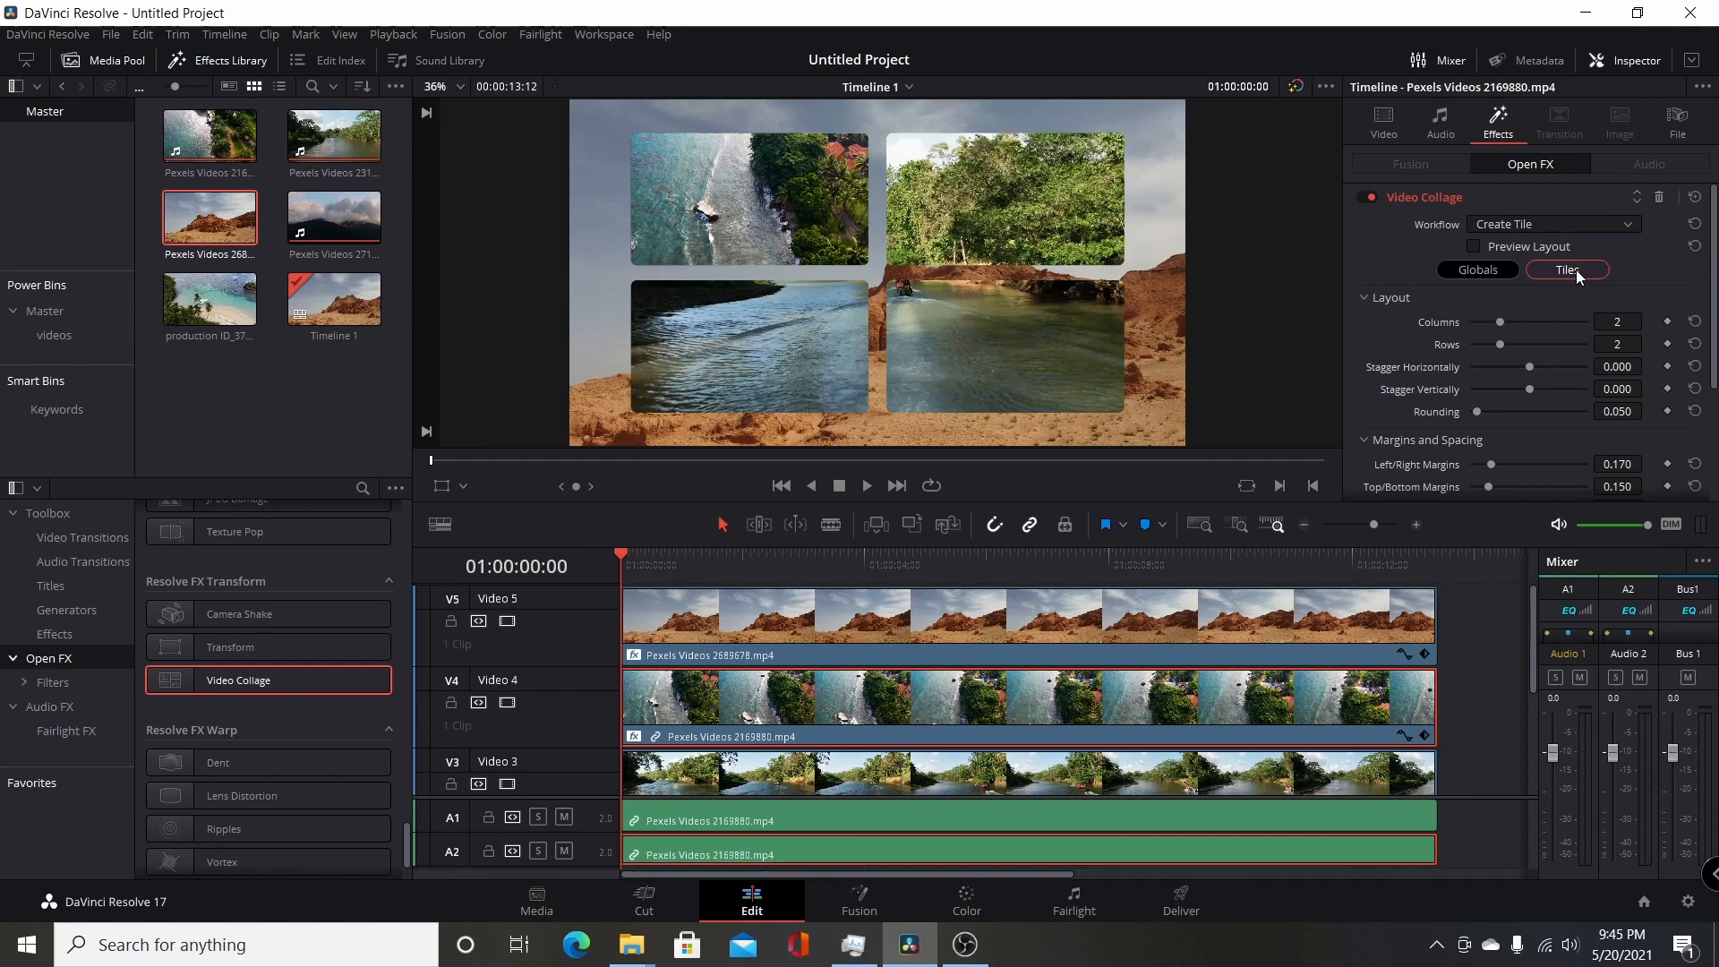
click(1567, 270)
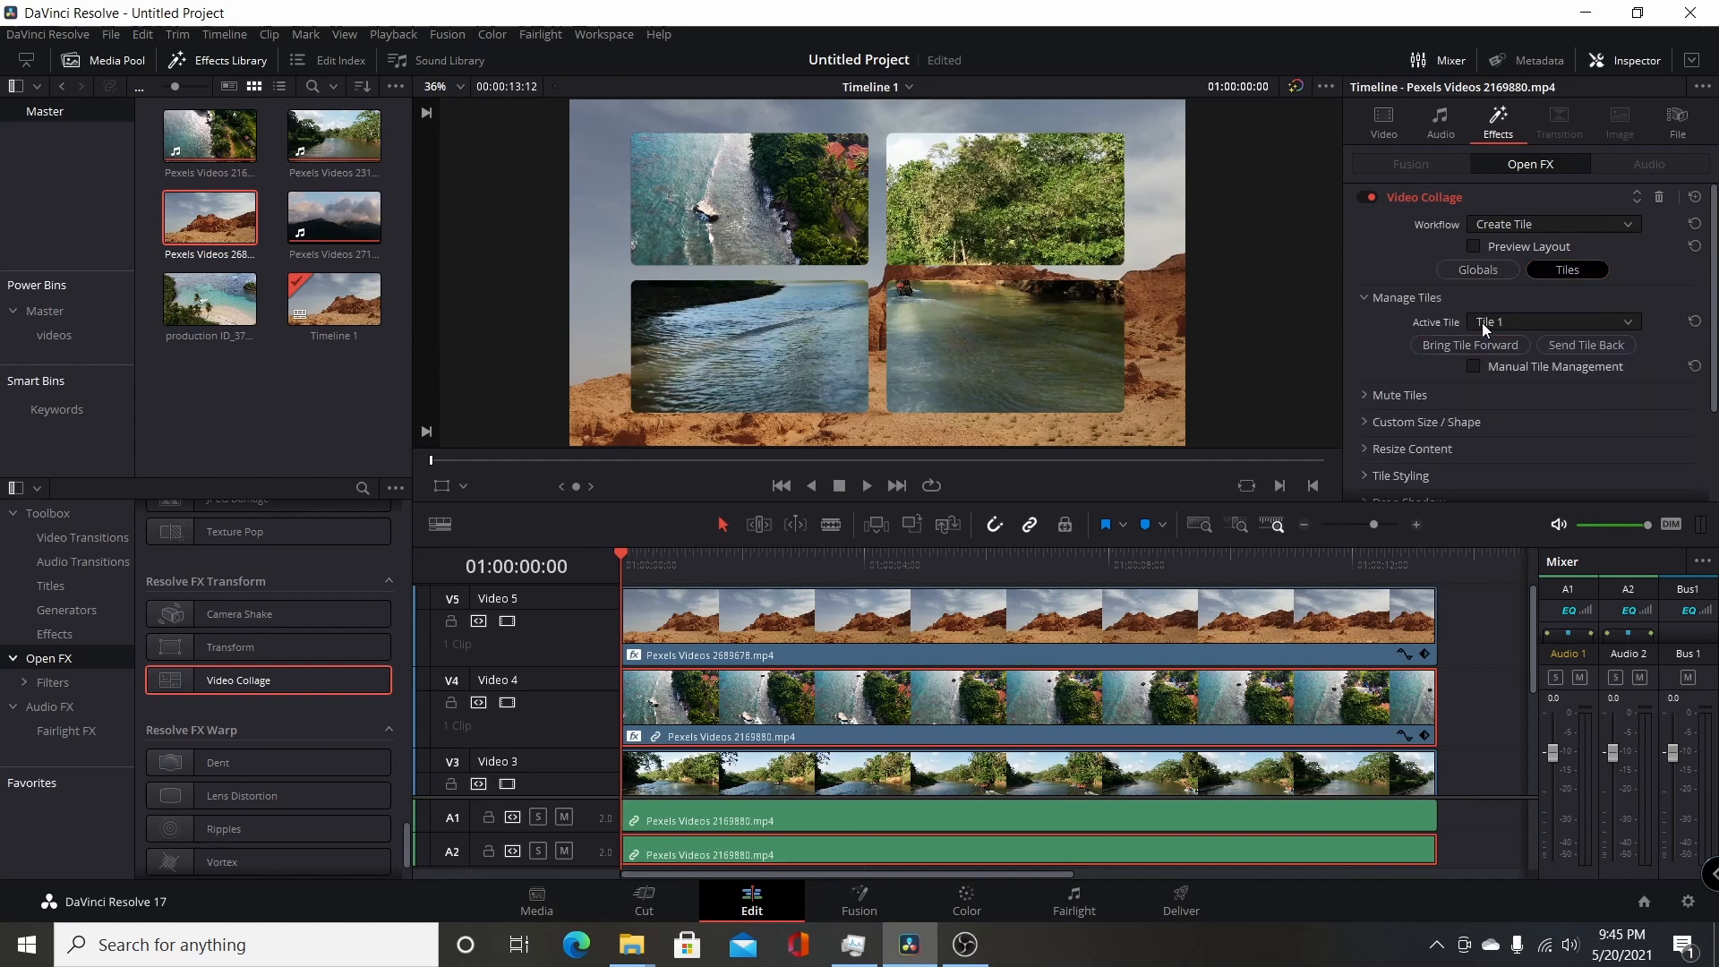
mouse_move(1304, 720)
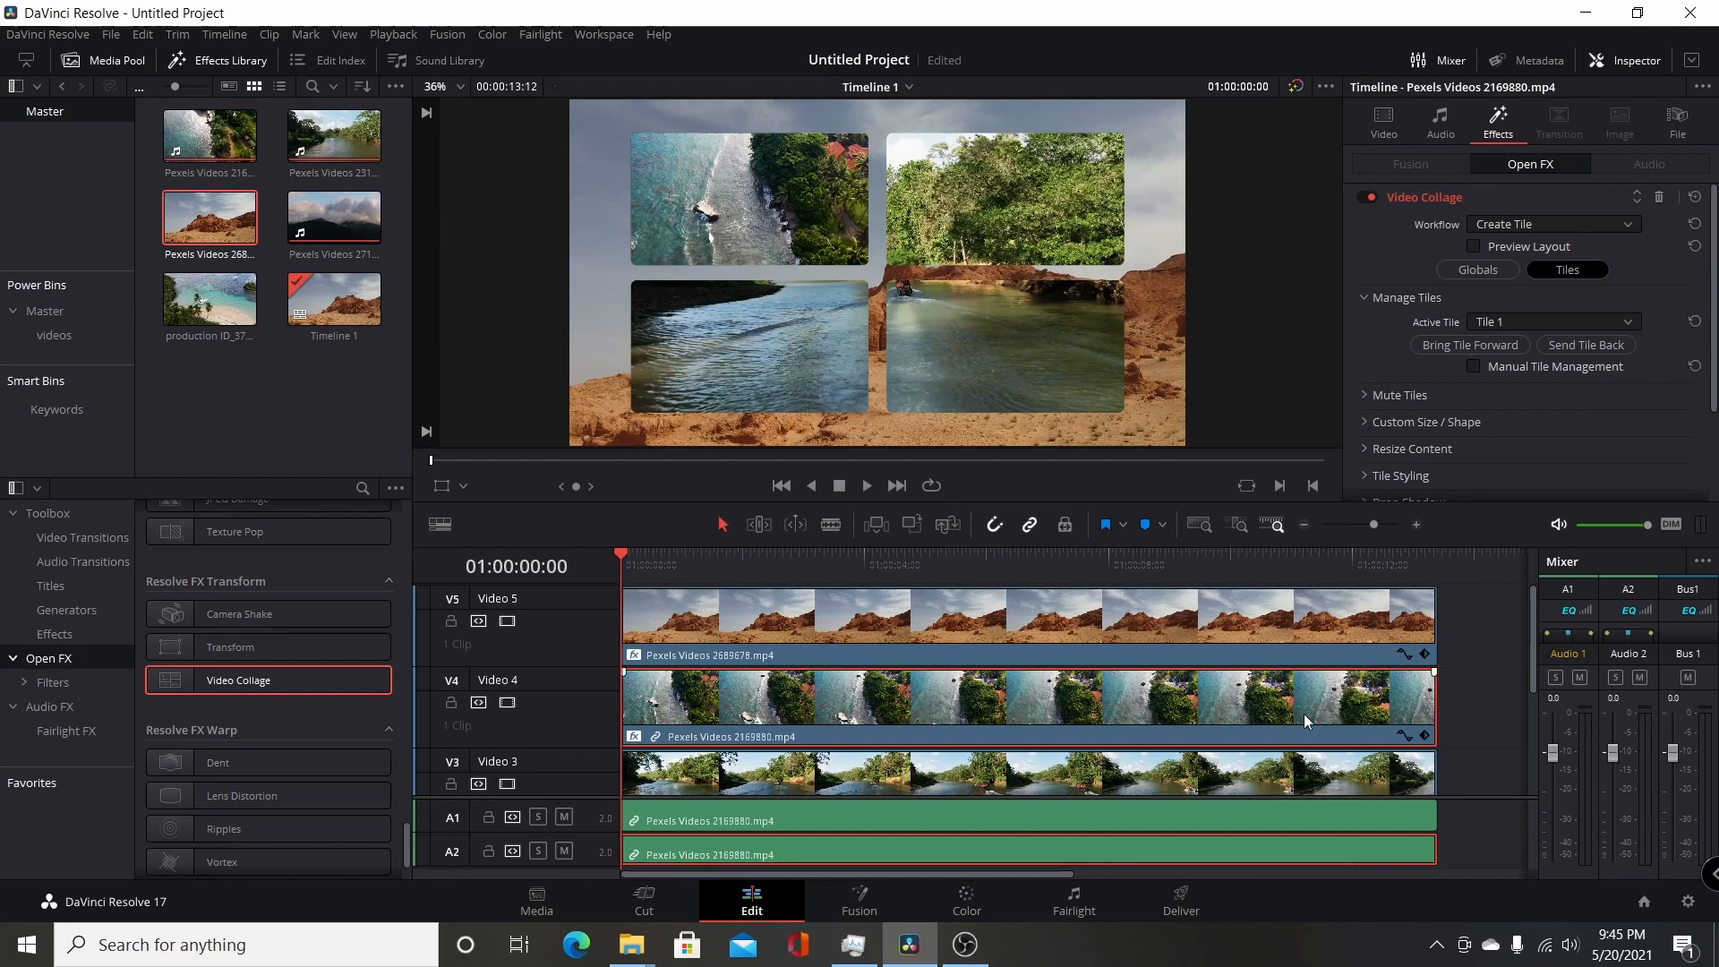
mouse_move(1242, 329)
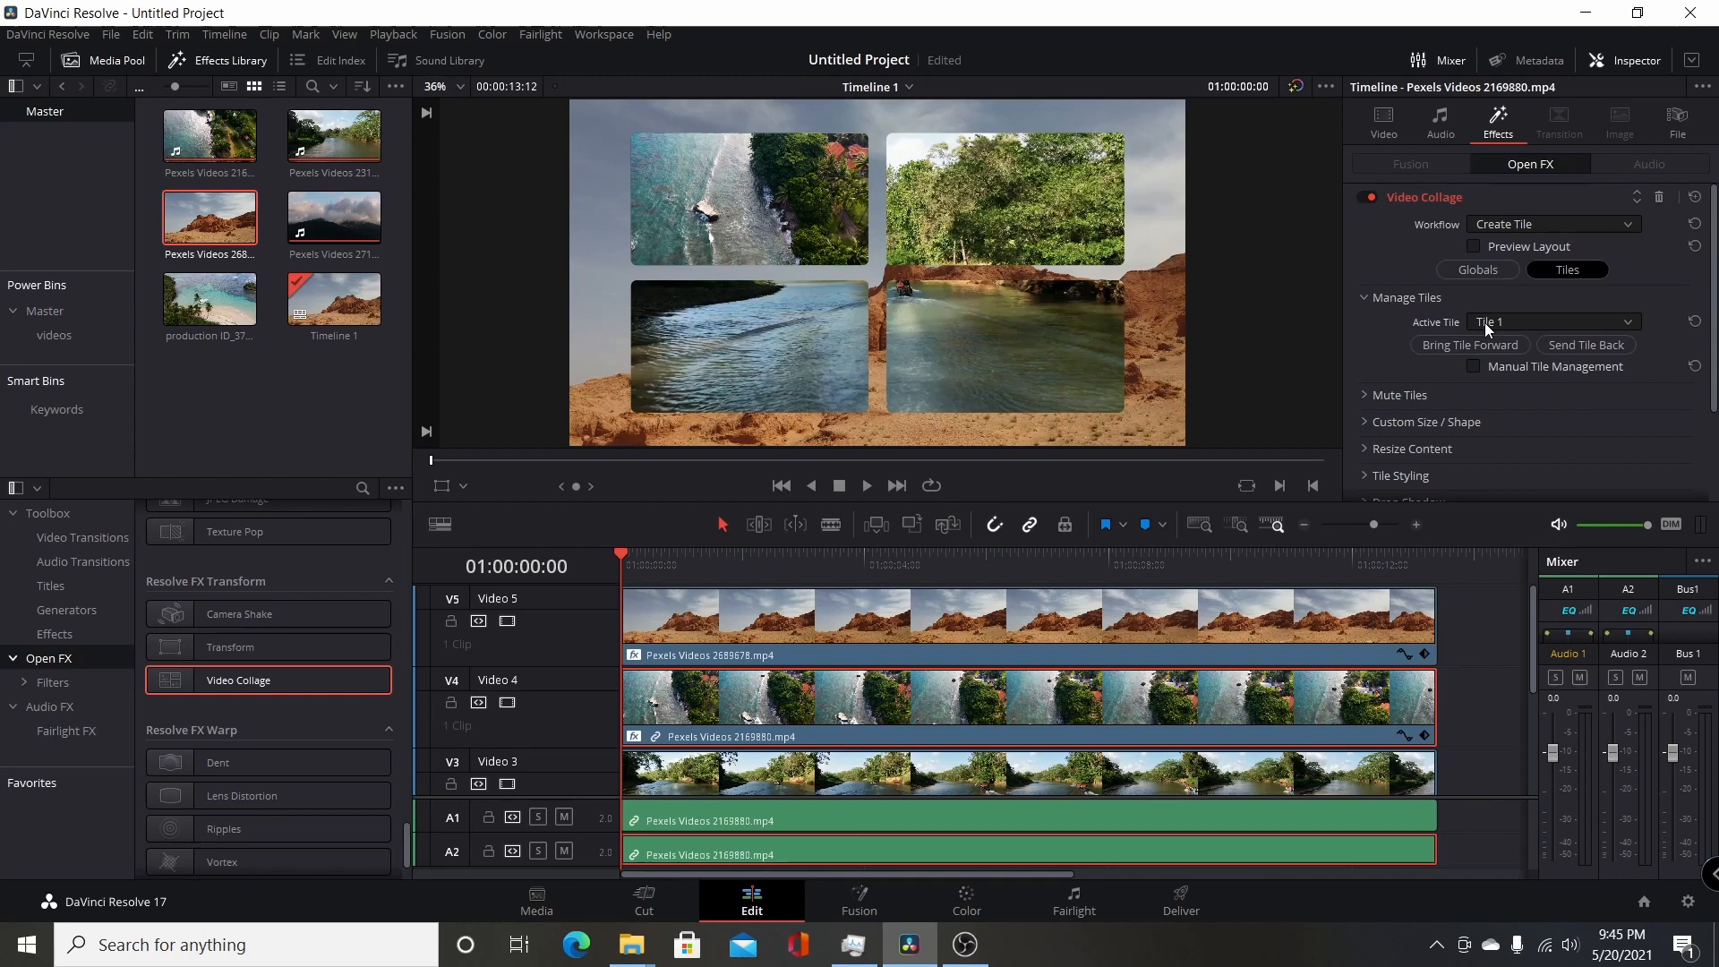
Step: Try Active Tile 2 and 3, then settle on Tile 1 (top-left)
click(1549, 322)
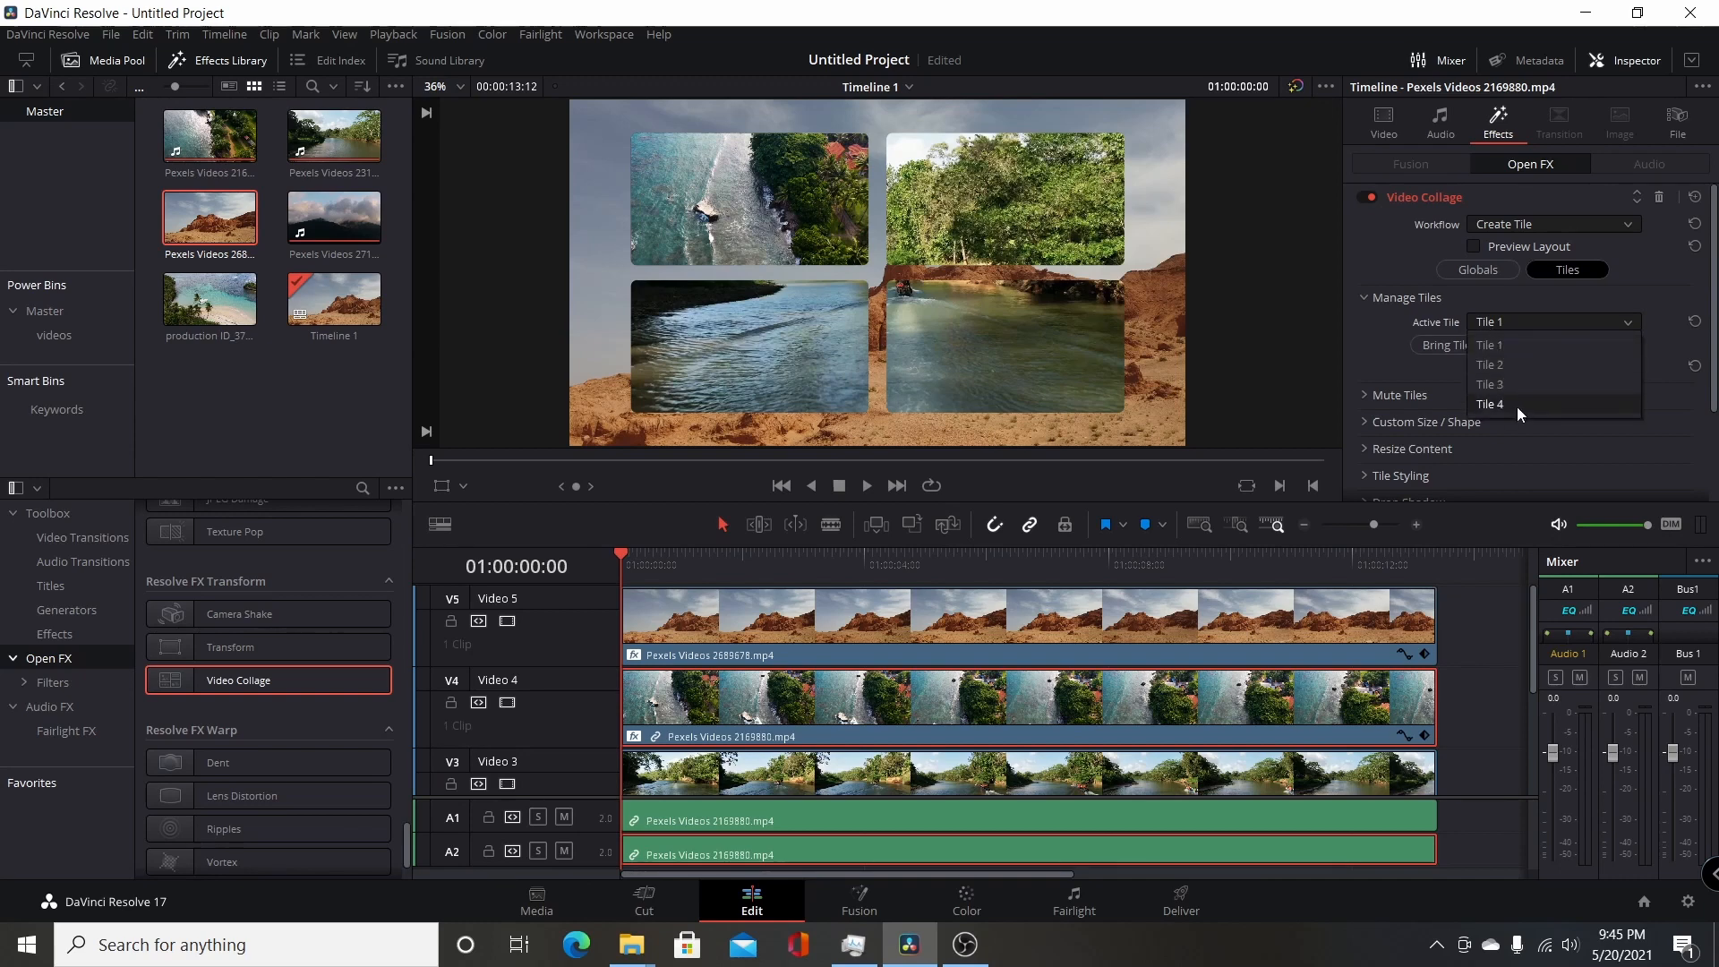
click(1490, 365)
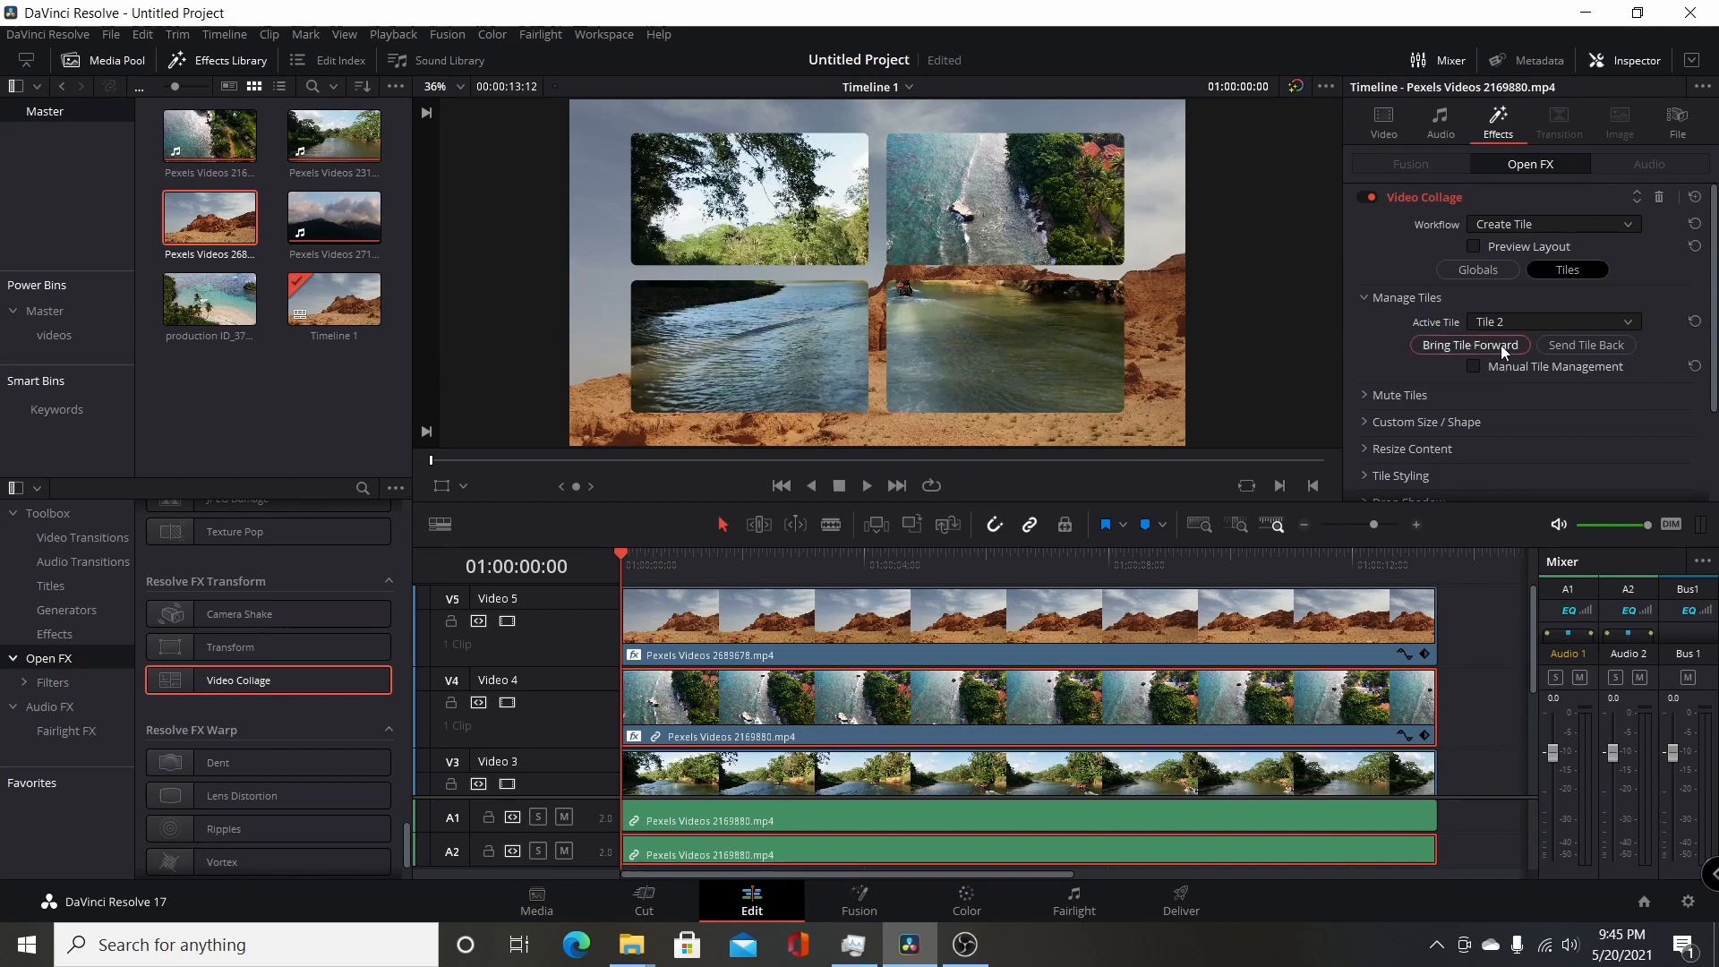
click(1468, 344)
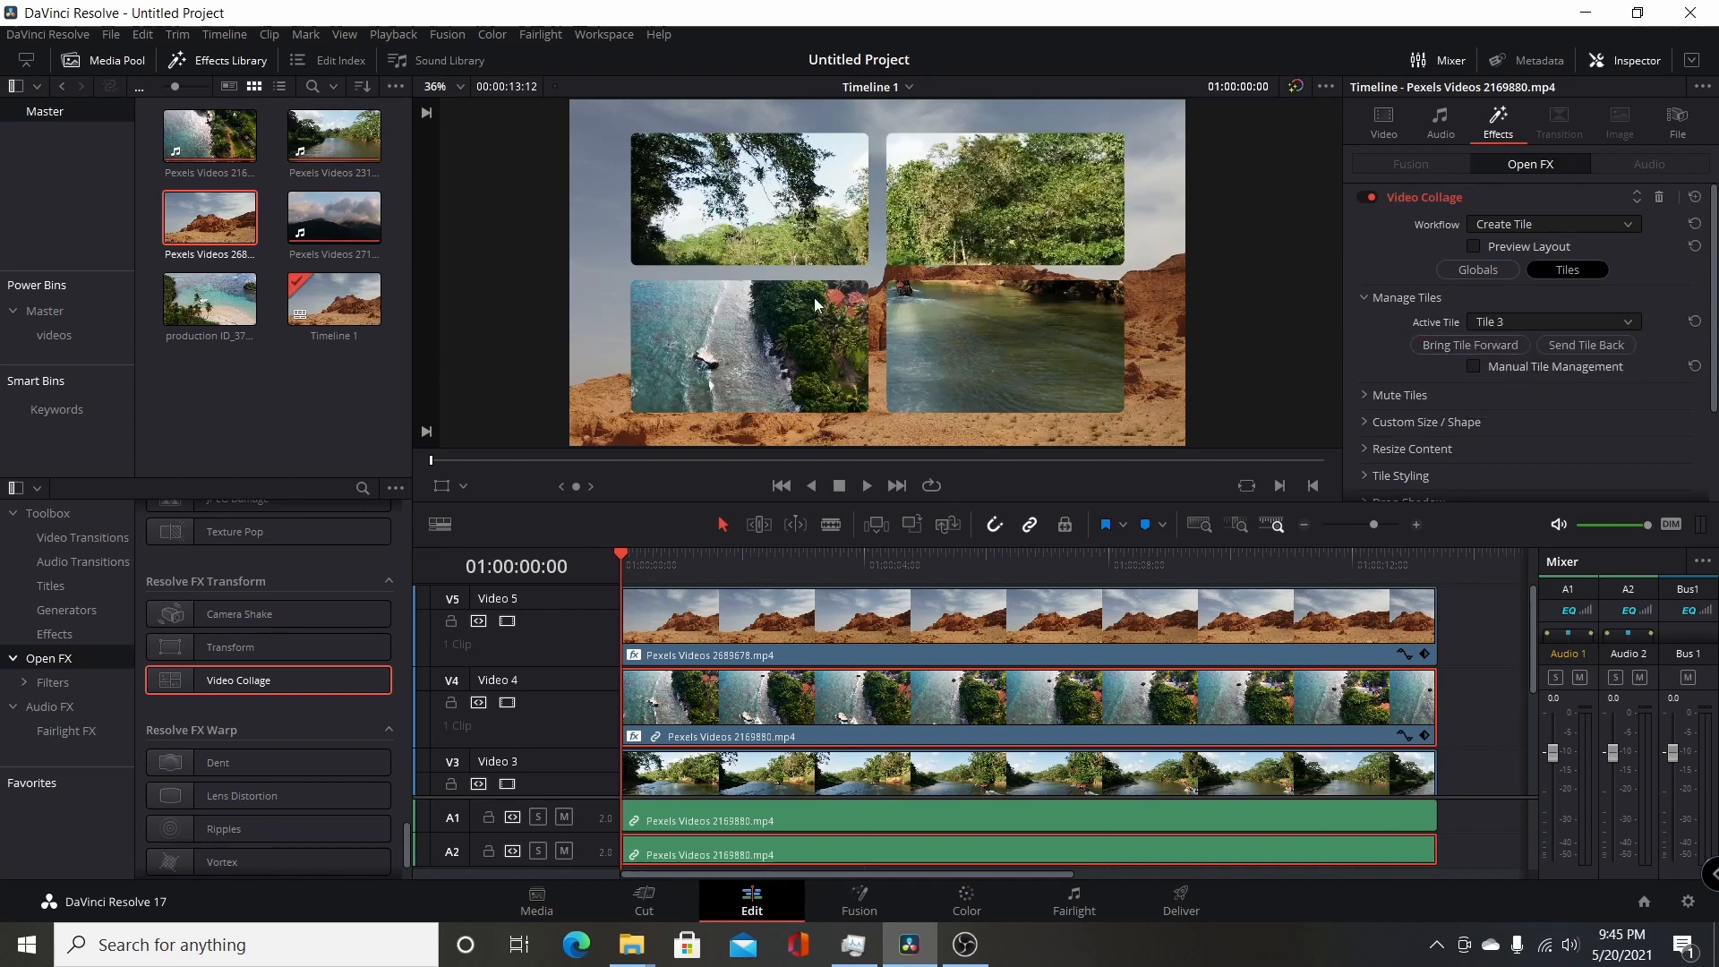
click(1552, 321)
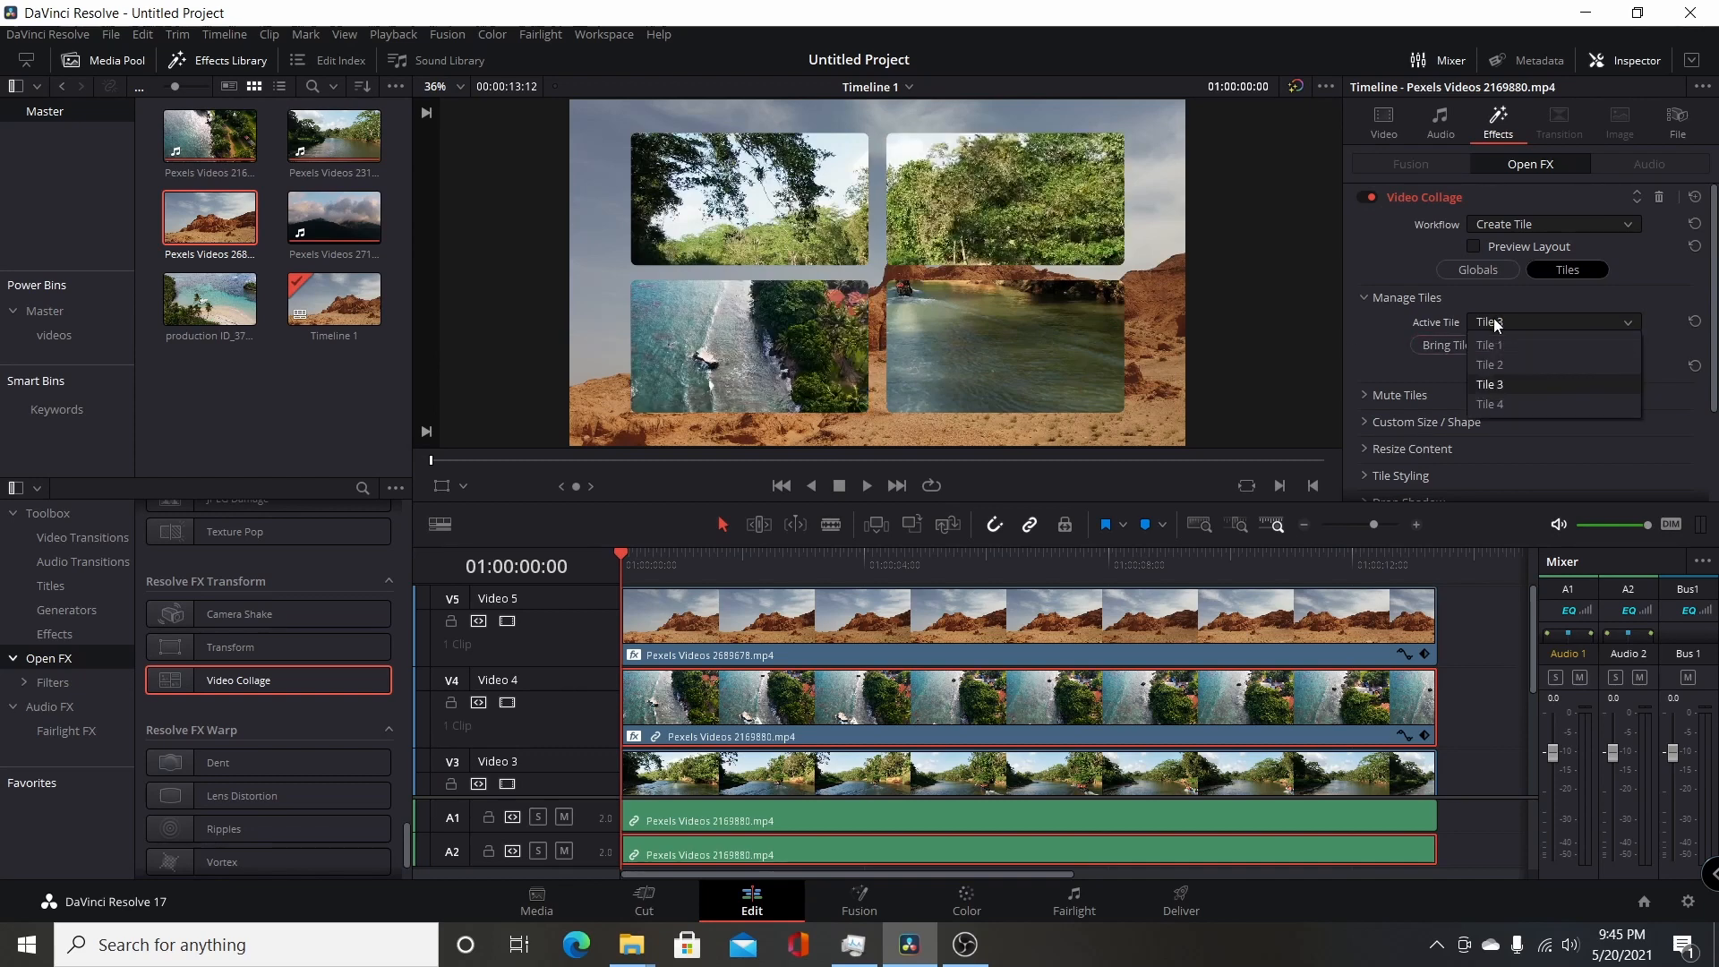
click(1491, 344)
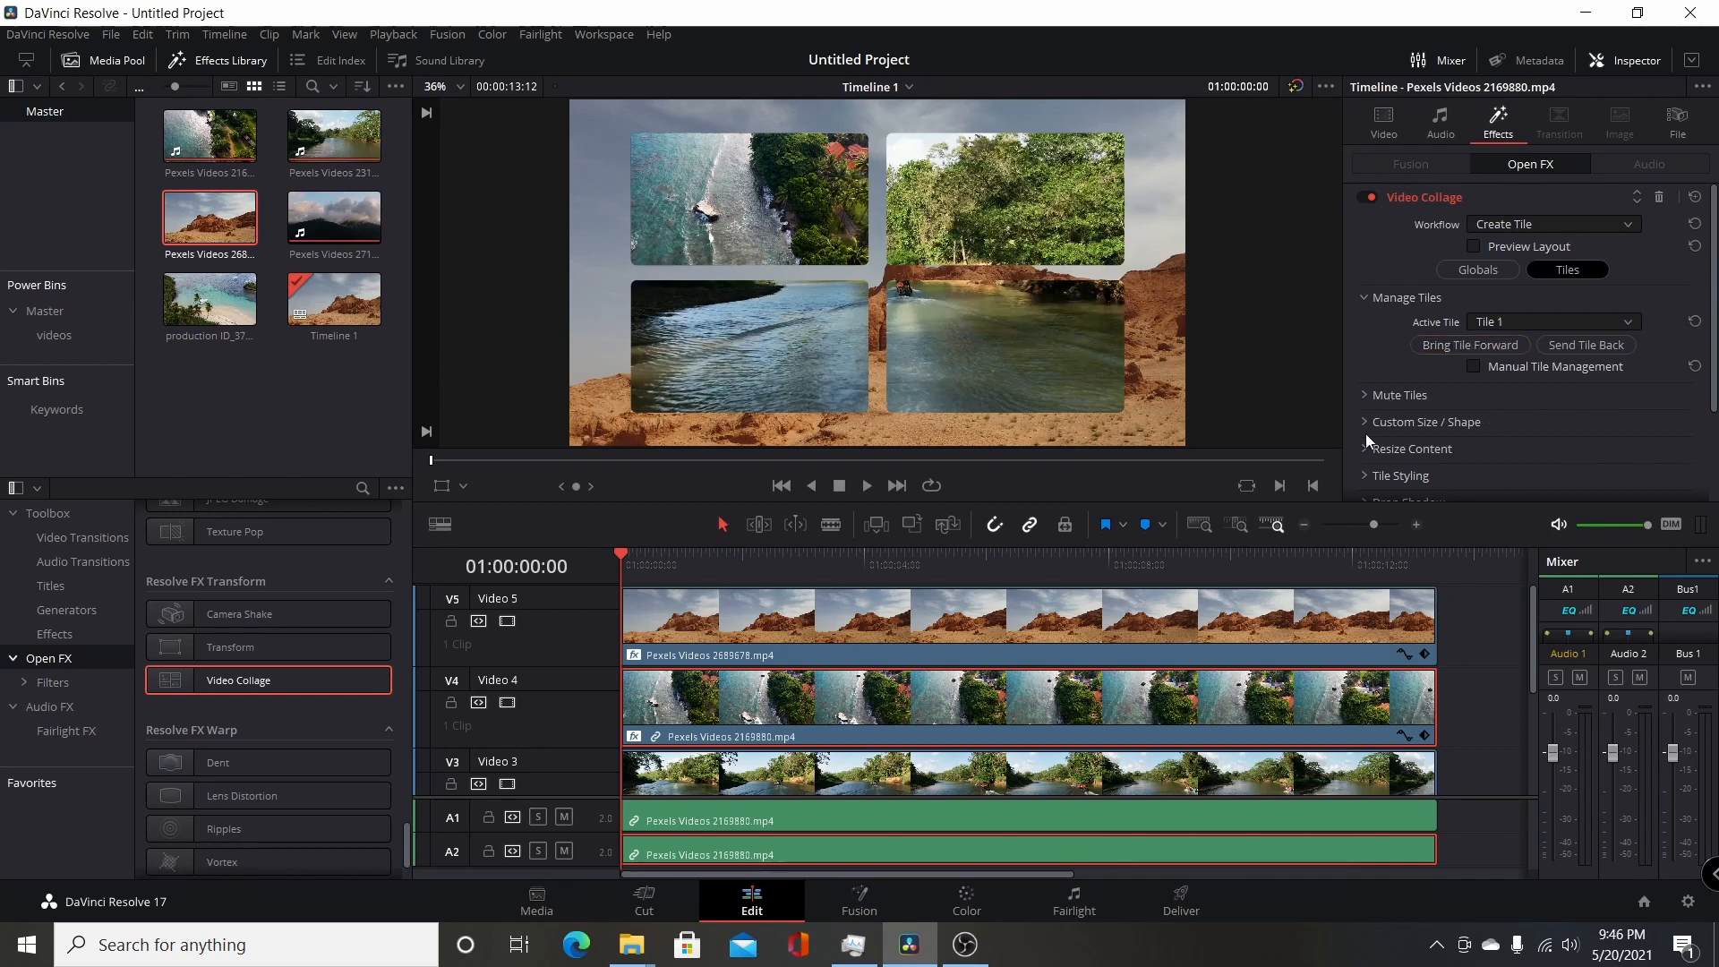
scroll(down, 3)
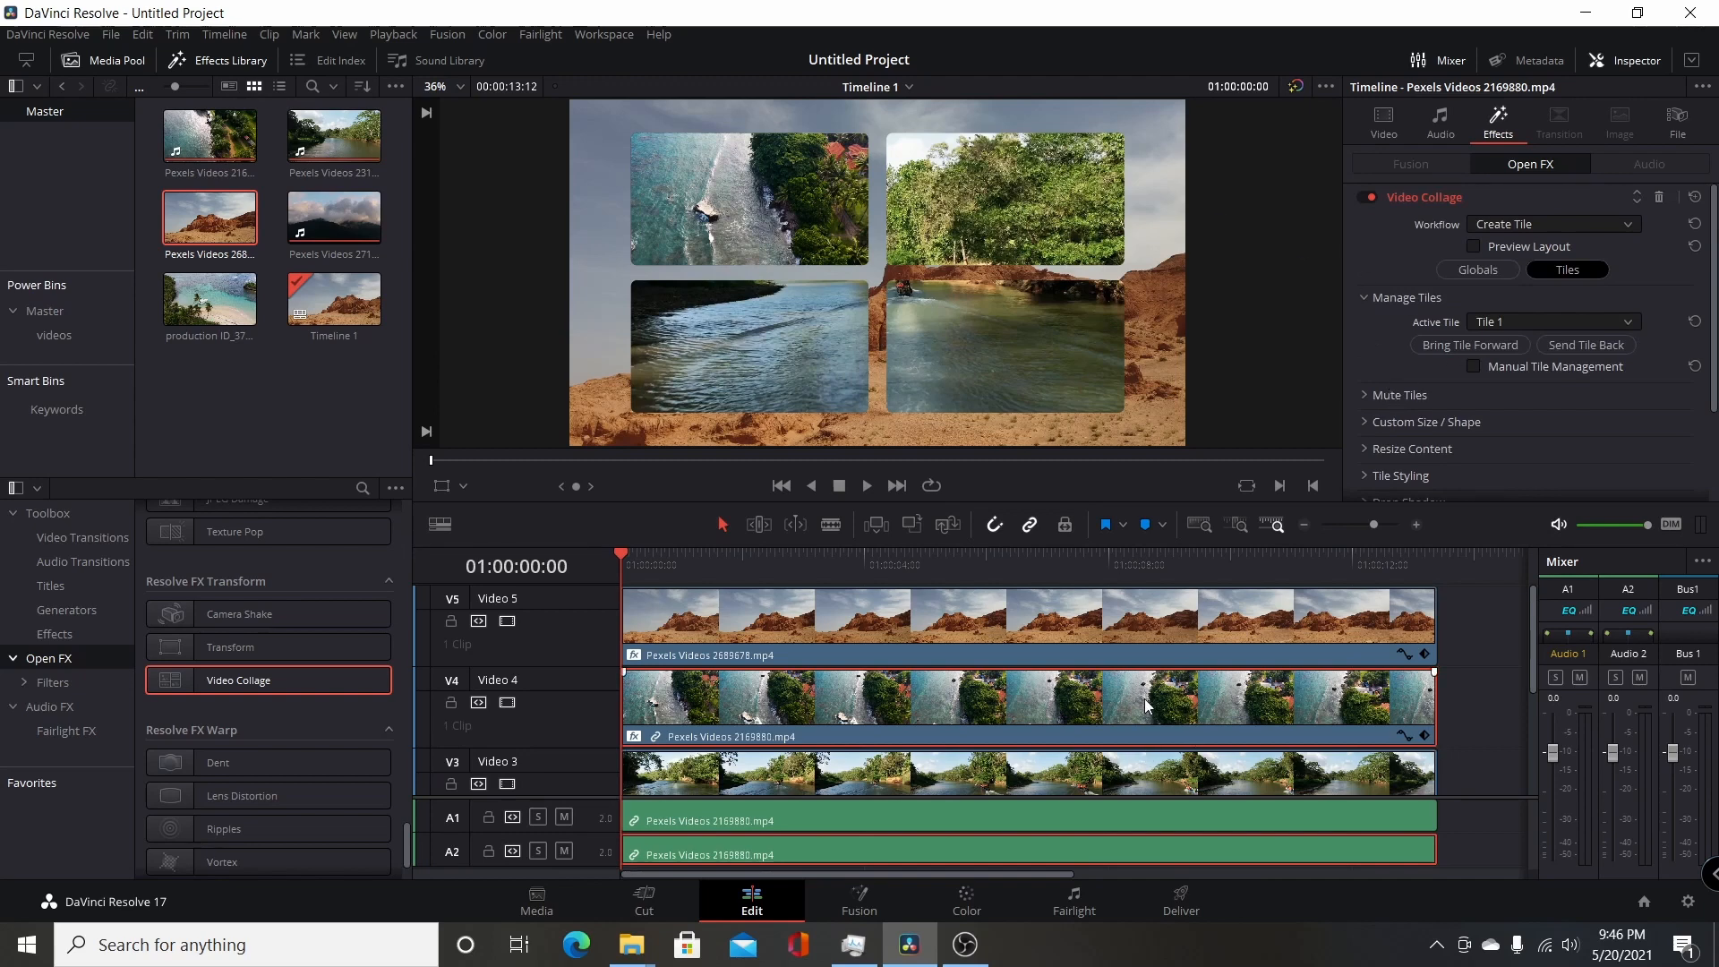
mouse_move(1155, 833)
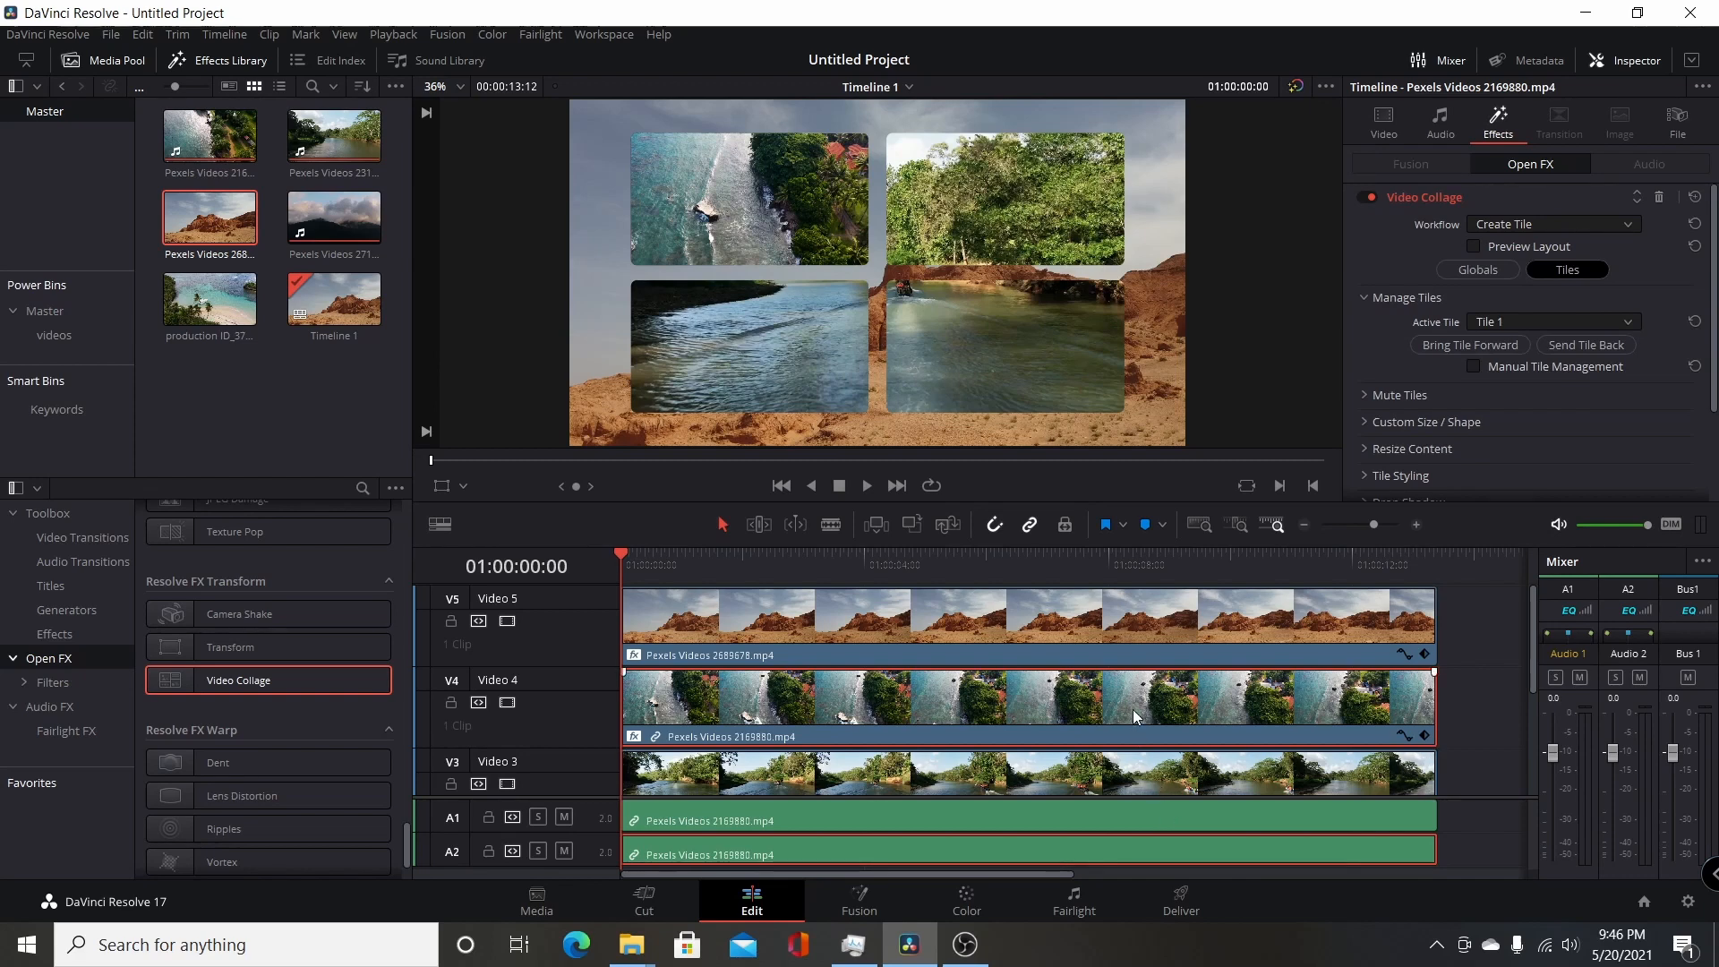
Step: Paste the river clip's collage plugin attributes onto the other stacked clips
right_click(1134, 708)
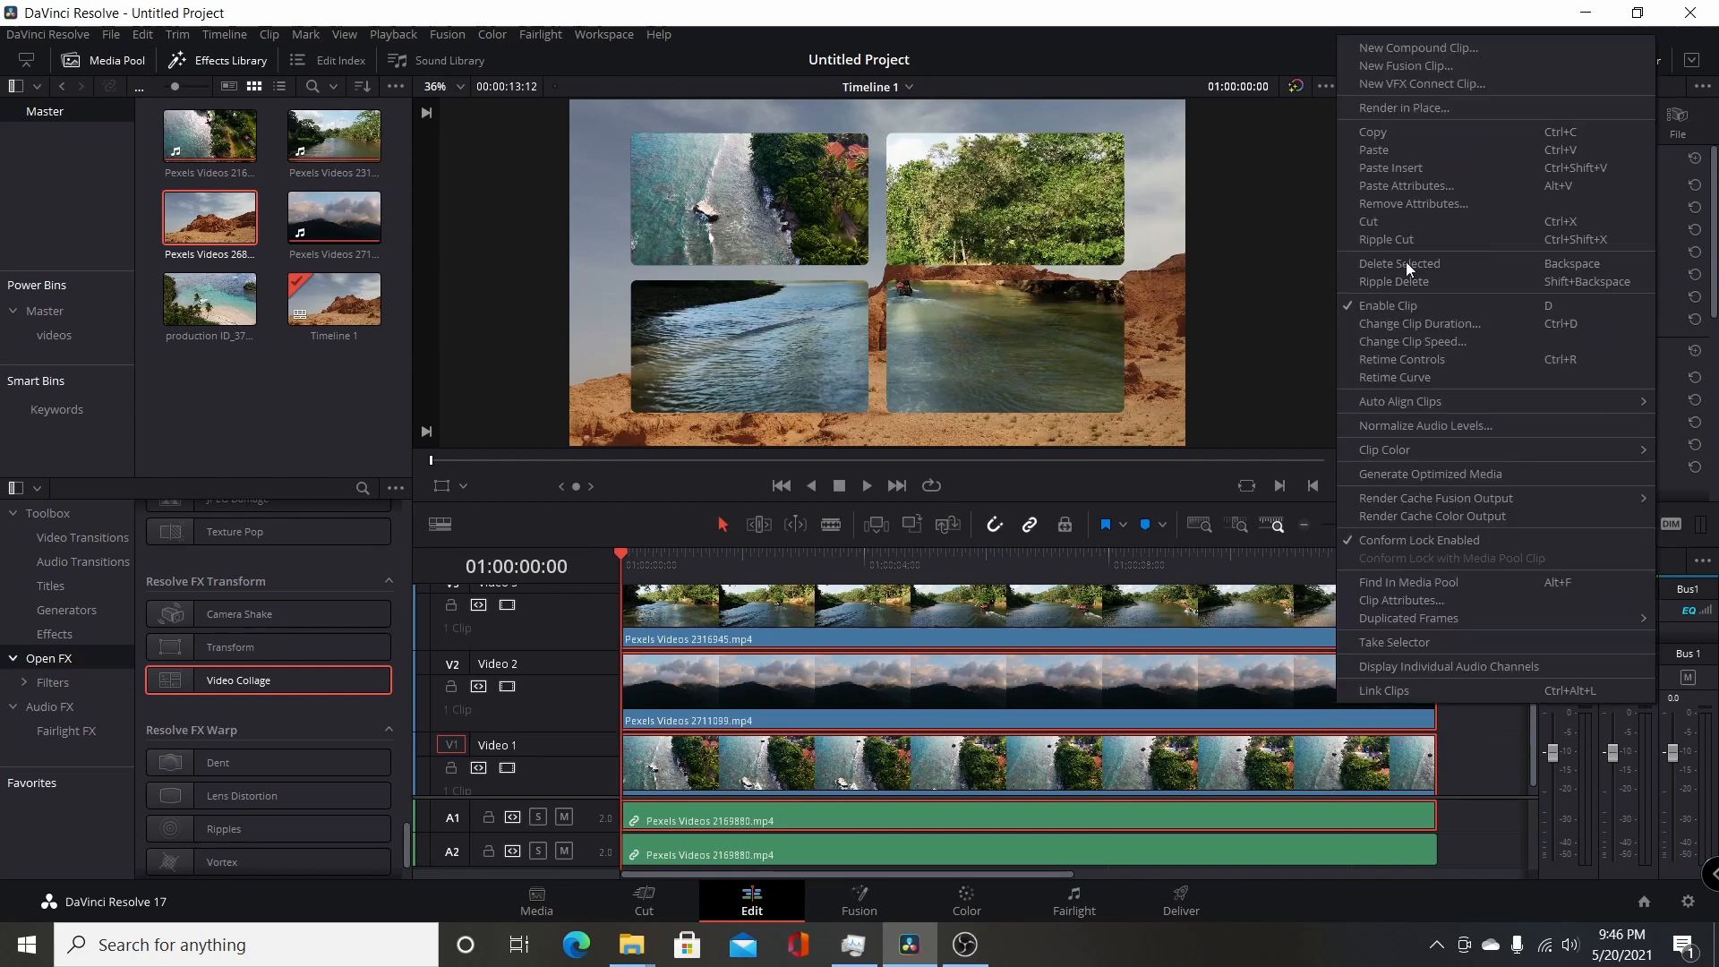
click(1407, 185)
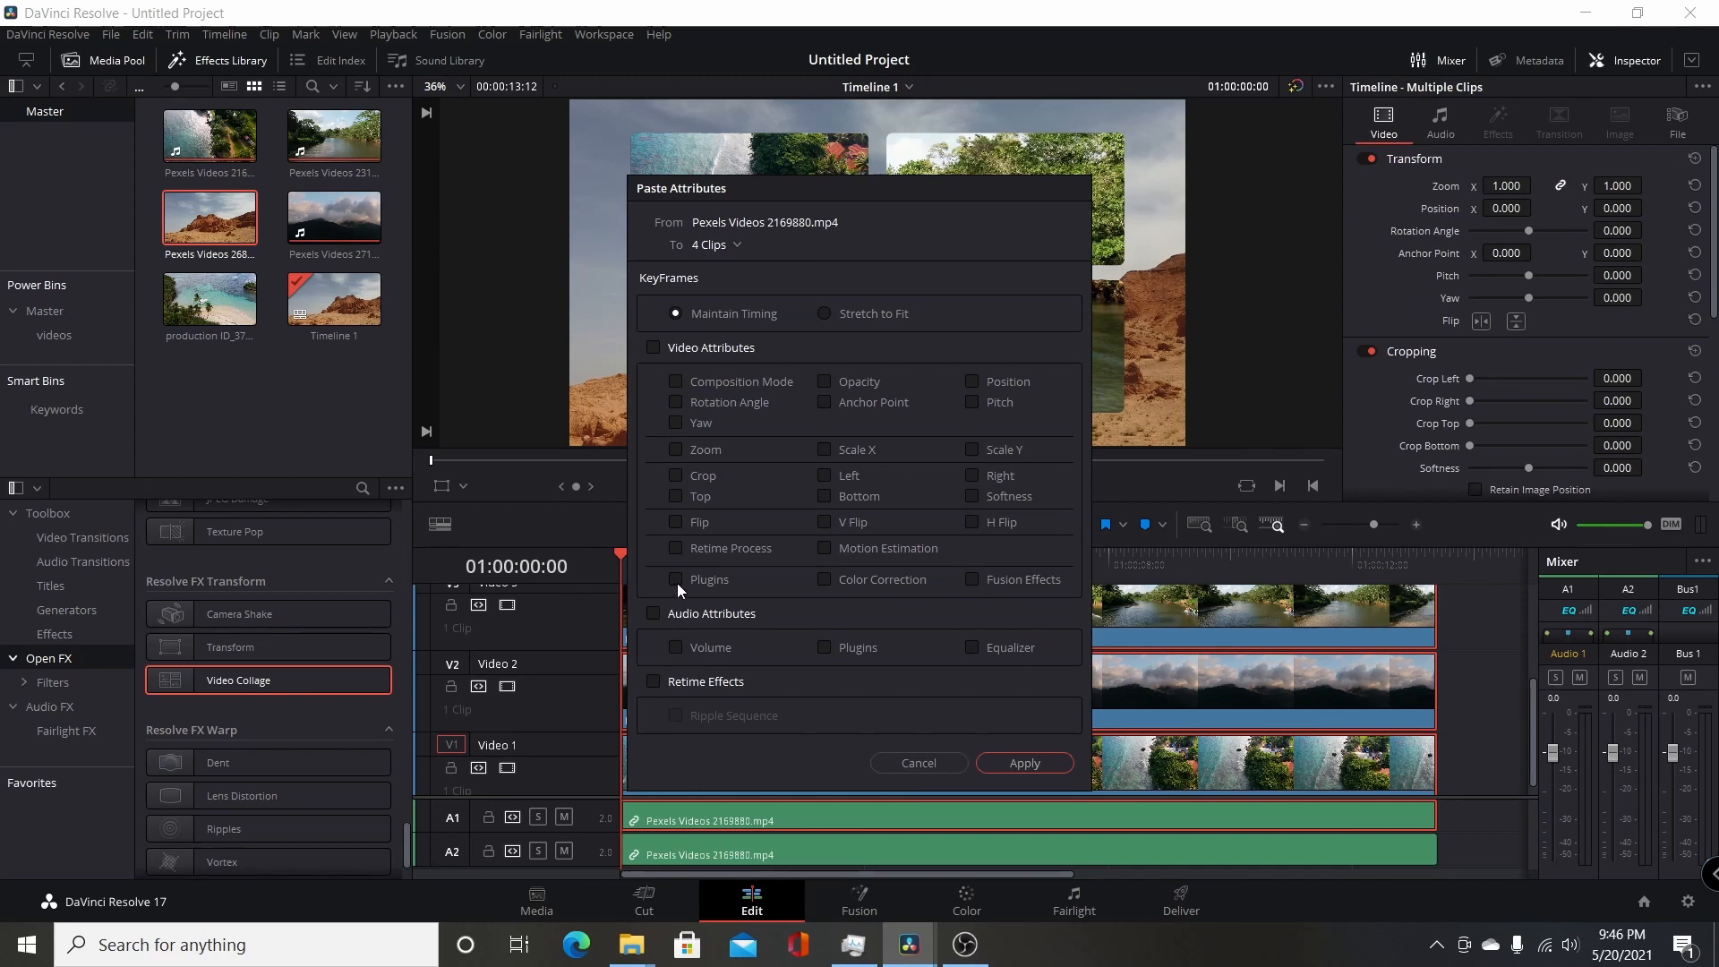
click(675, 580)
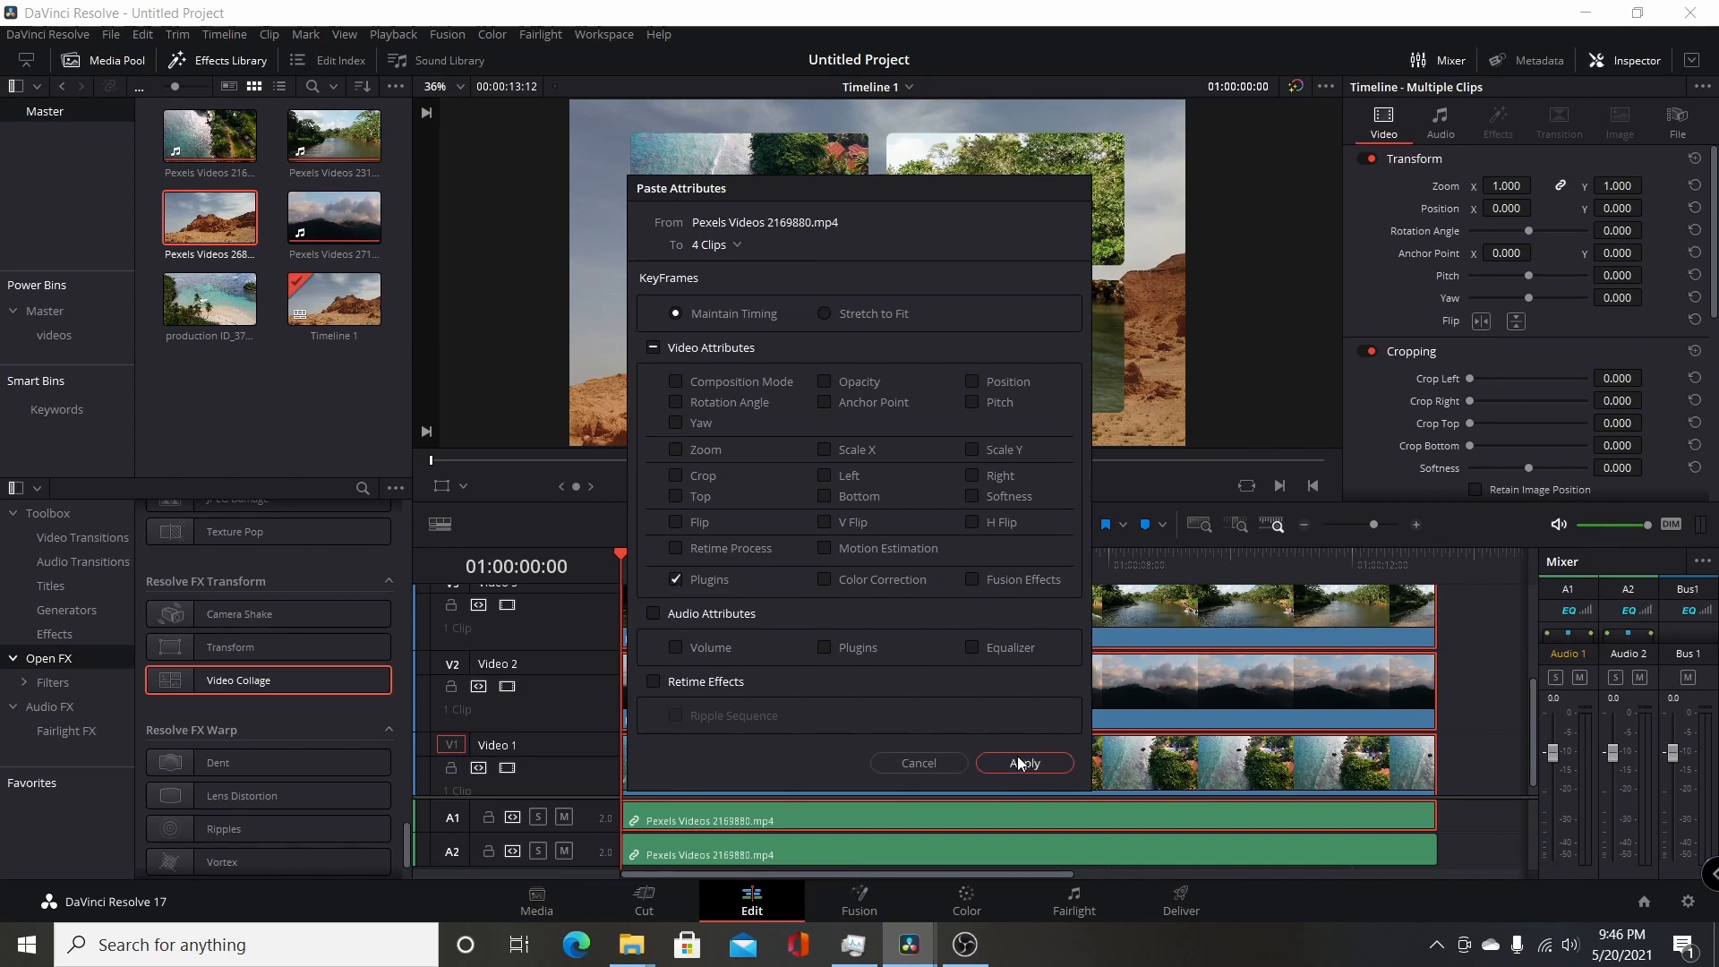
click(1022, 763)
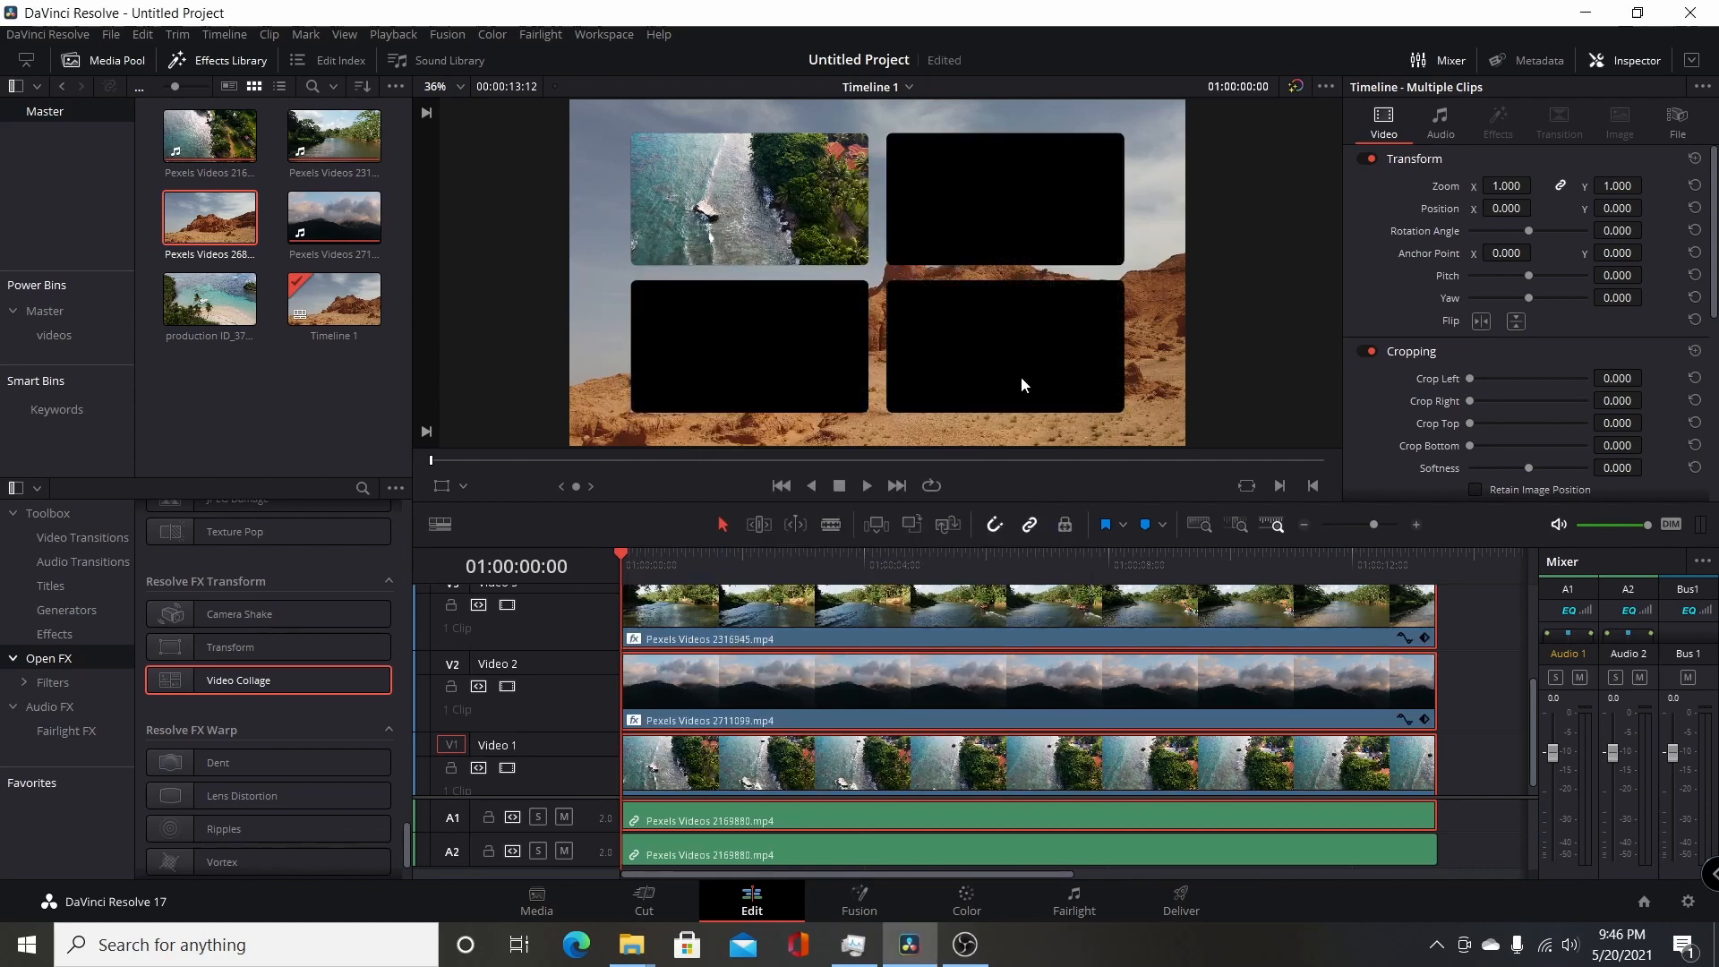
mouse_move(905, 443)
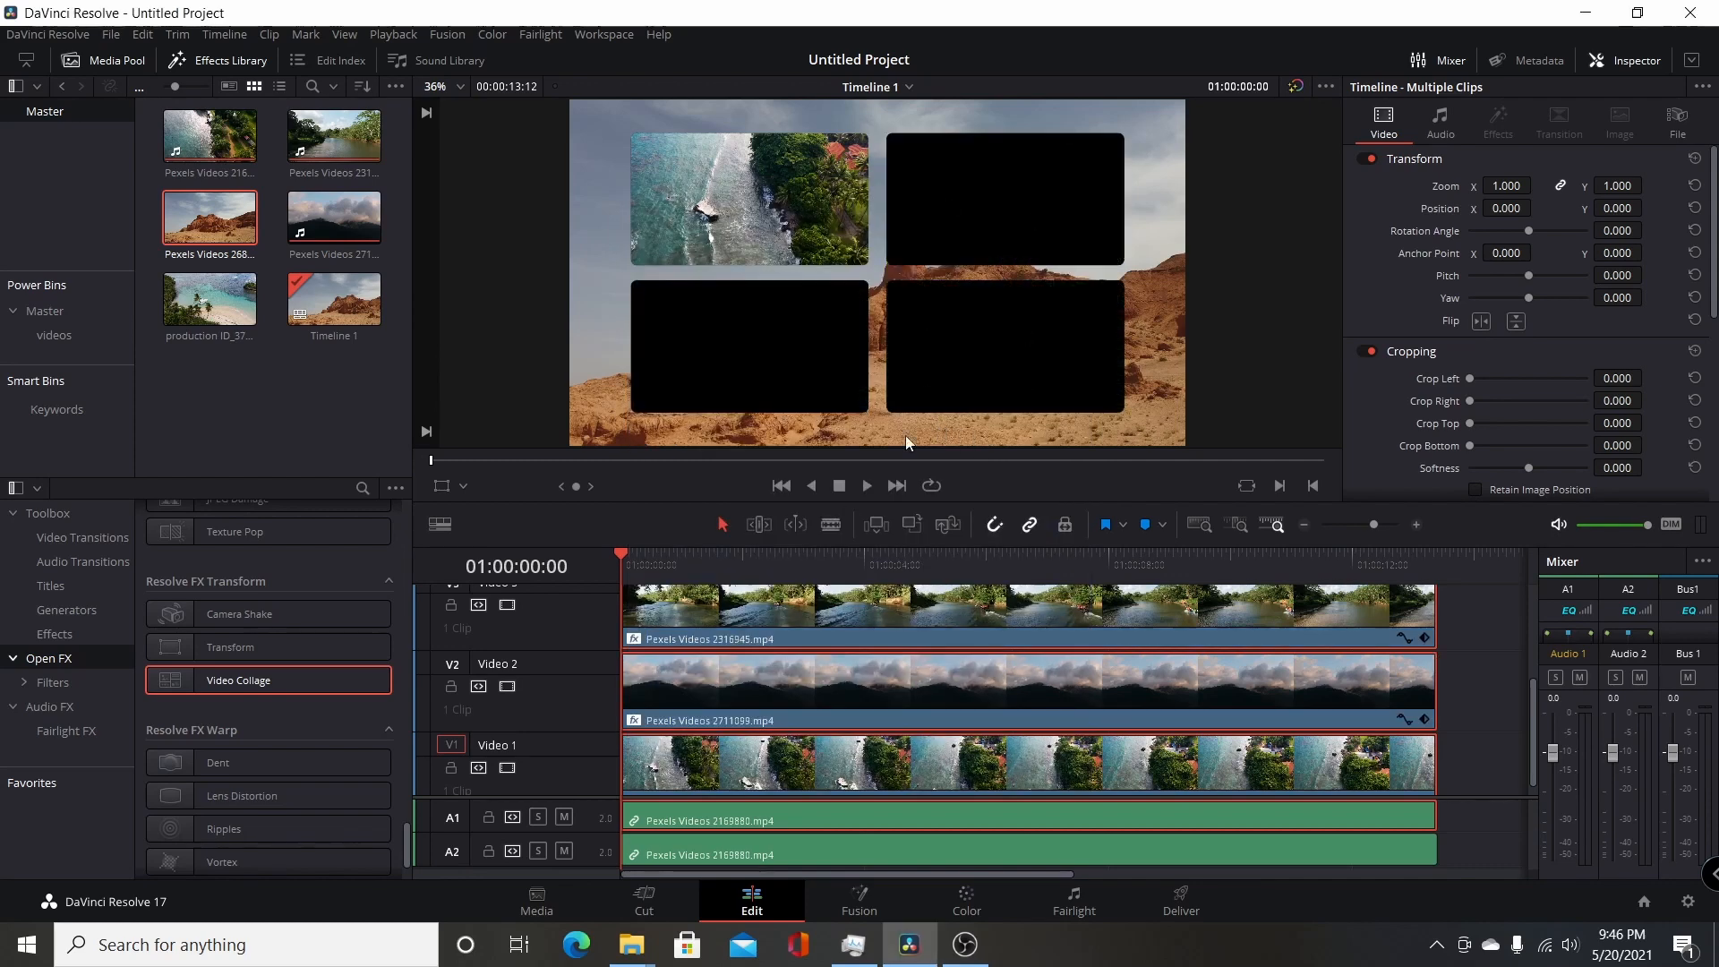
mouse_move(1490, 657)
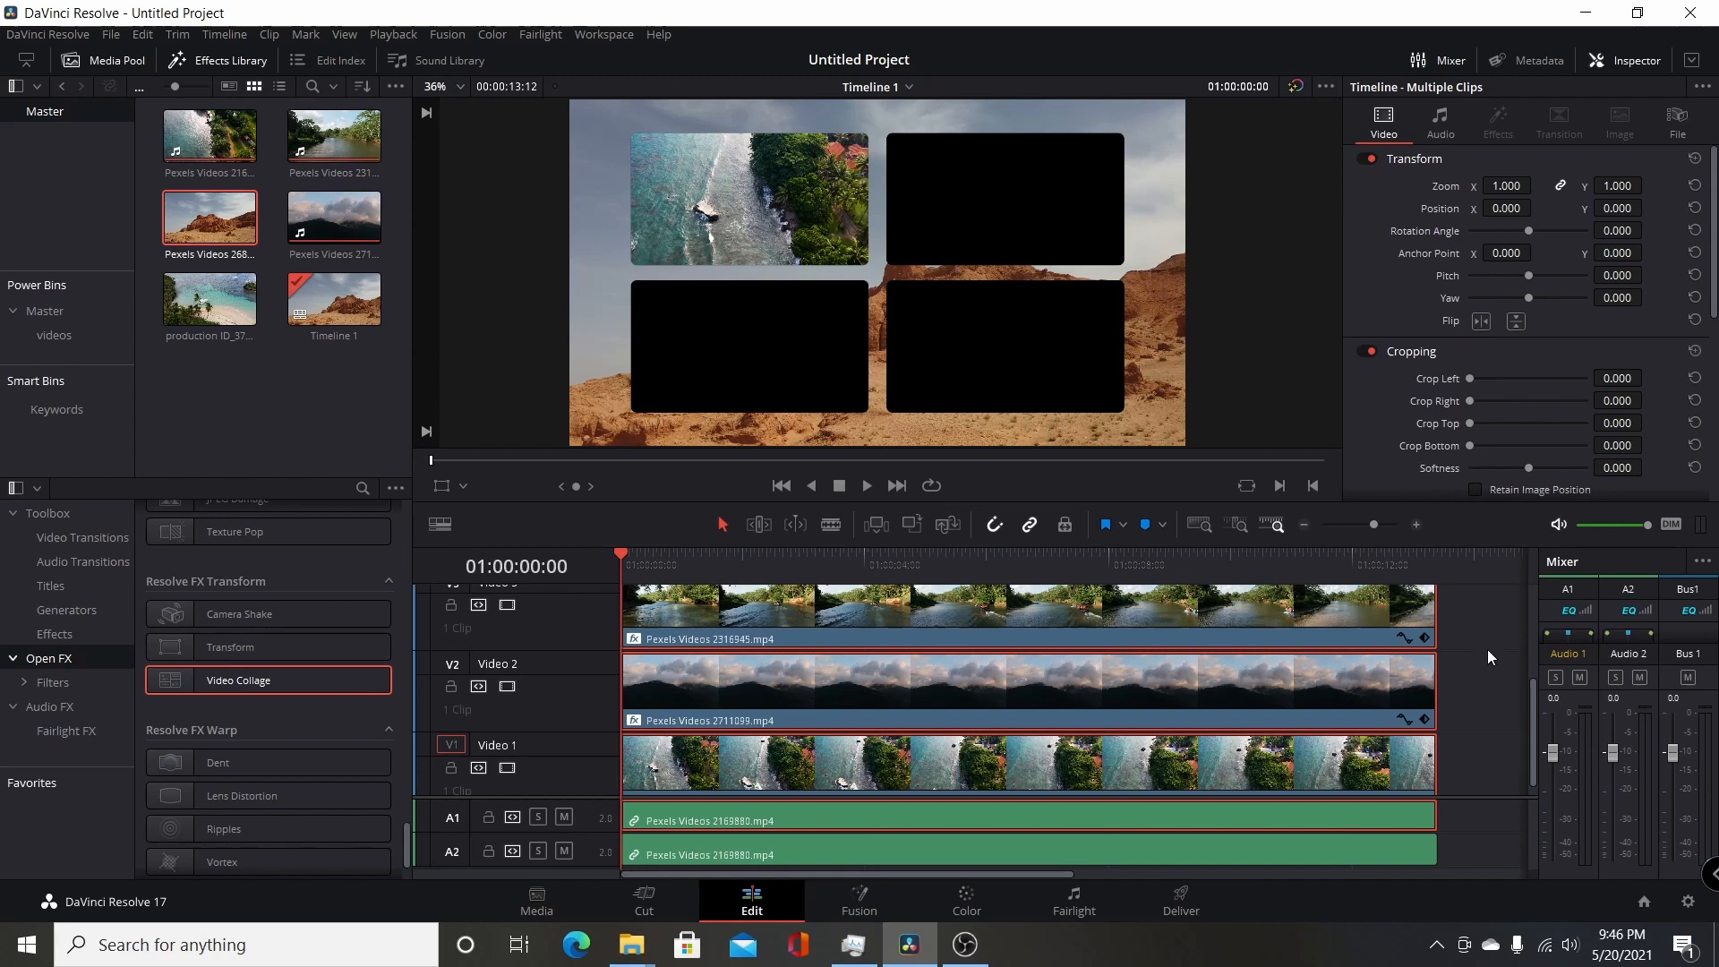
Step: Assign the river clip to collage Tile 2
click(1027, 680)
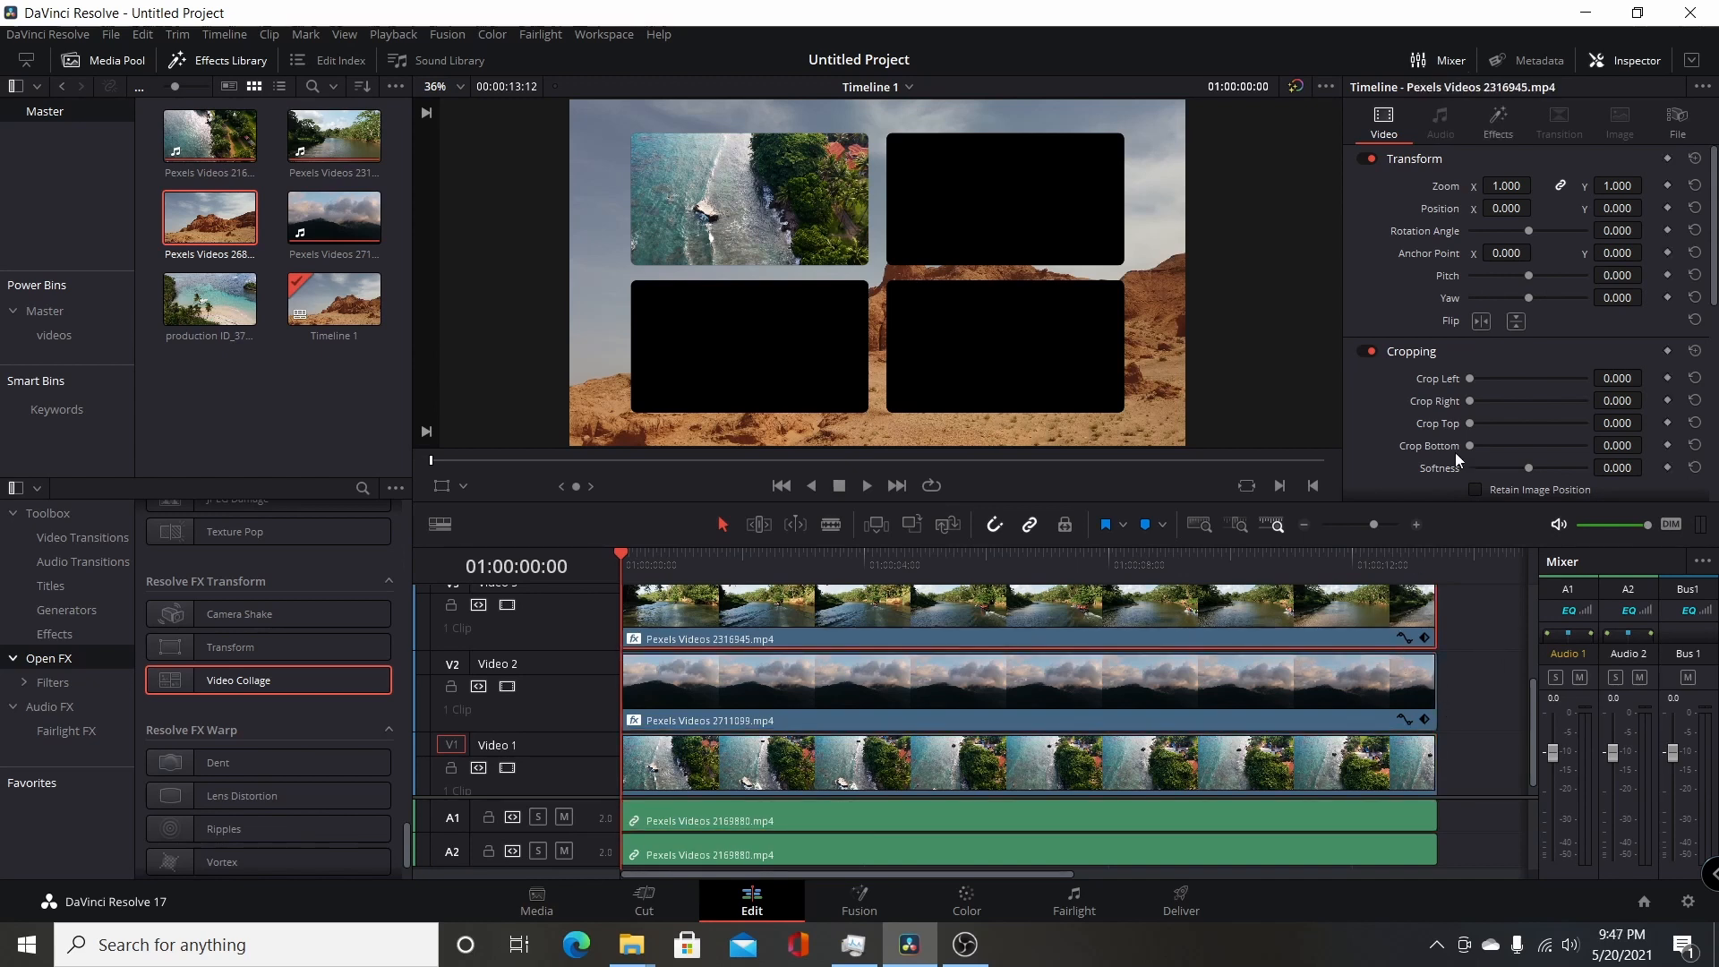
click(1495, 121)
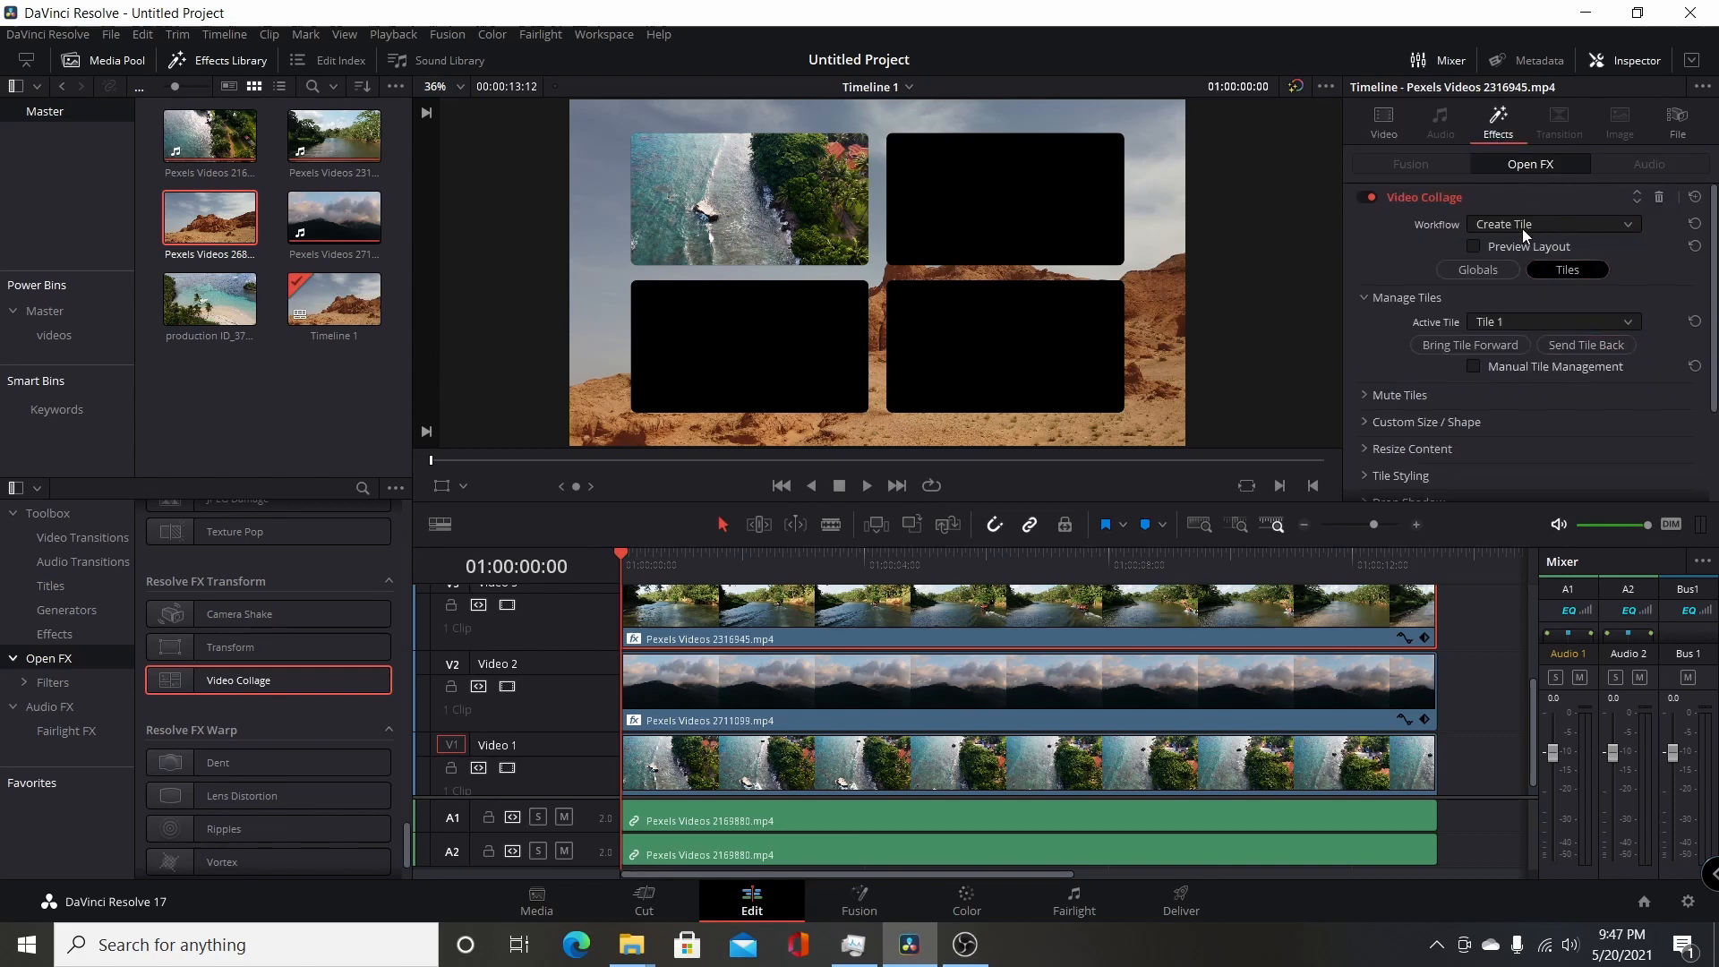
mouse_move(1007, 245)
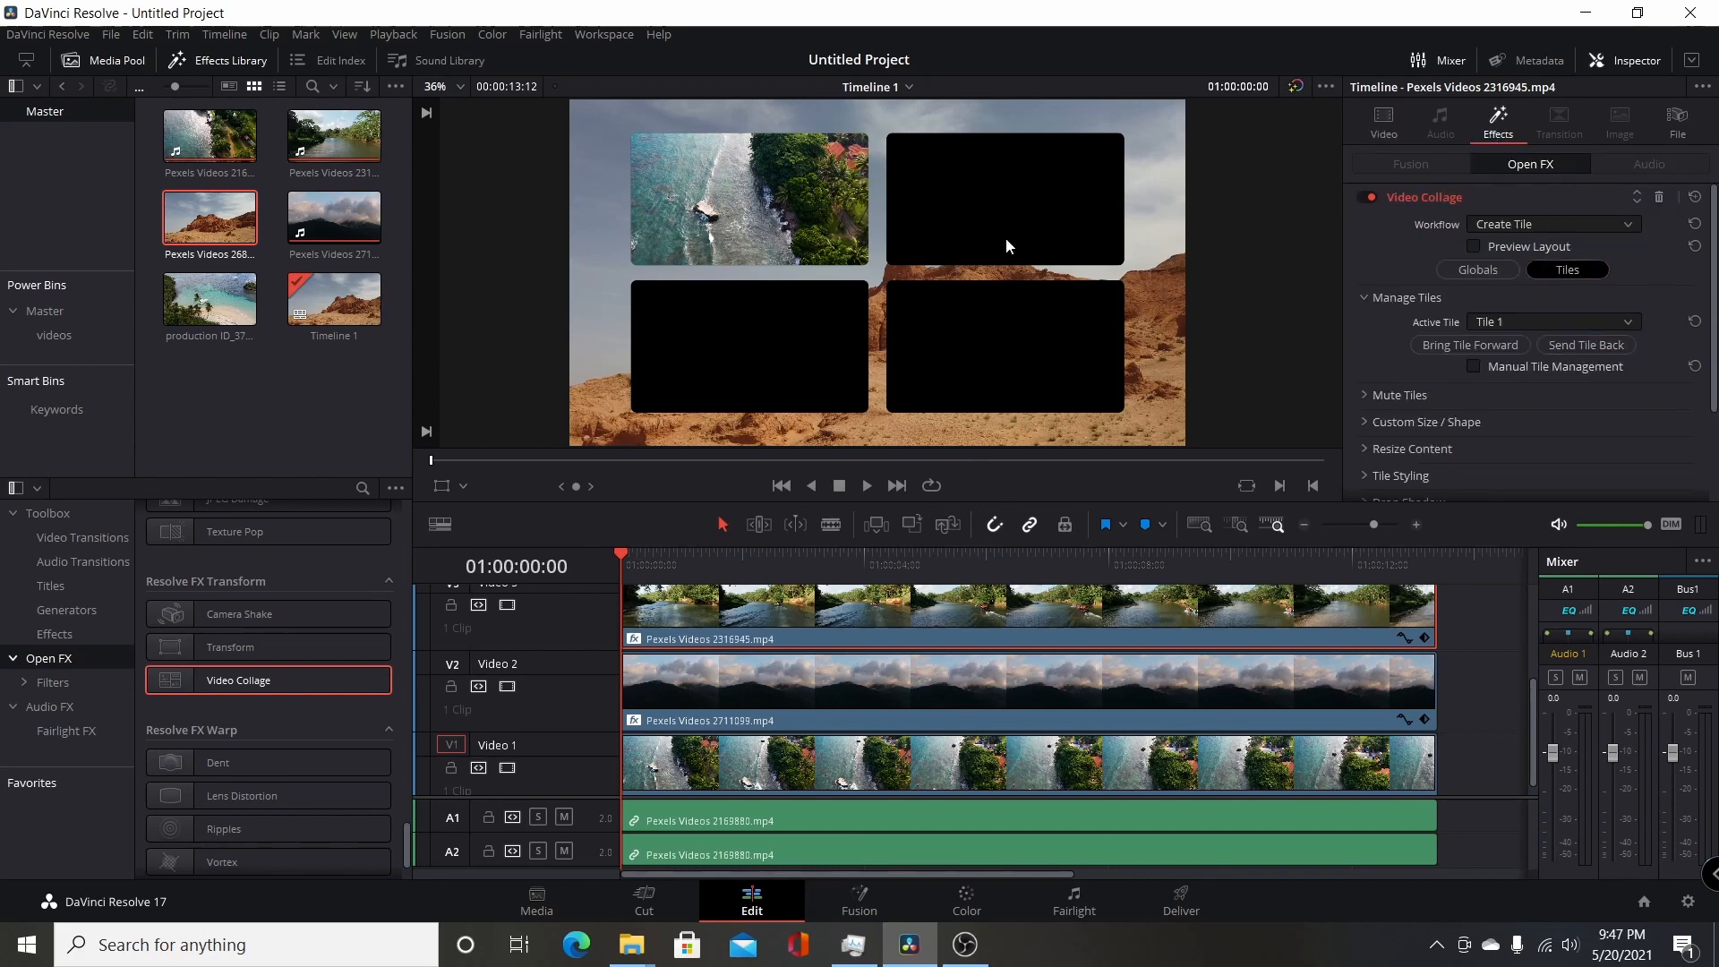
click(1549, 321)
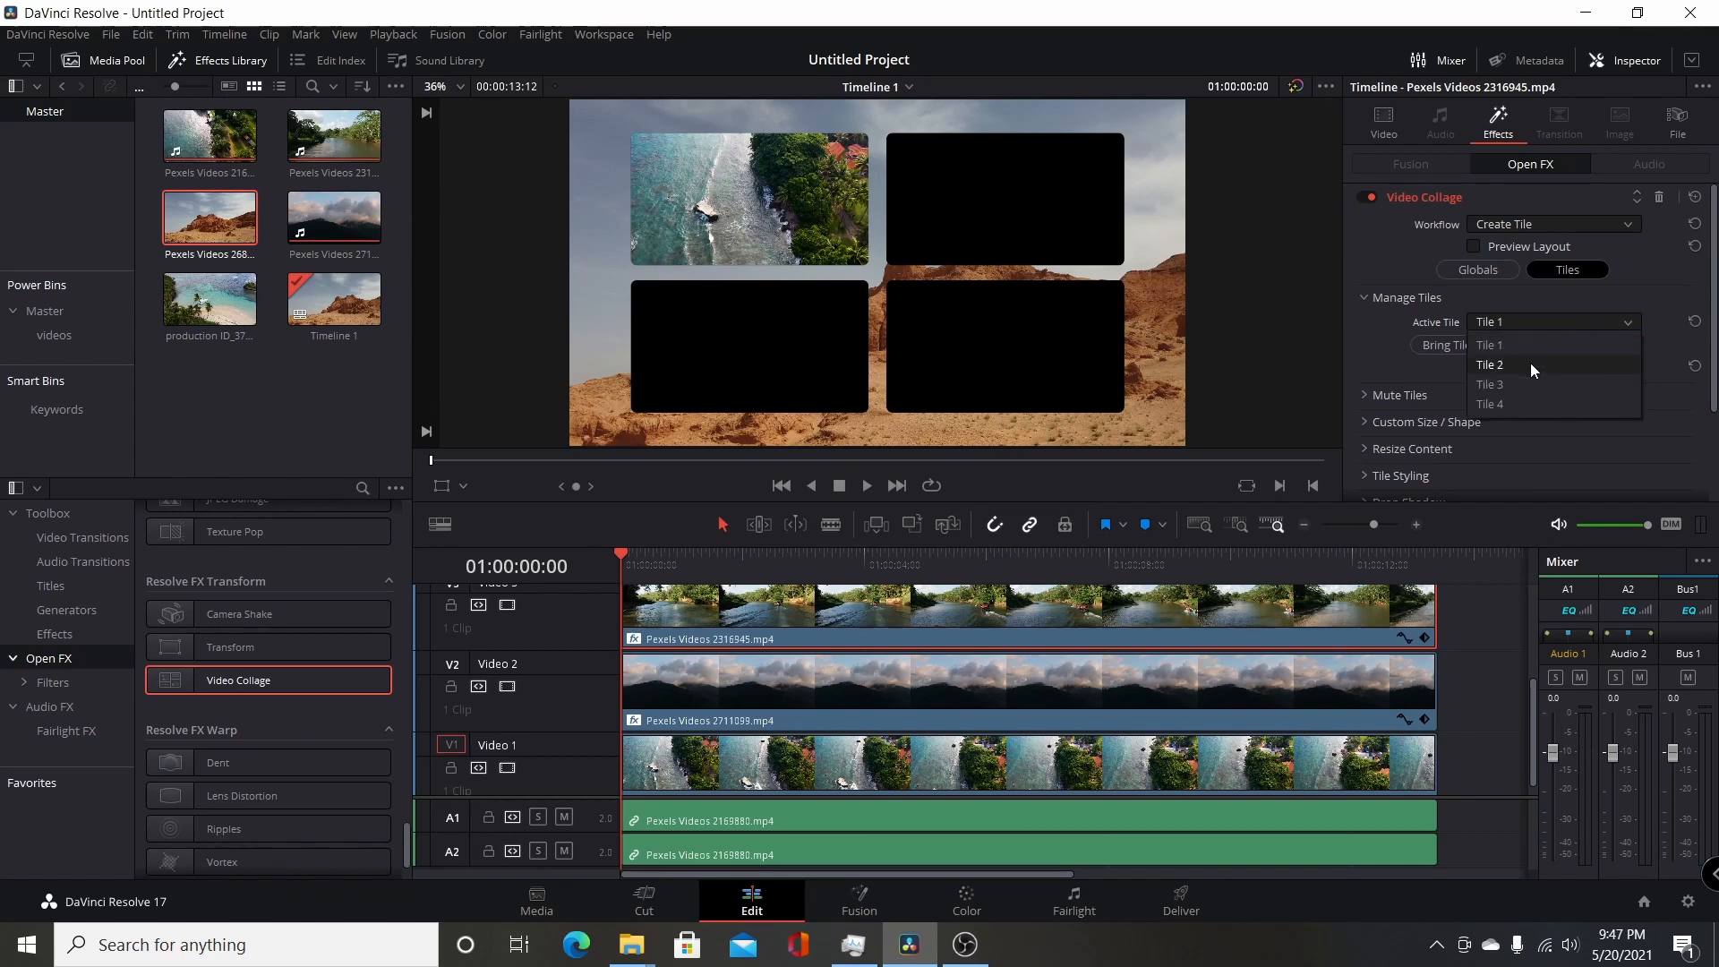
click(1491, 364)
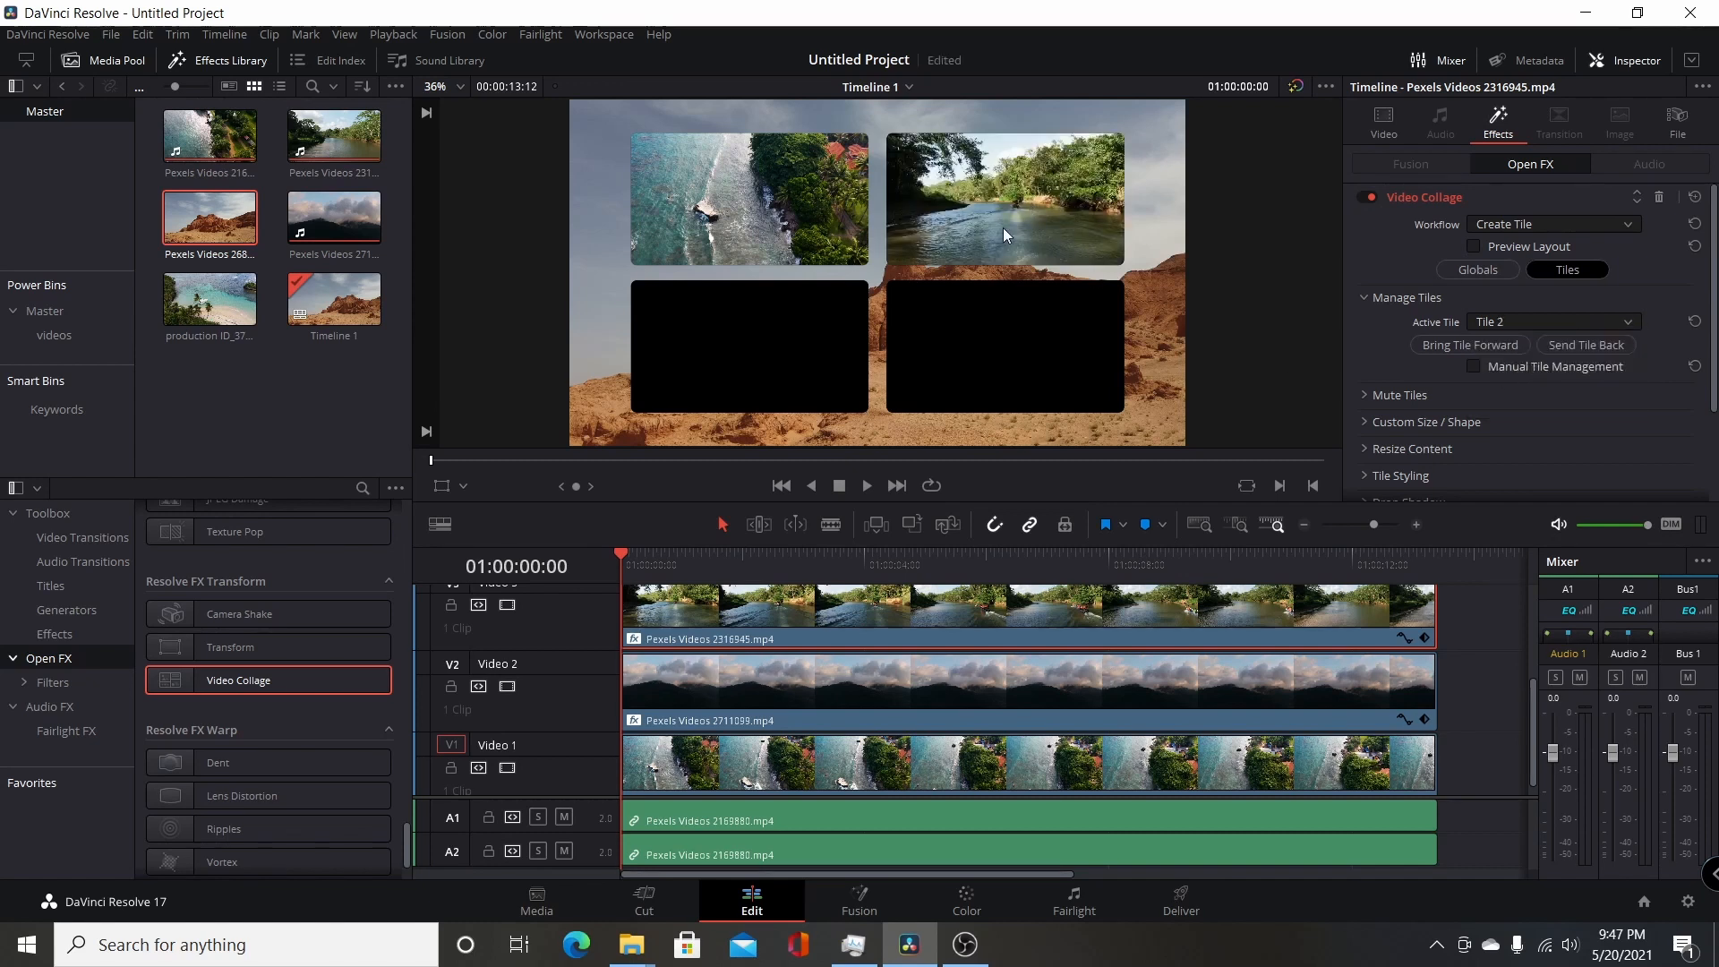
Step: Assign the mountain clip to Tile 3 and the beach clip to its own tile
click(1031, 688)
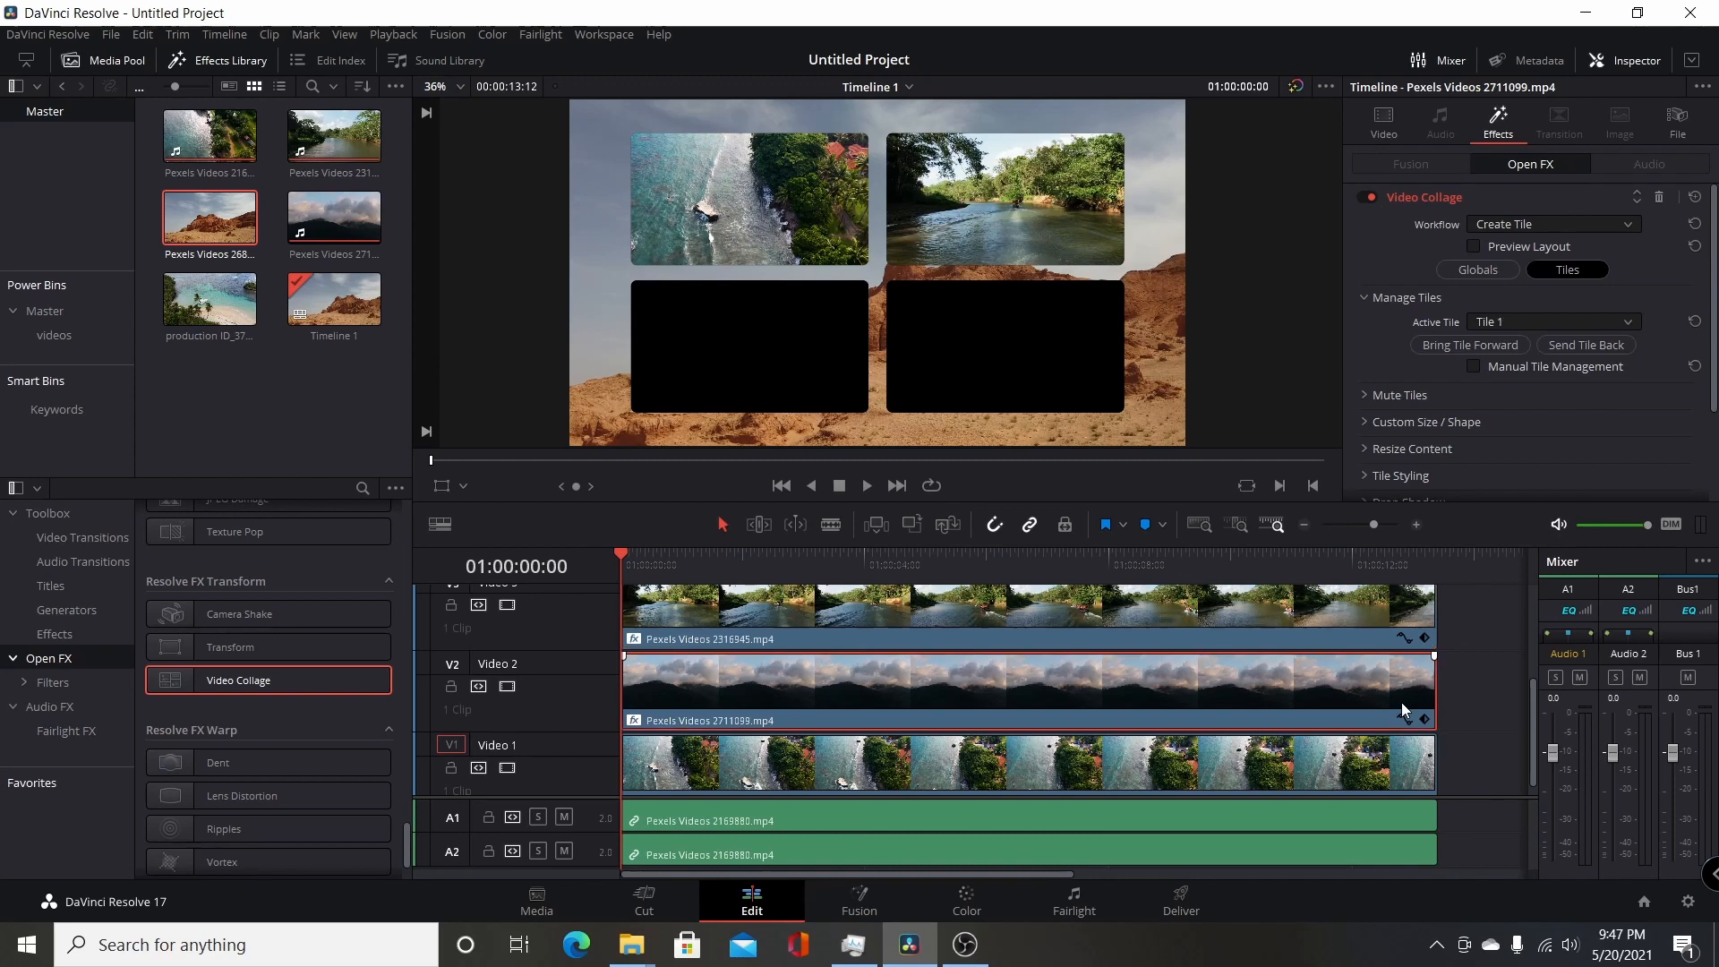
click(1552, 321)
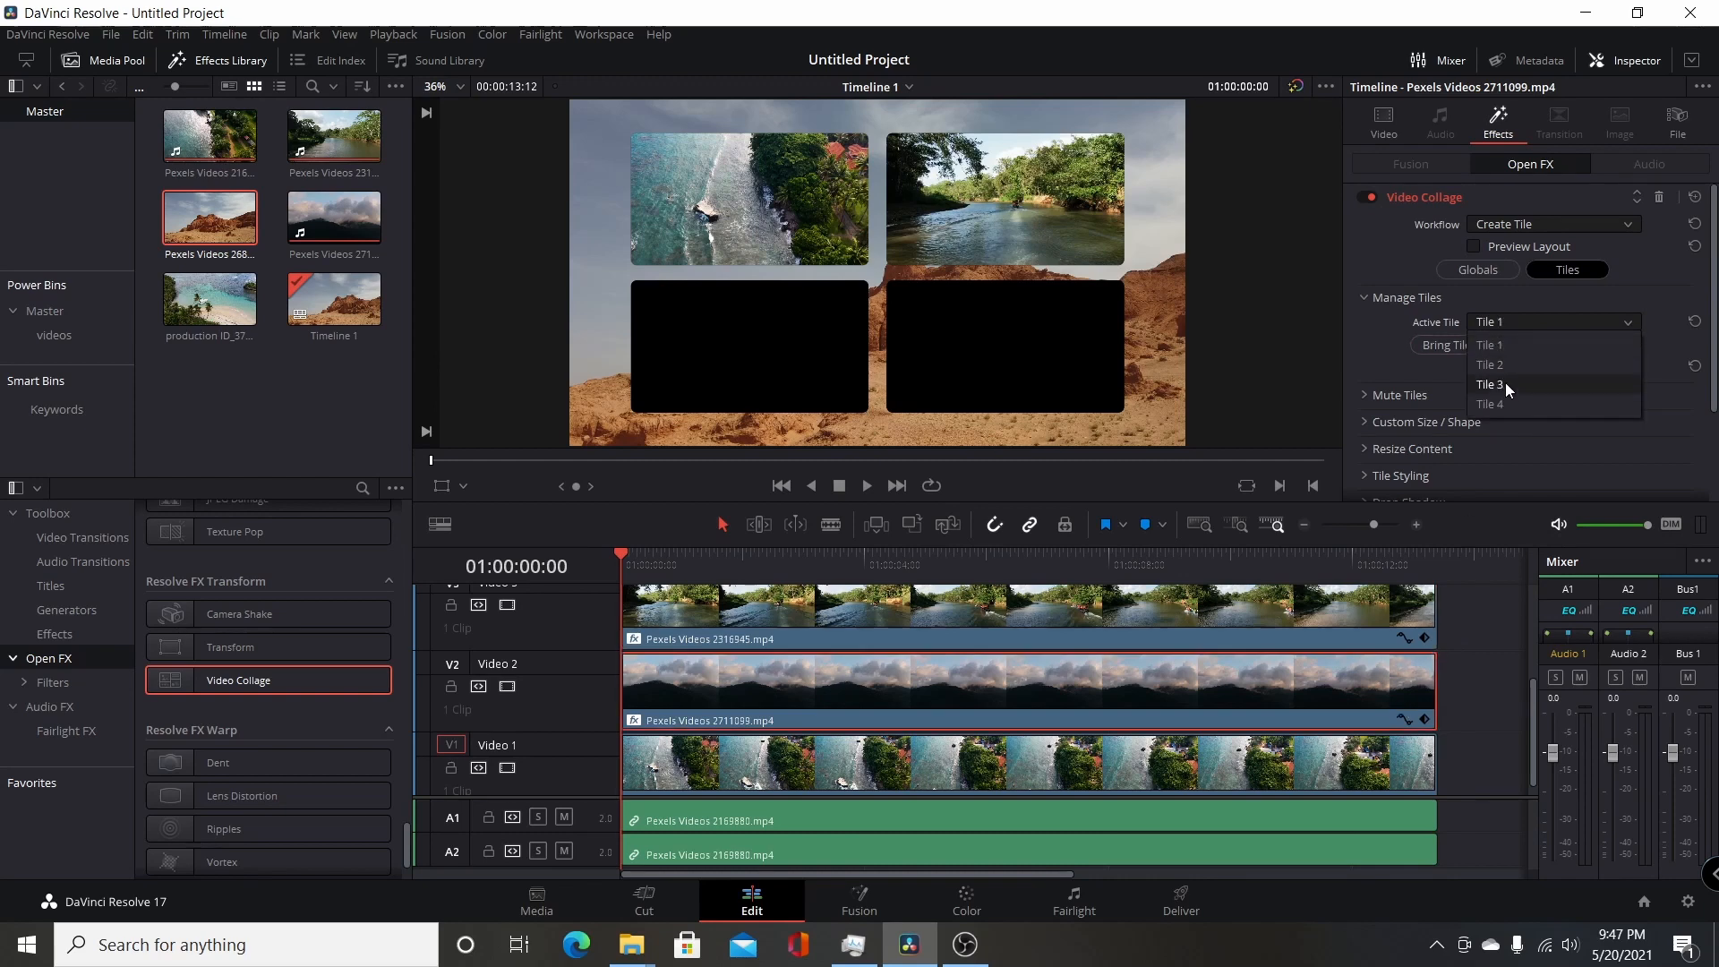
click(1493, 385)
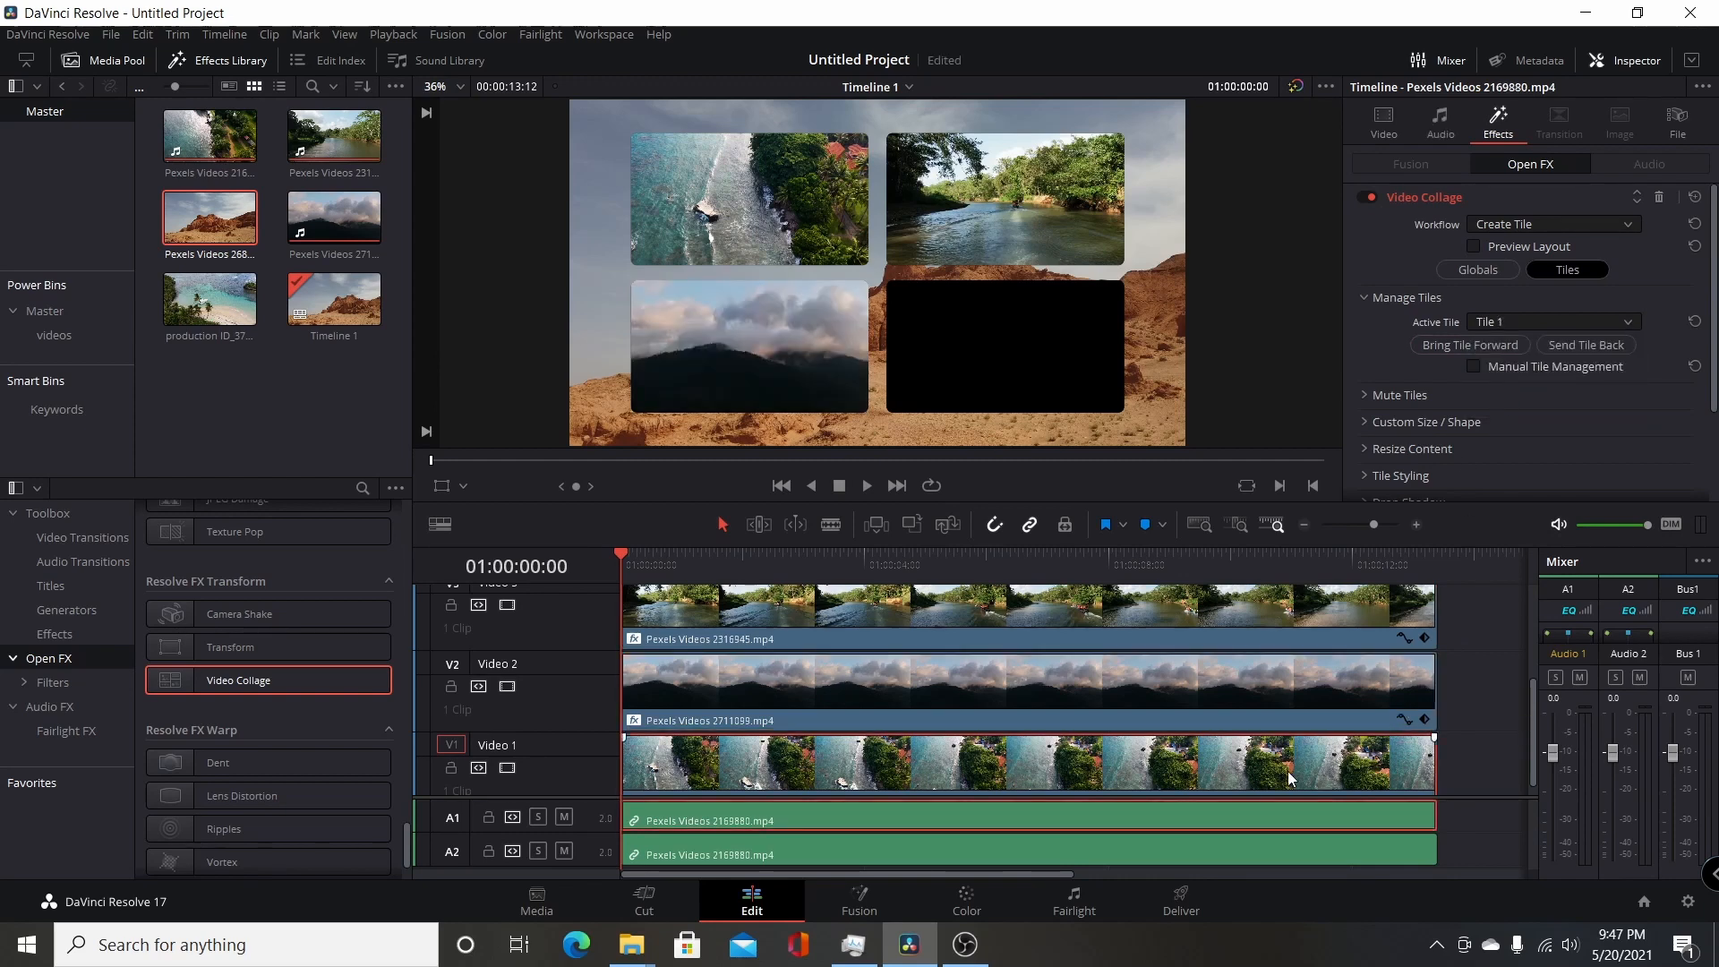
click(1552, 321)
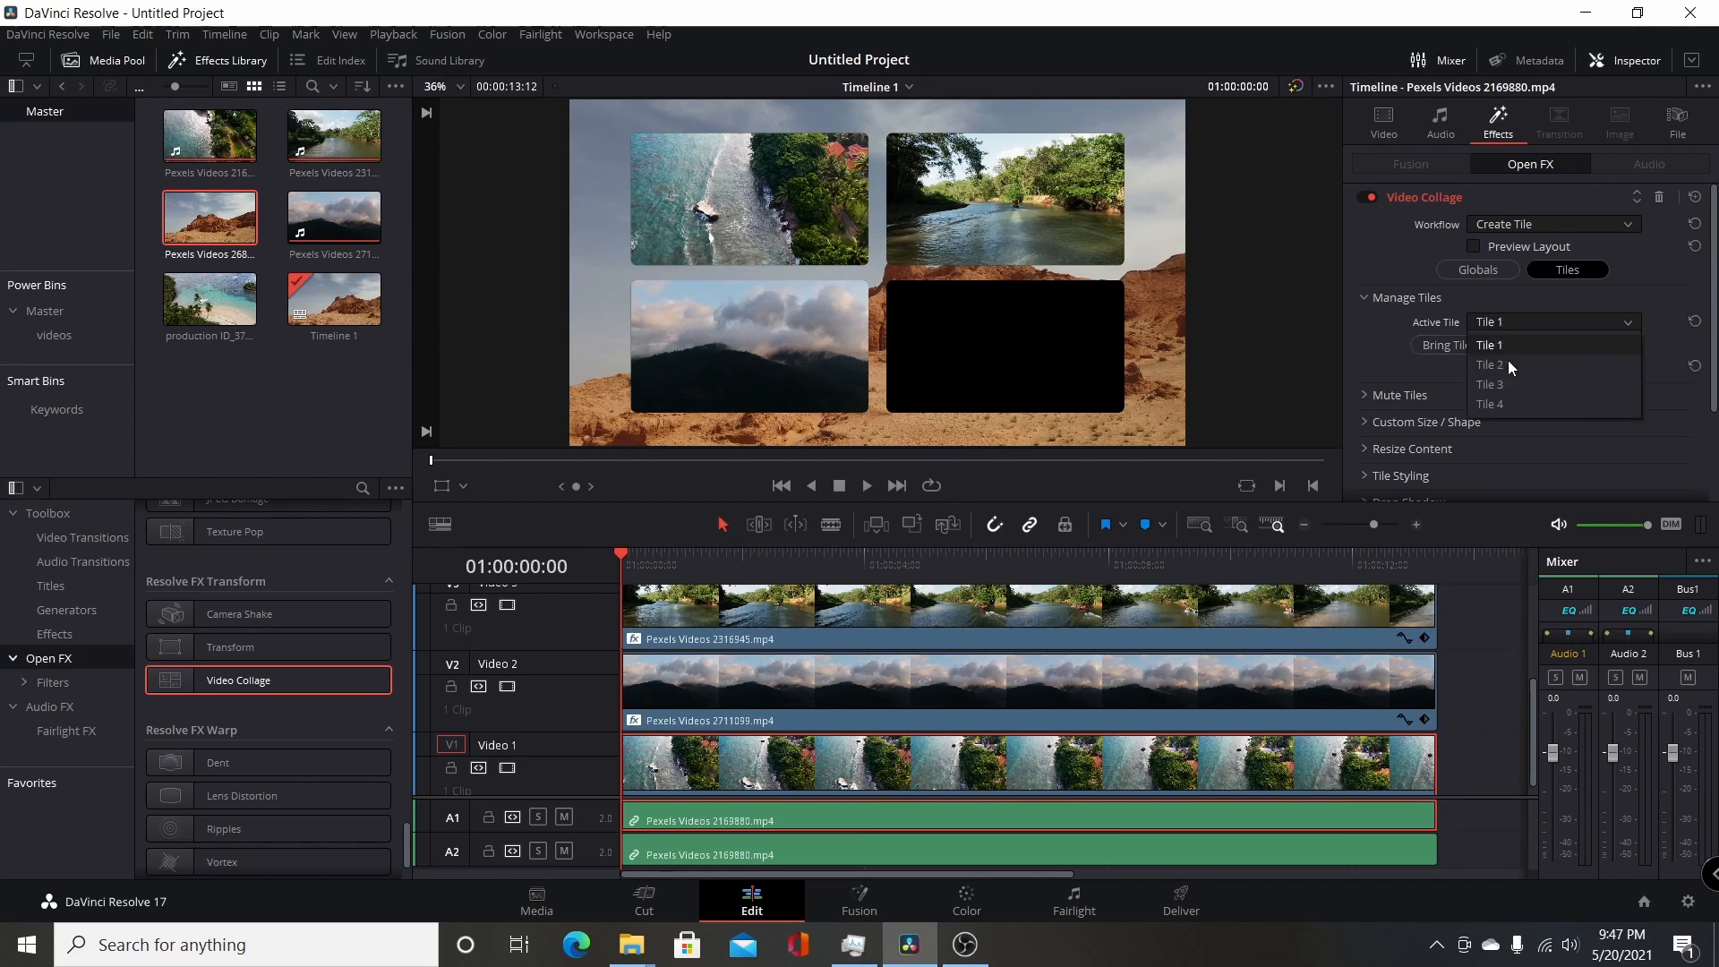
click(1490, 404)
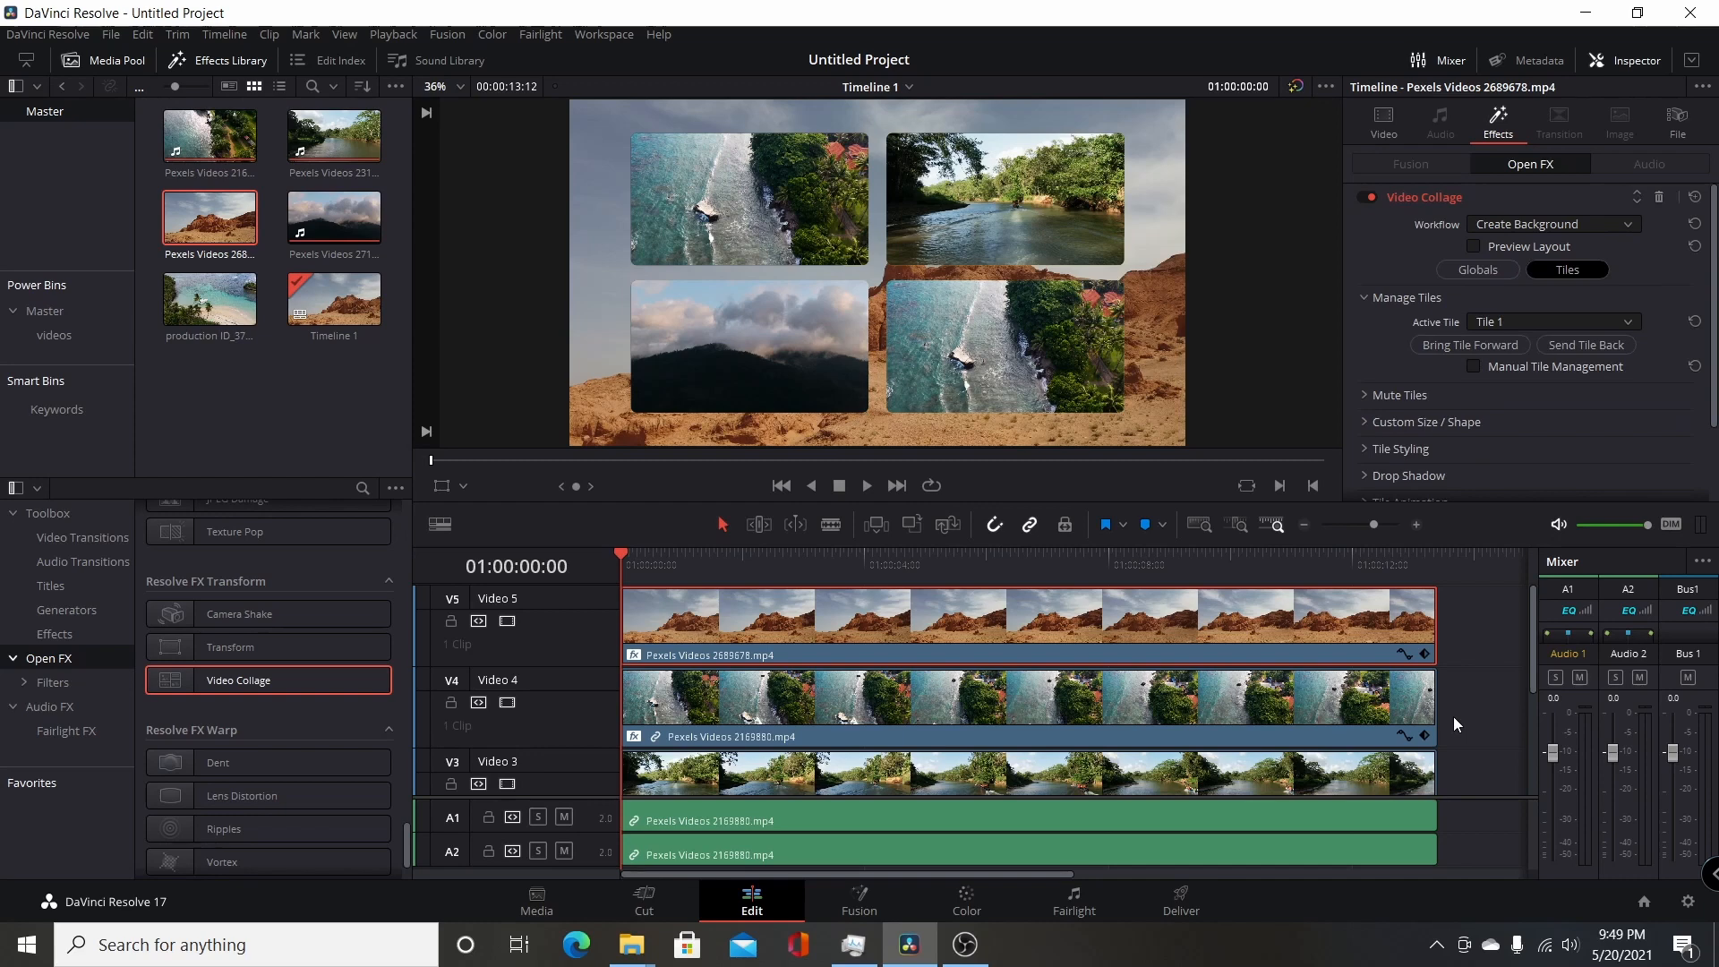
mouse_move(1037, 410)
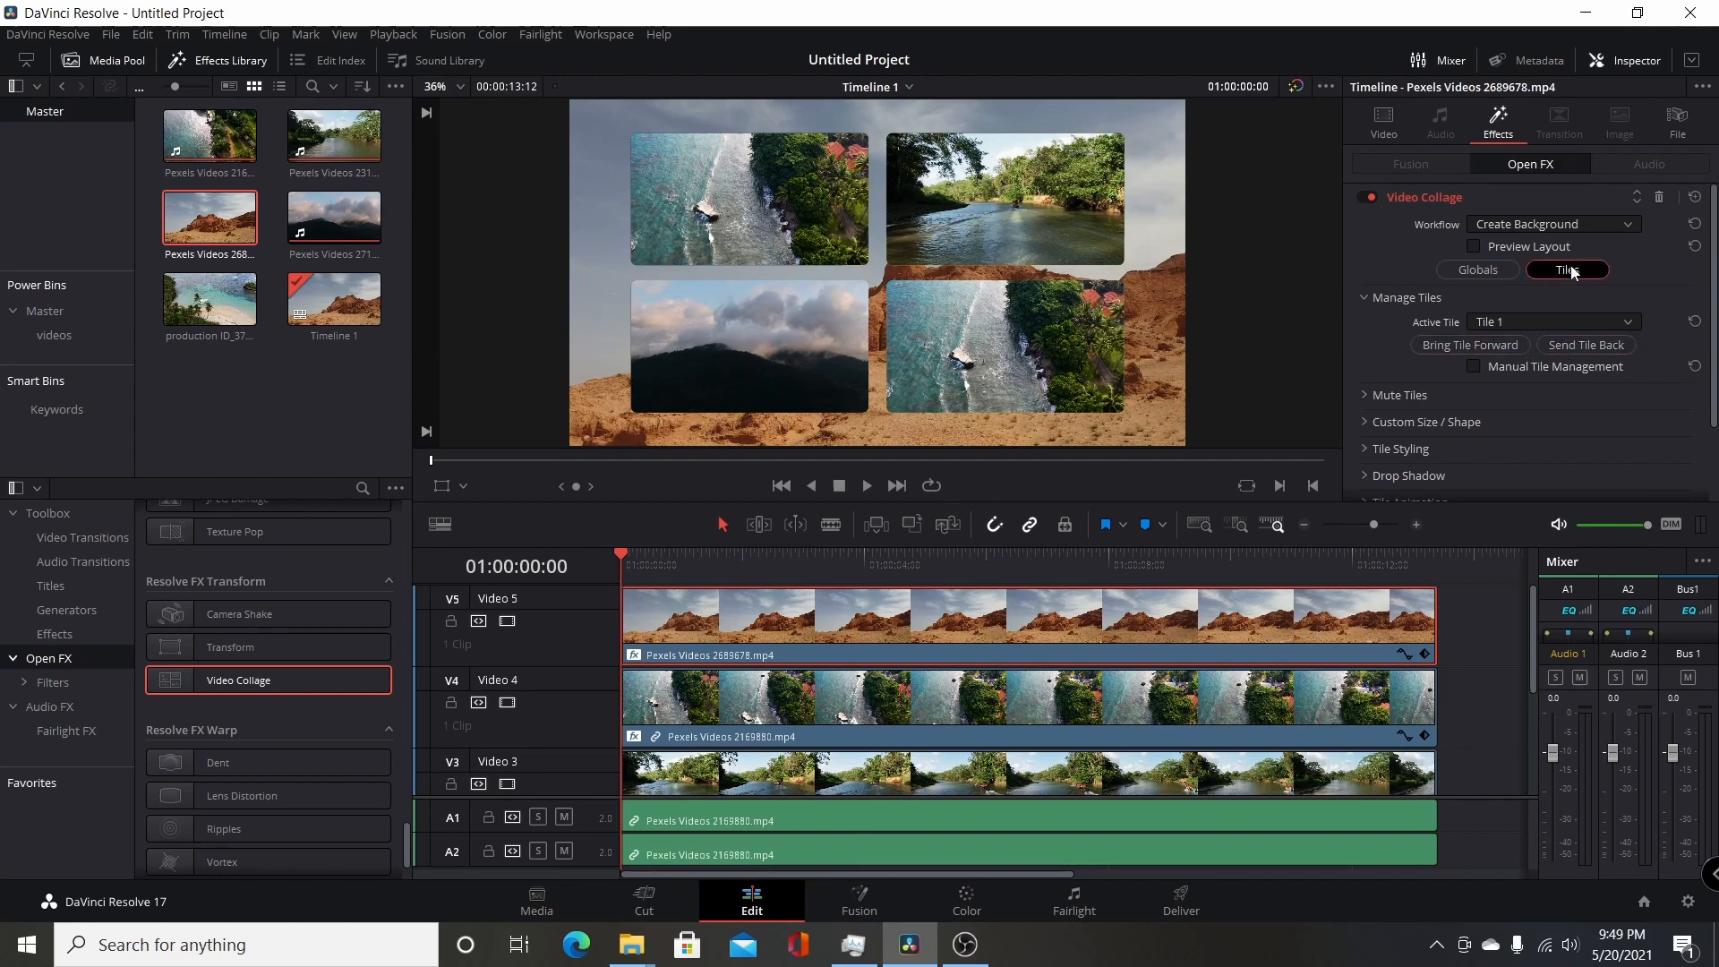
Step: In Tile Styling, set Tile Border 0.026 and yellow Tile Color for all tiles
scroll(down, 3)
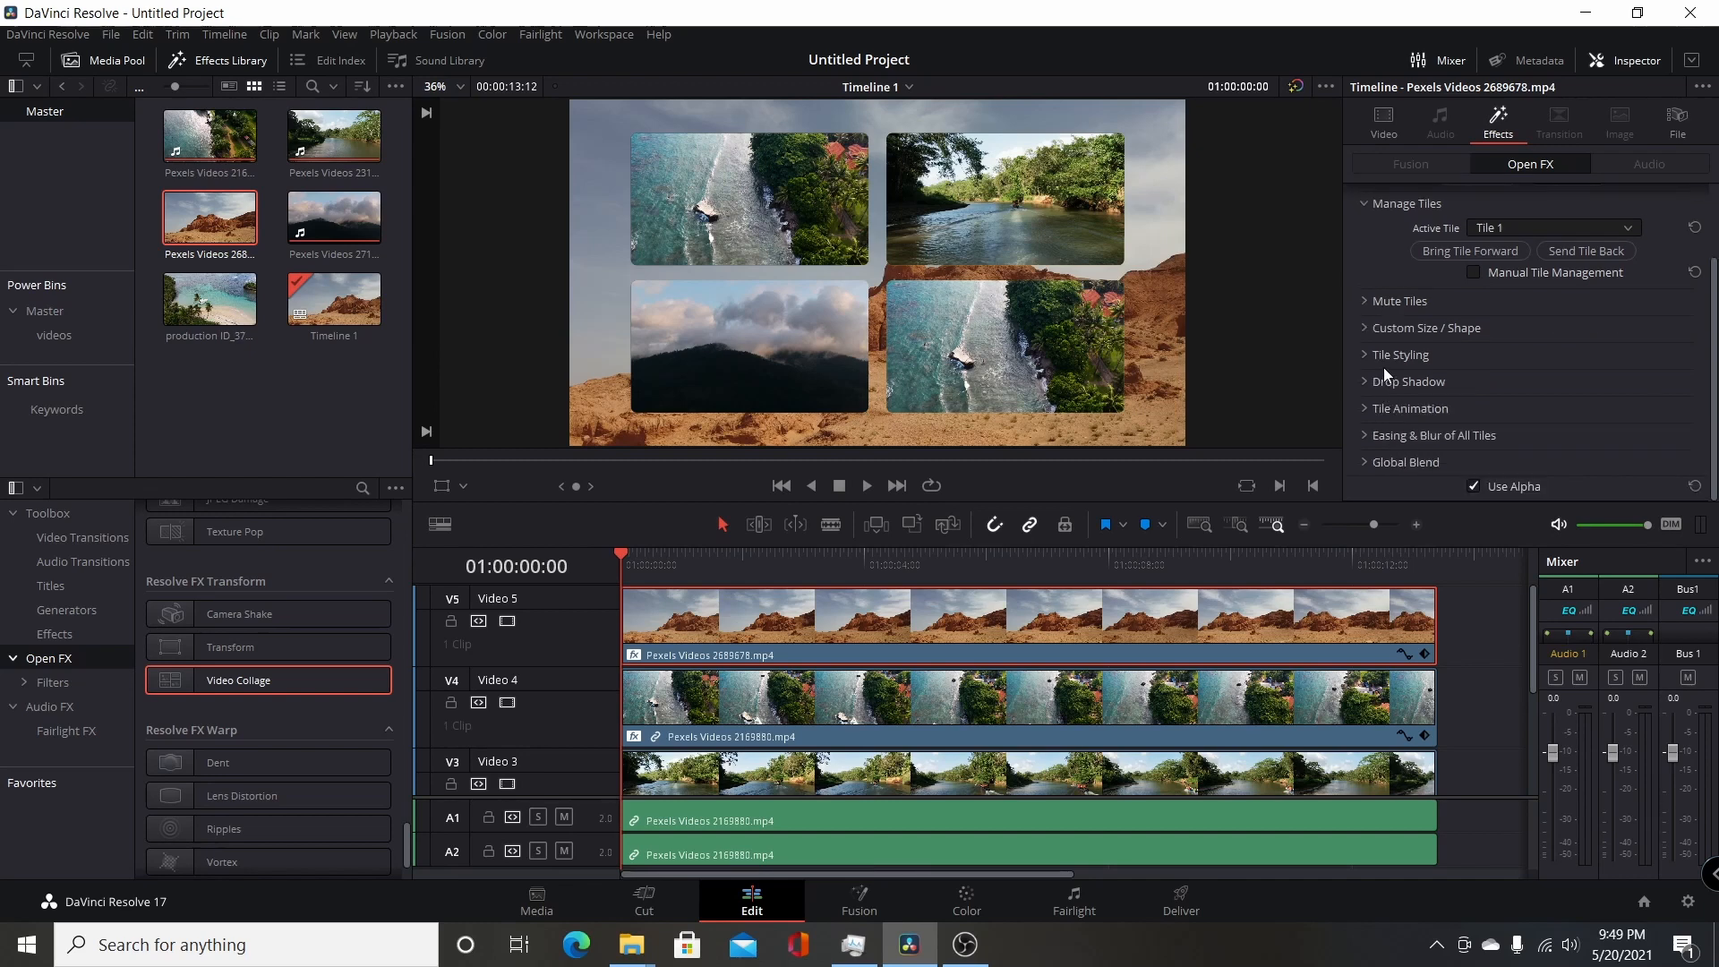
click(1401, 355)
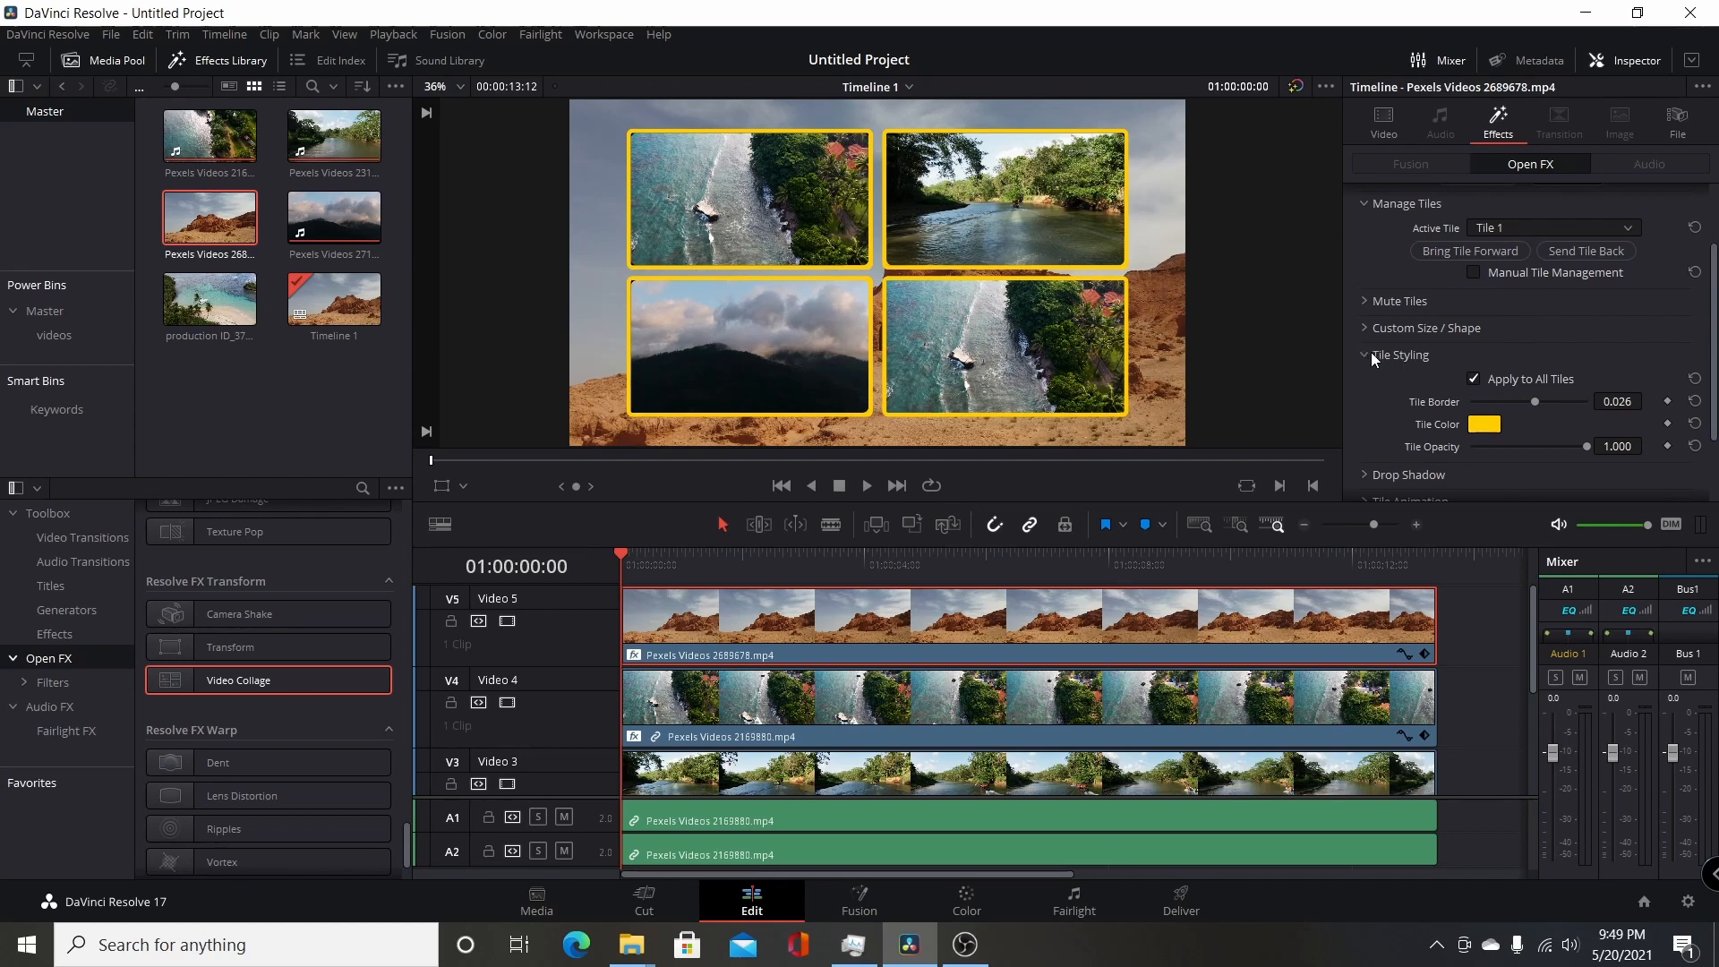
click(1368, 355)
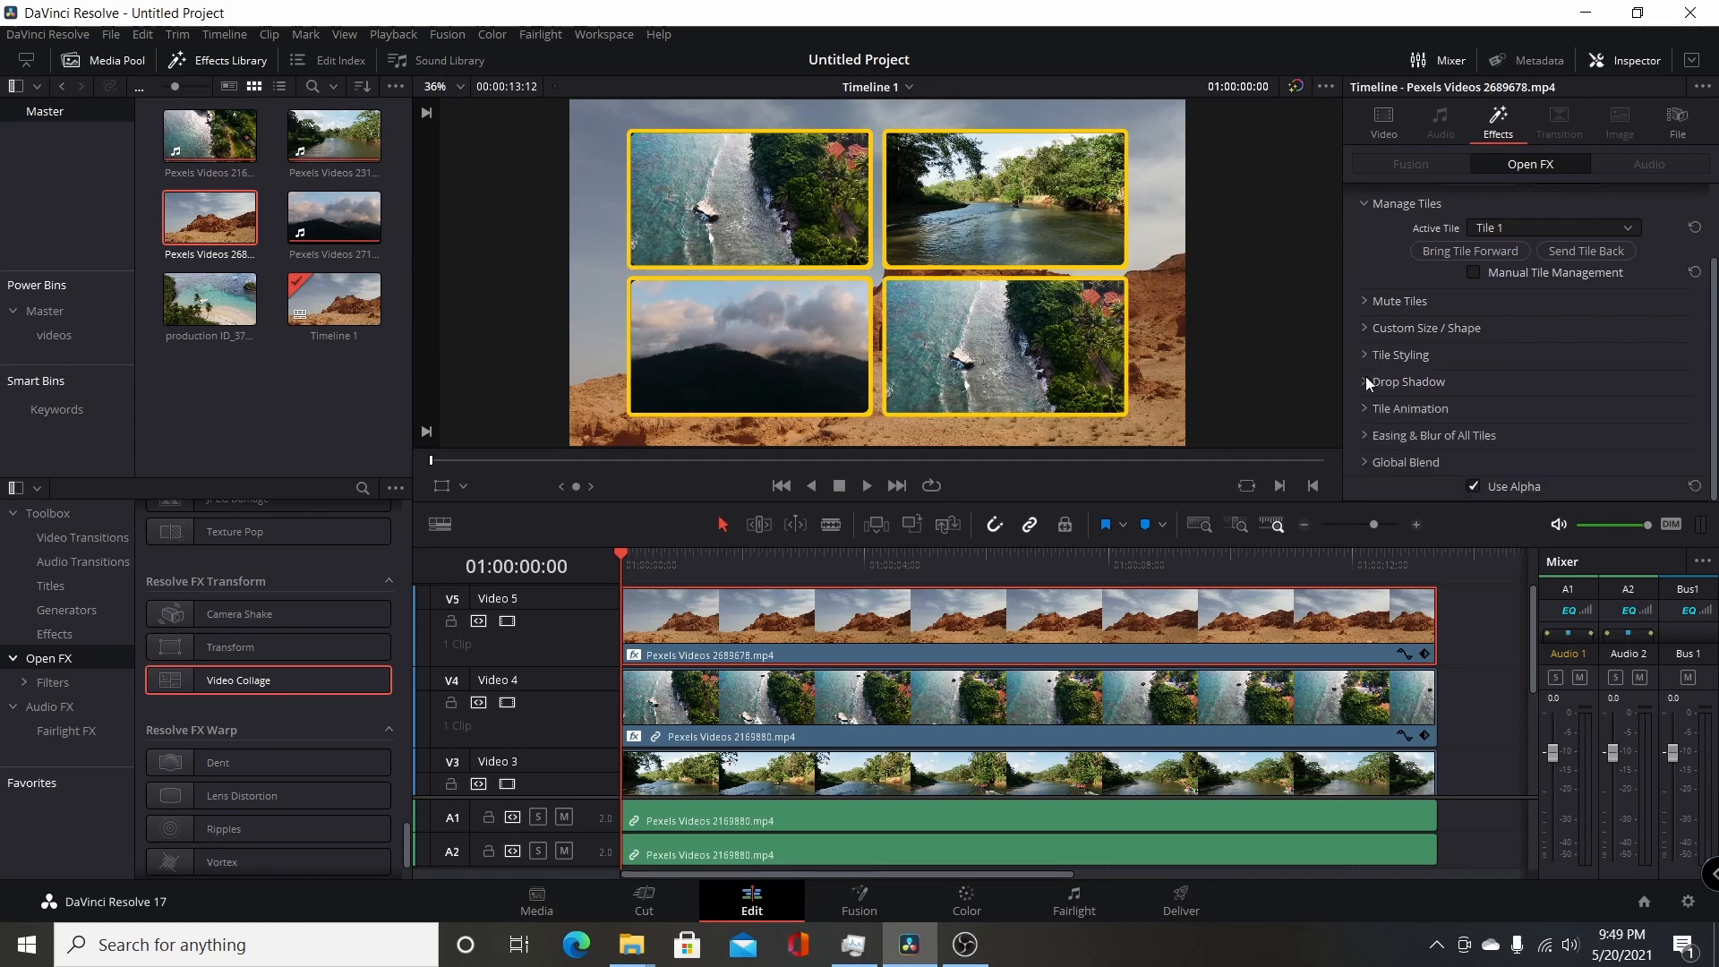
Step: Set tile Drop Shadow strength to 0.488 and drop angle to 37.6
click(1368, 382)
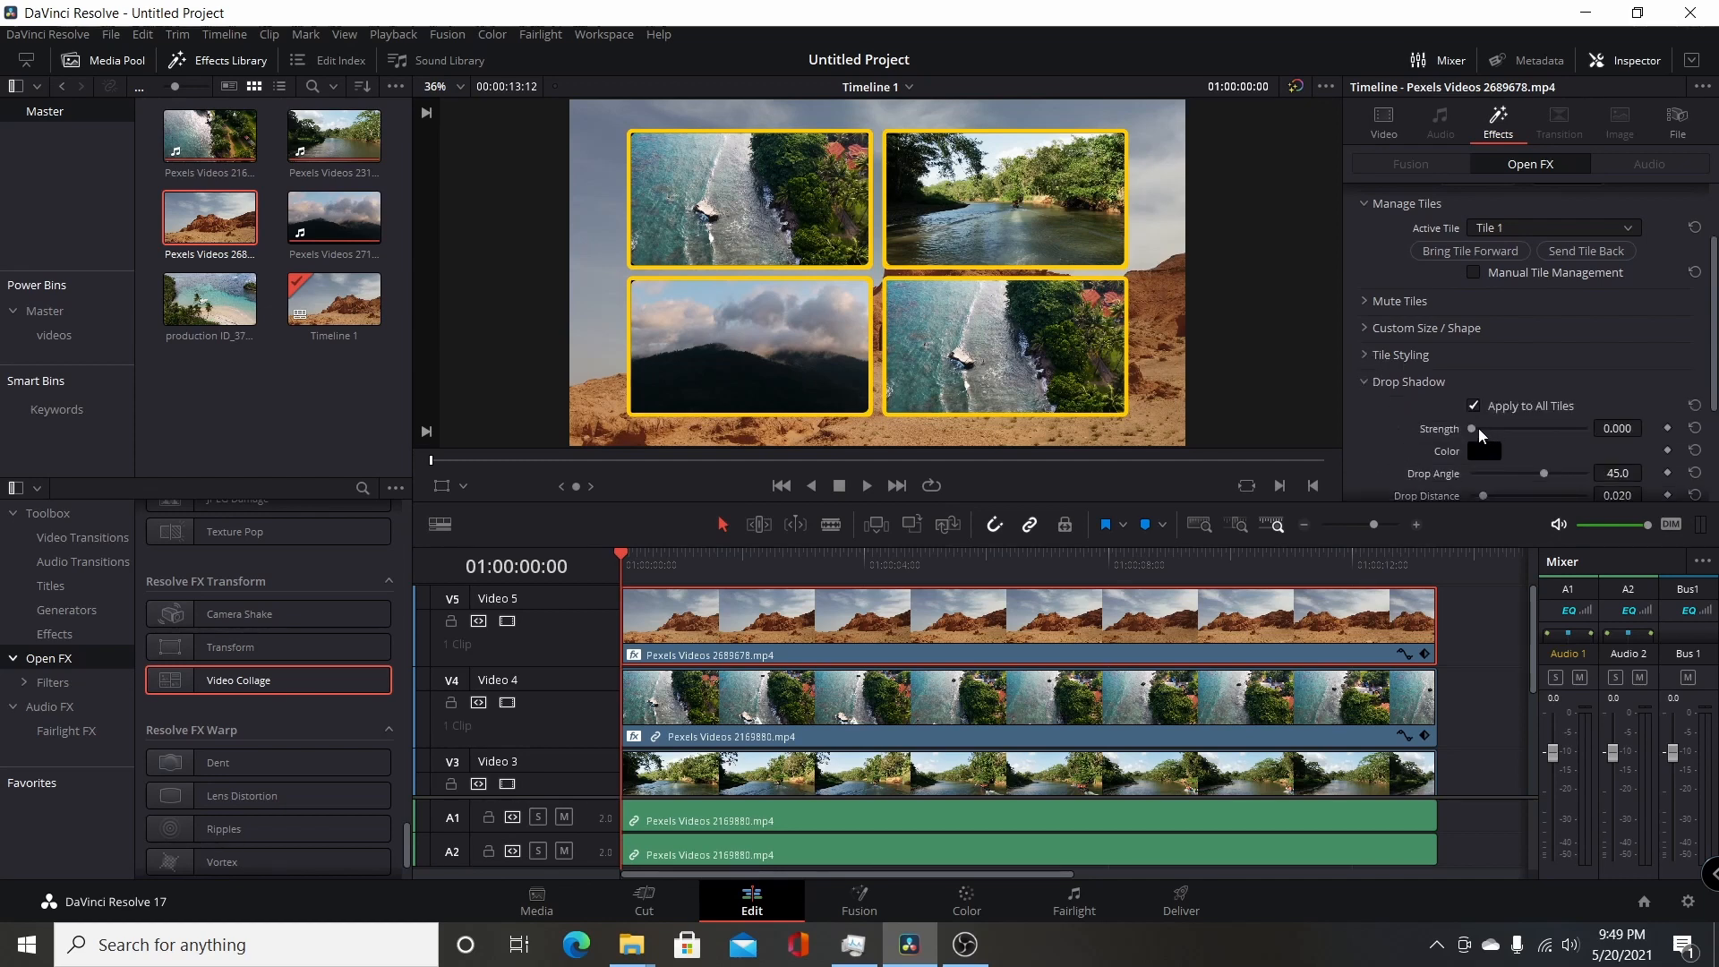
drag(1472, 428, 1538, 428)
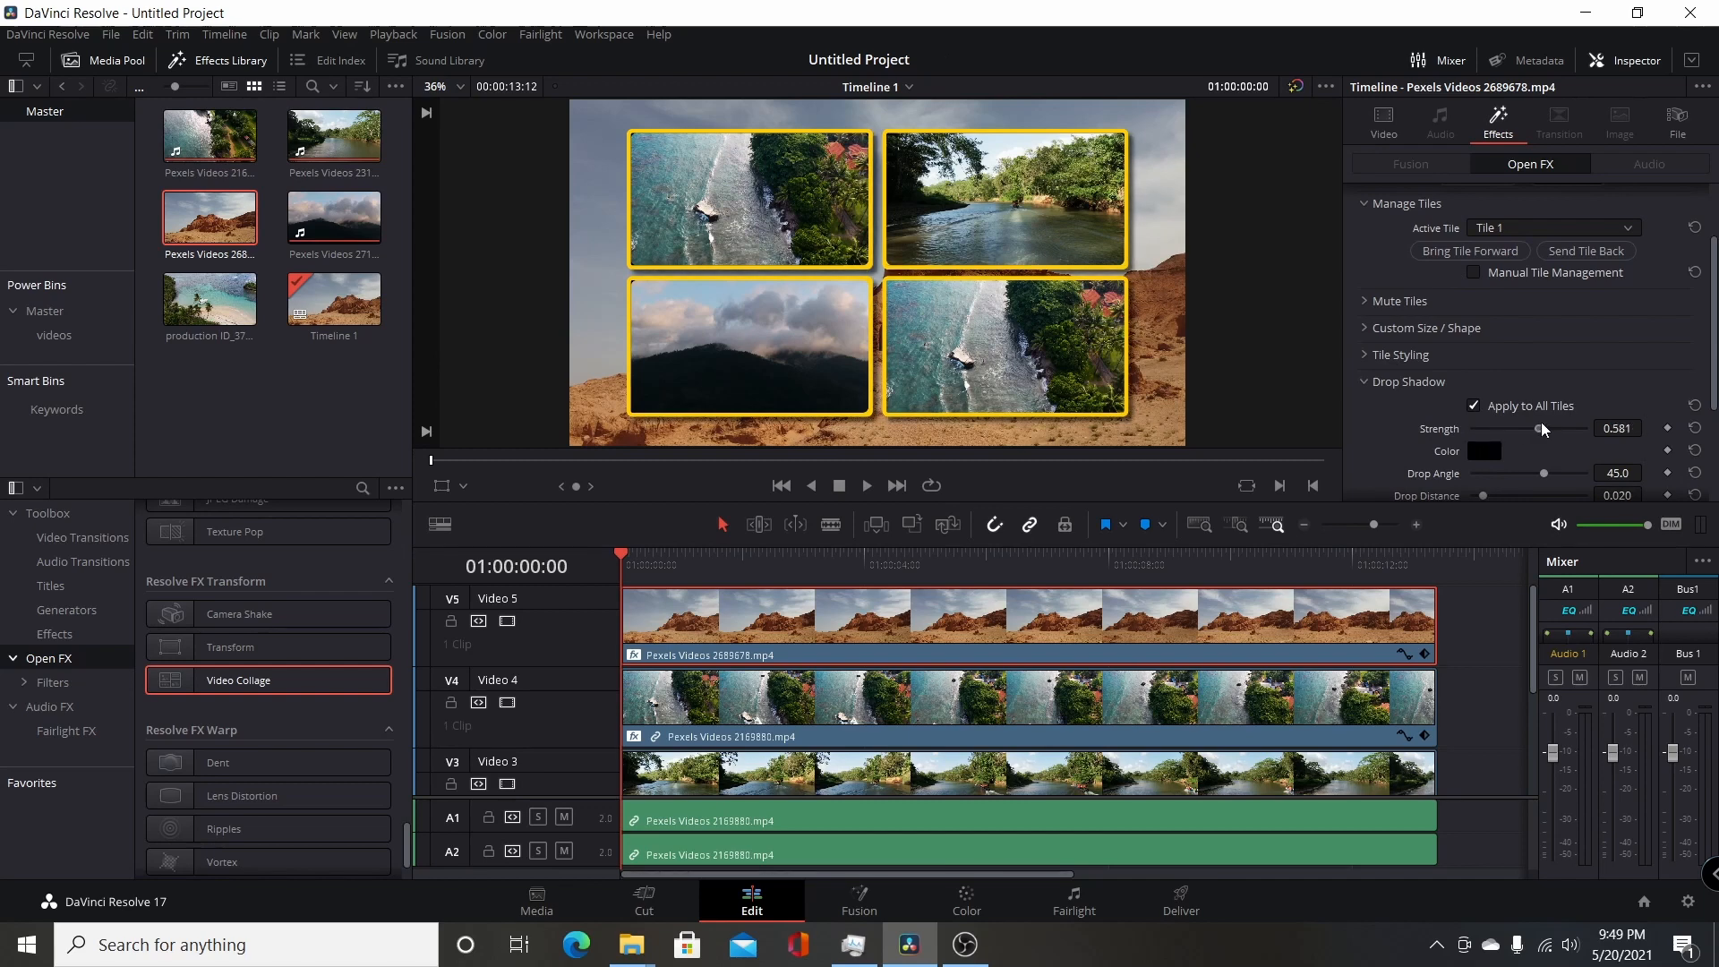
drag(1538, 429, 1528, 429)
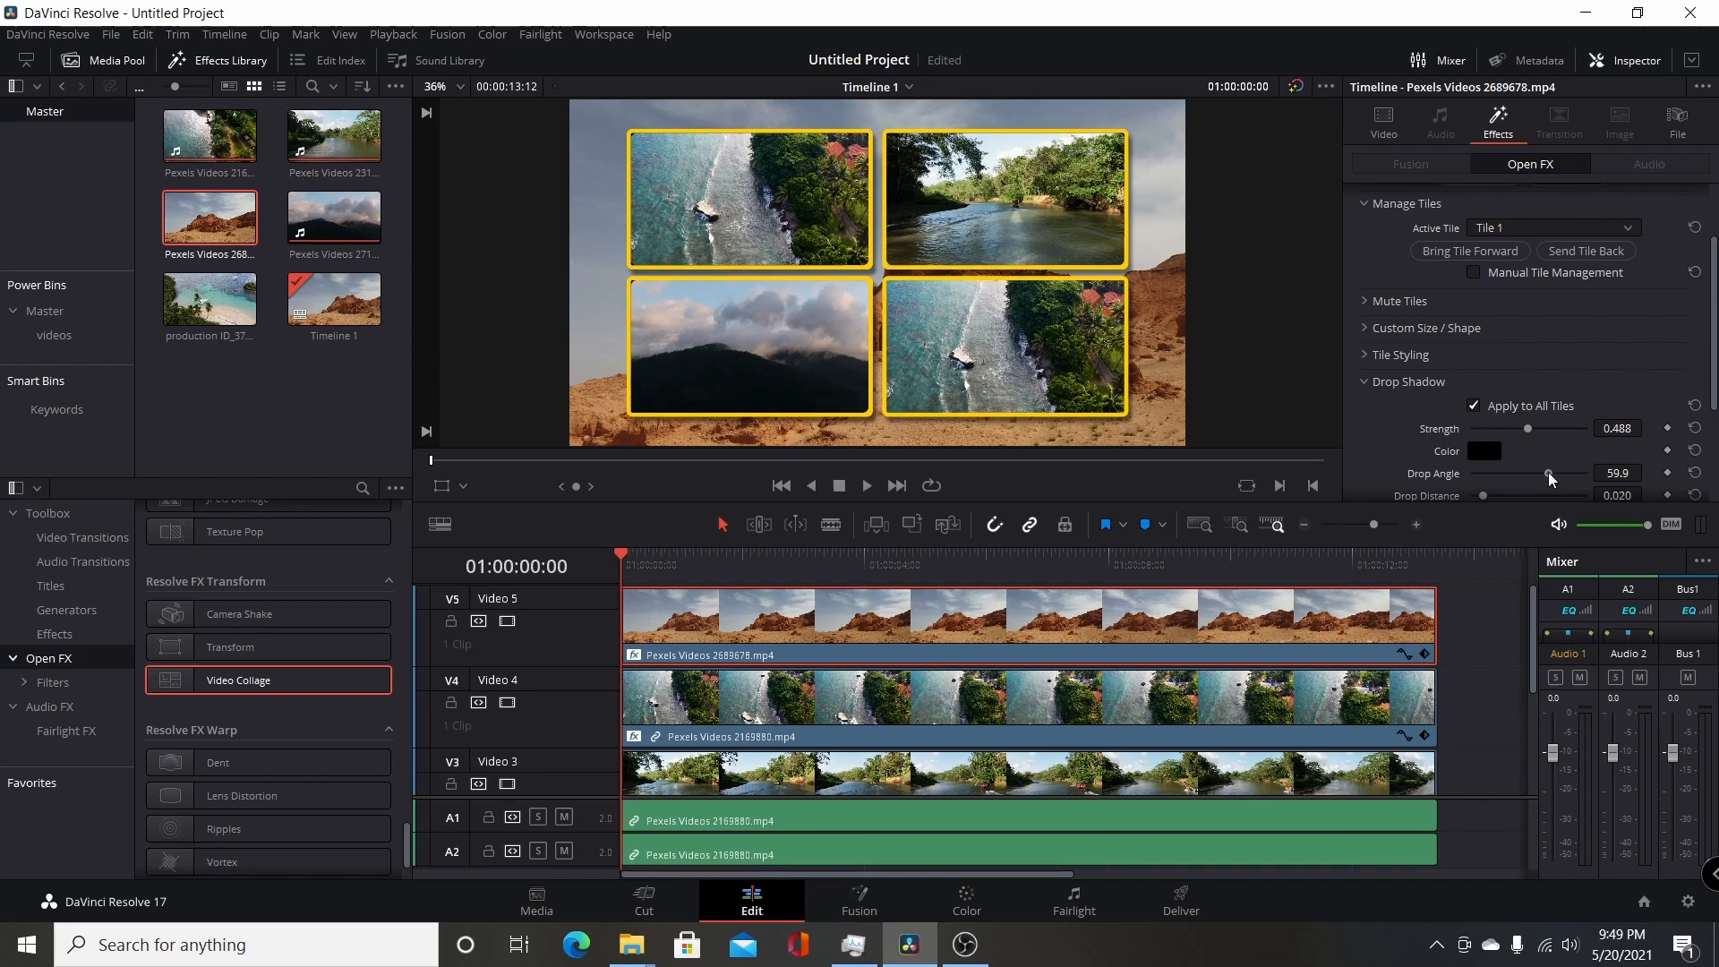
drag(1549, 473, 1539, 473)
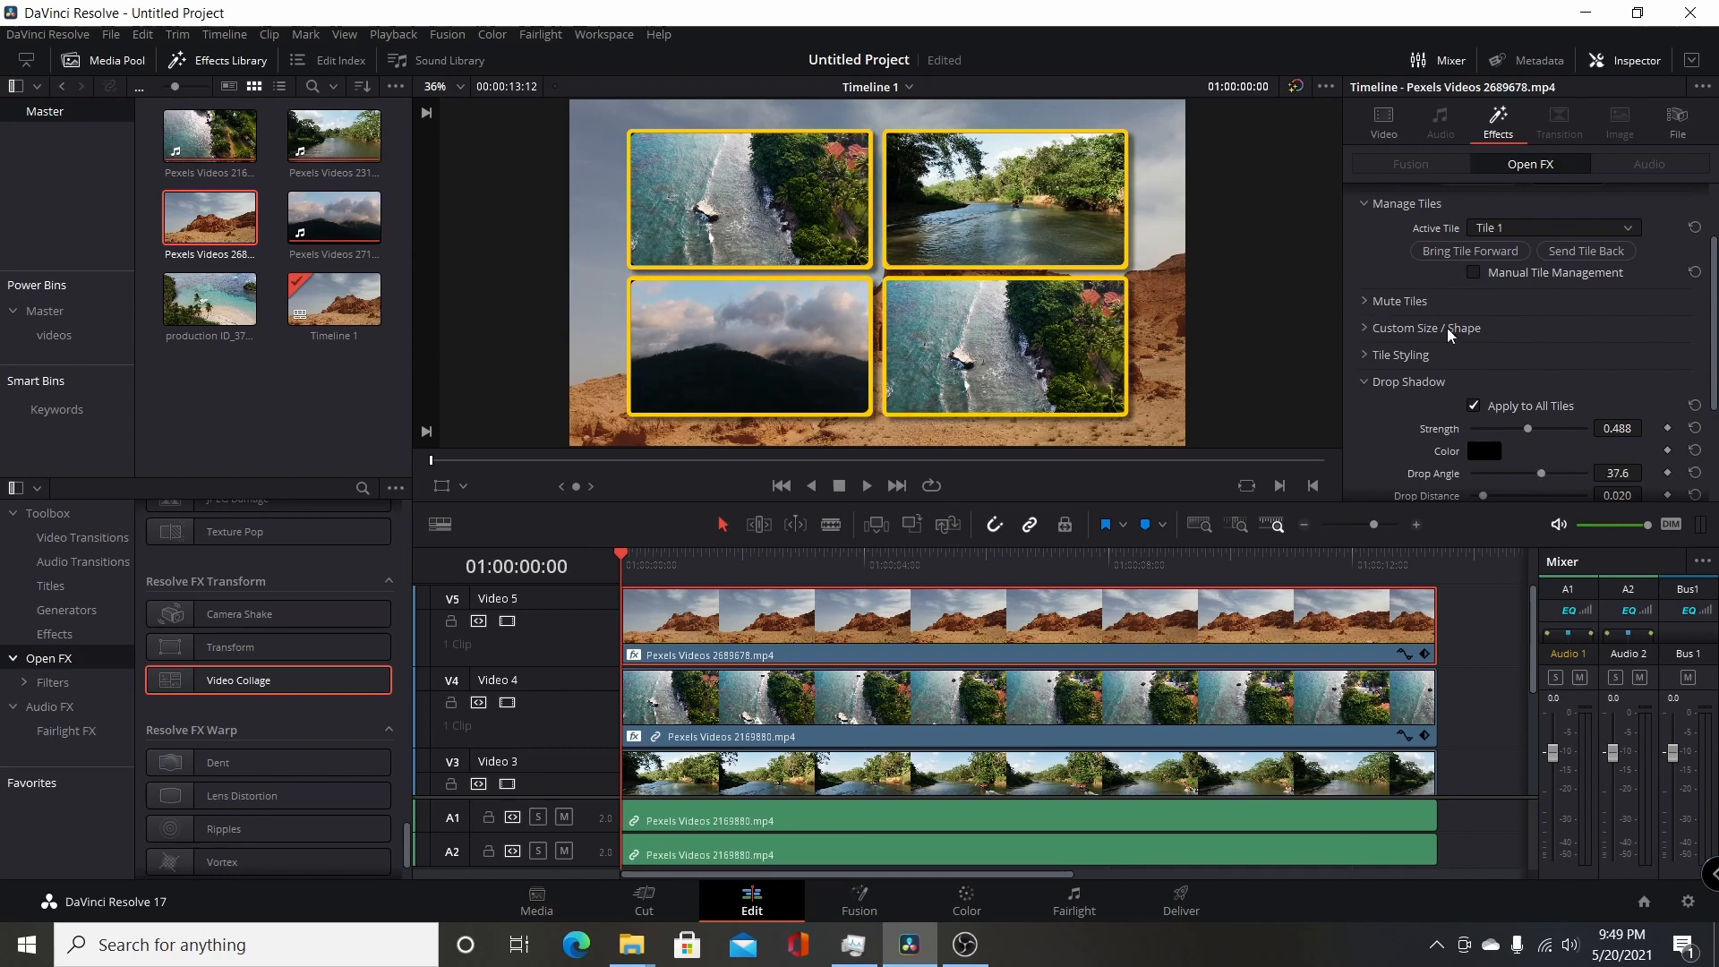
mouse_move(1461, 332)
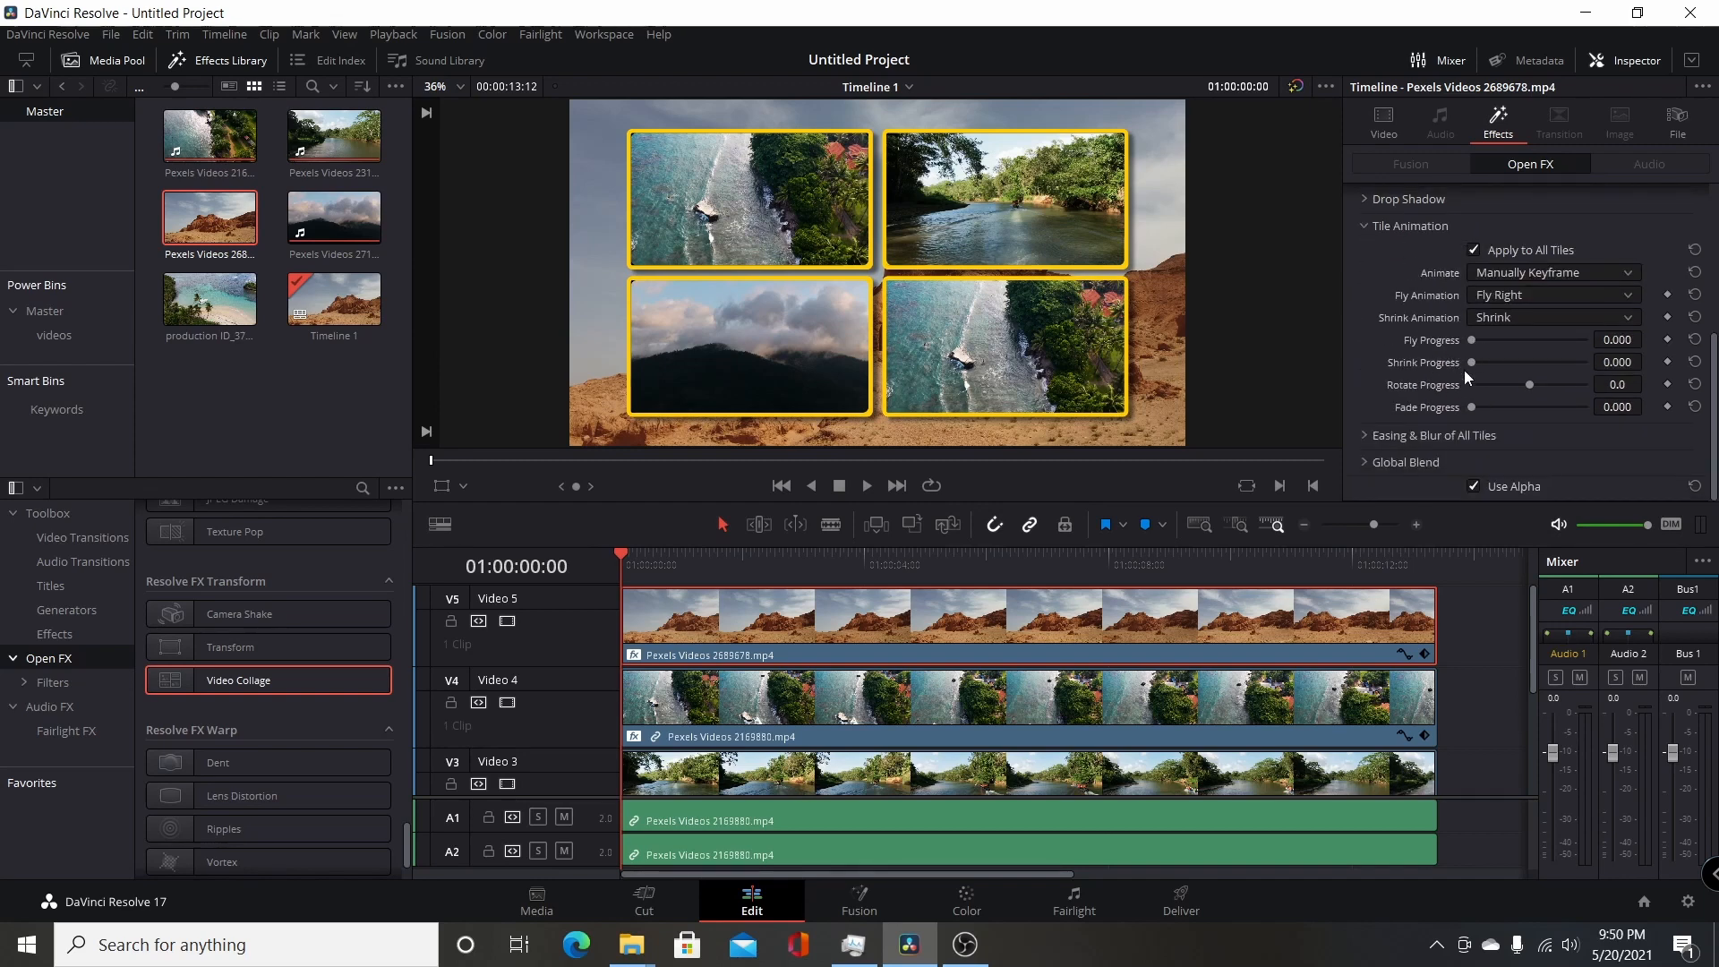
mouse_move(1543, 387)
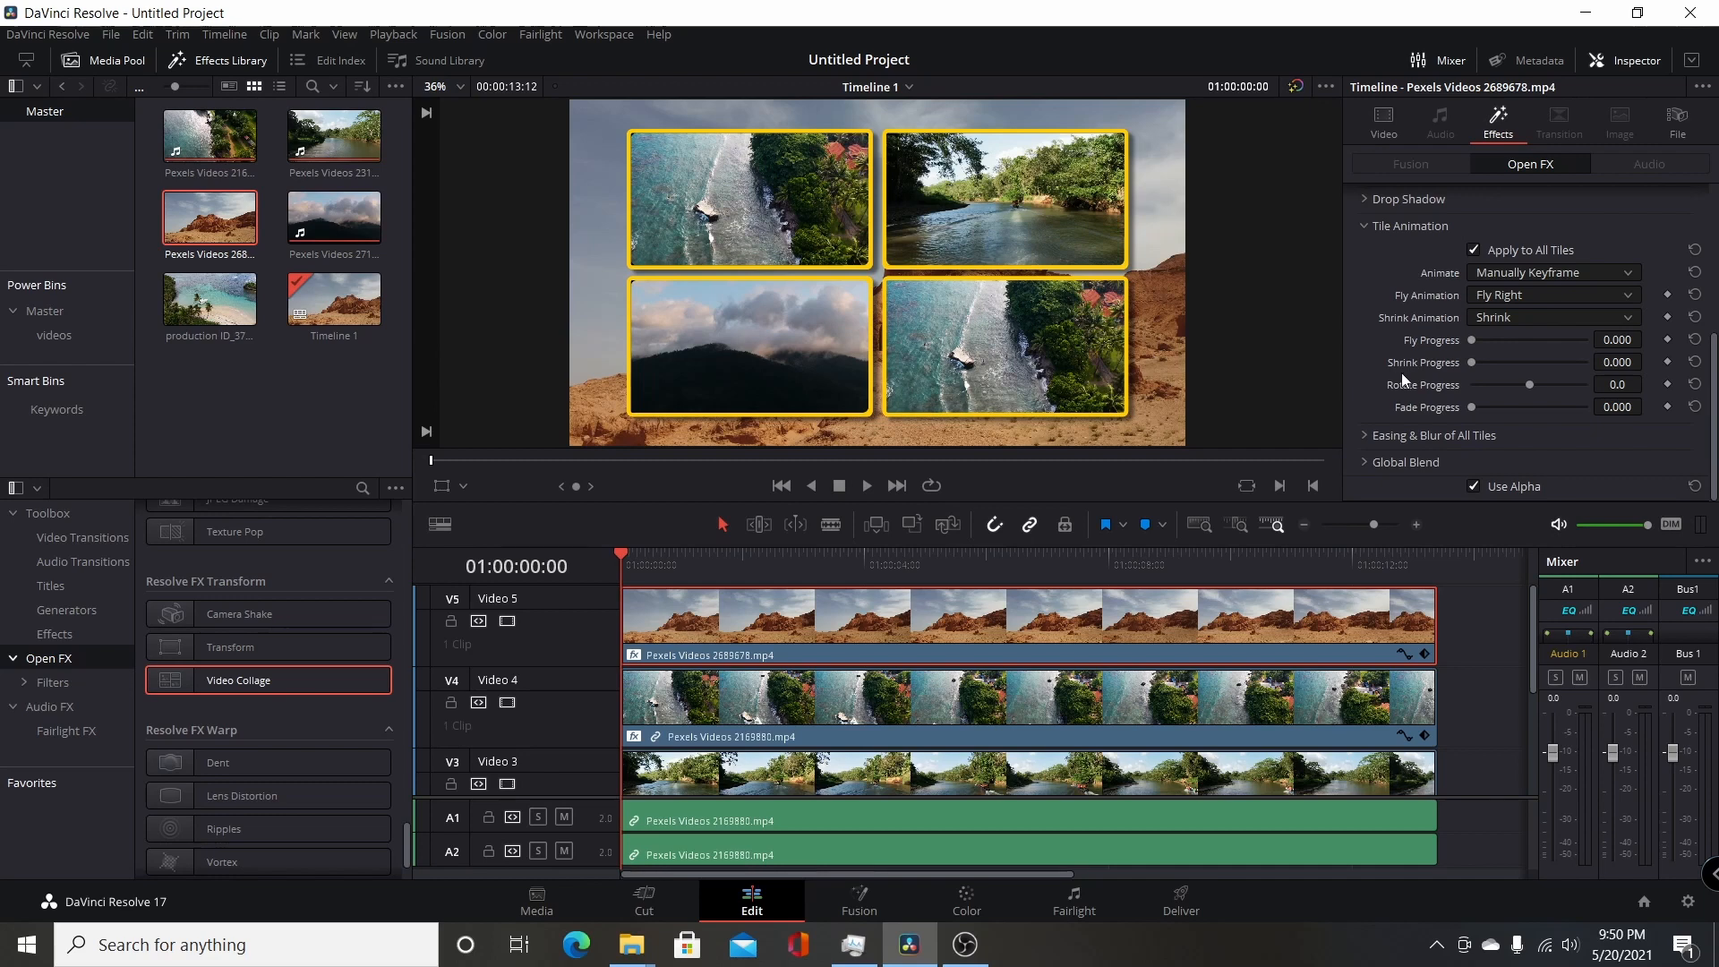
mouse_move(1422, 385)
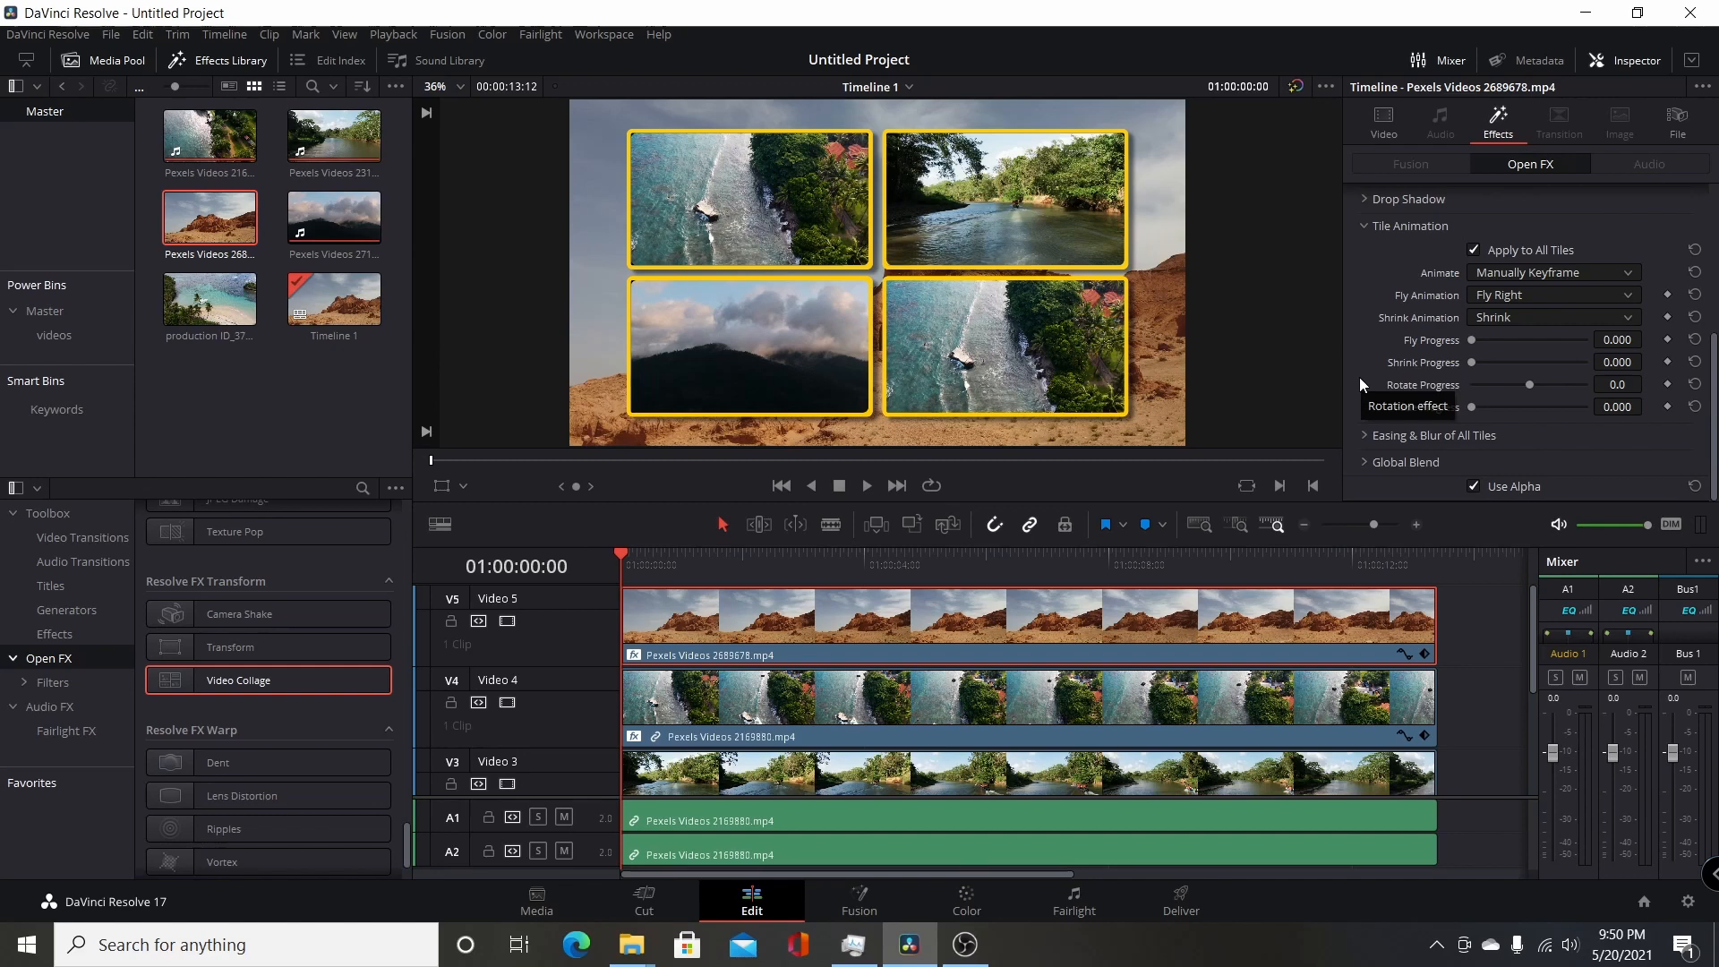
mouse_move(1133, 557)
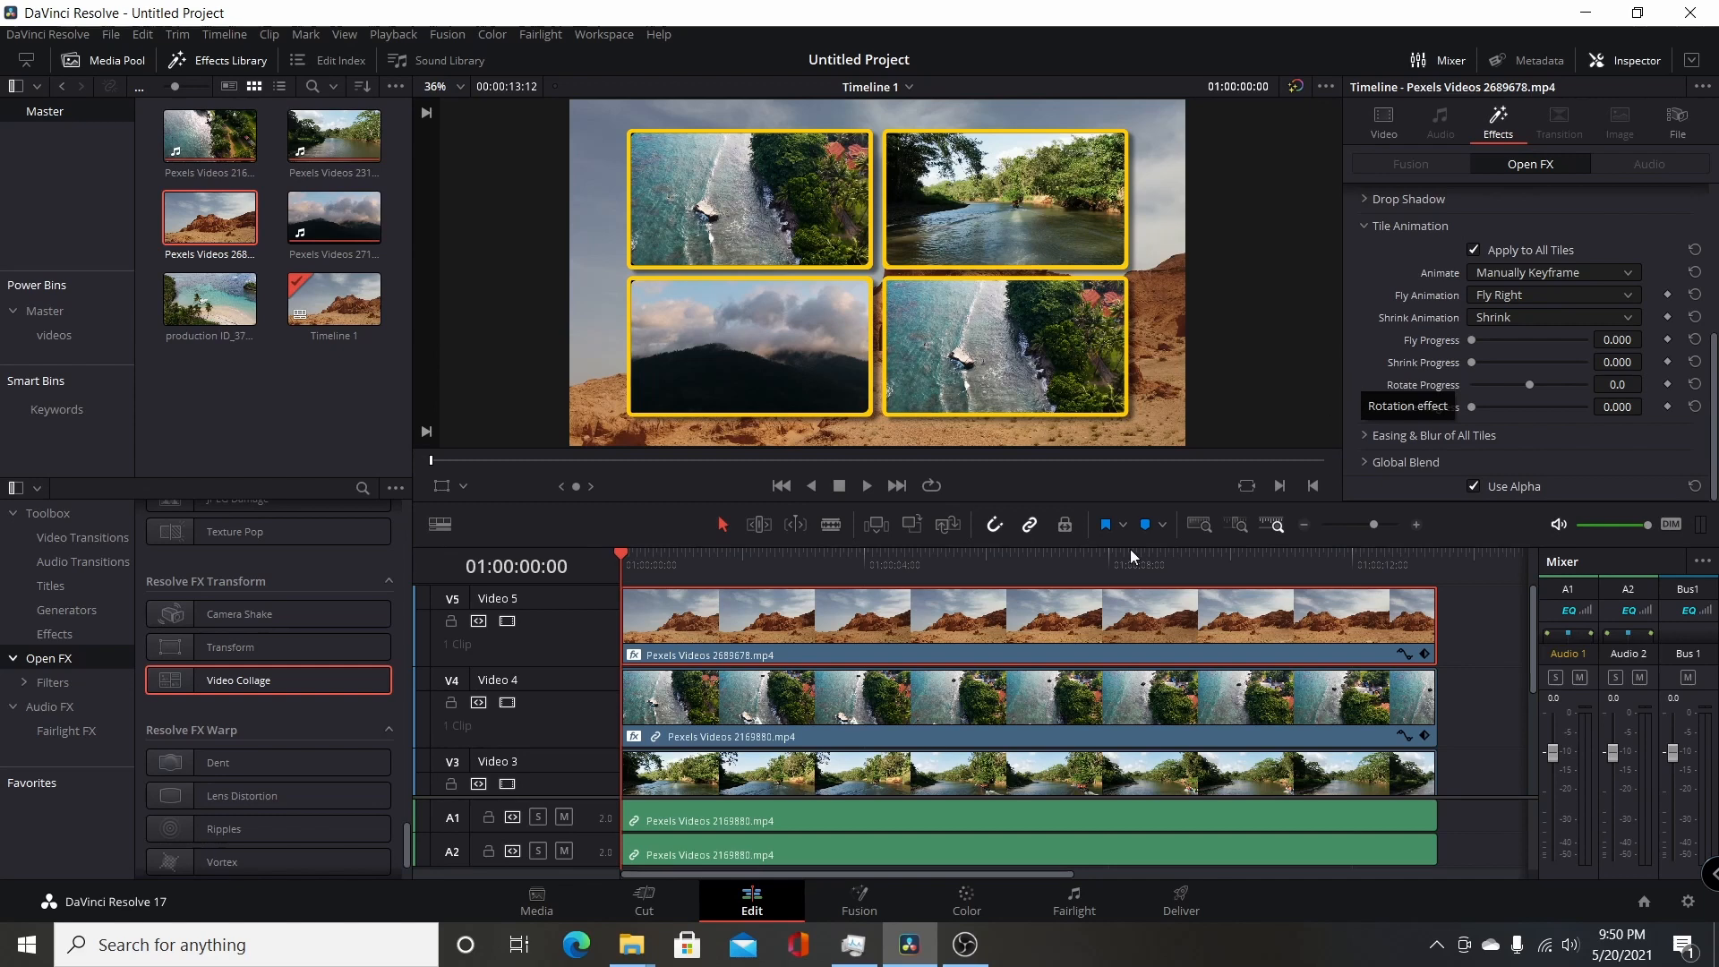